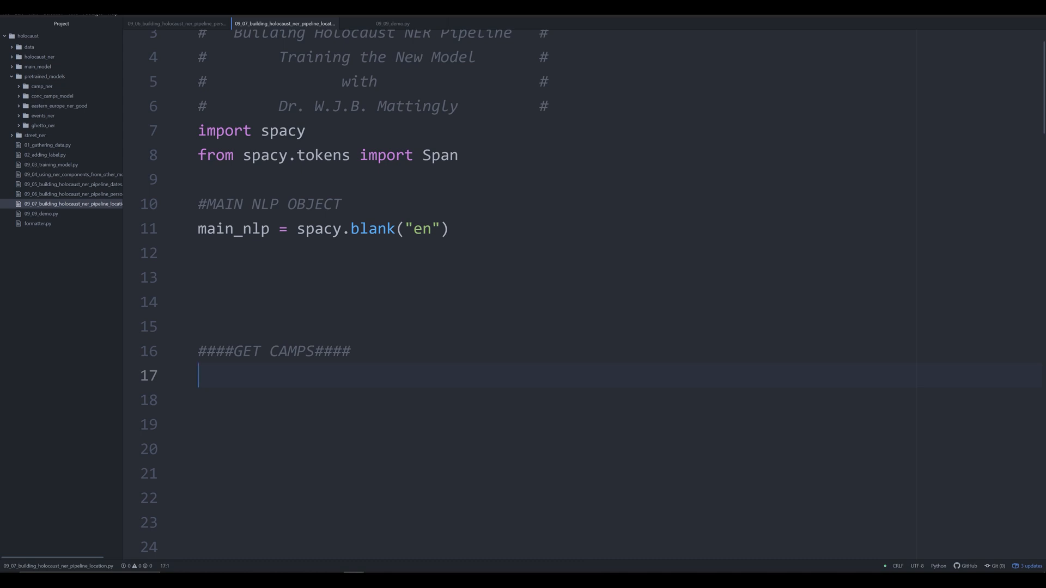
Add camp_nlp = spacy.load("/pretrained_models/camp_ner") under the GET CAMPS heading.
{"action": "scroll", "scroll_direction": "down", "scroll_amount": 3}
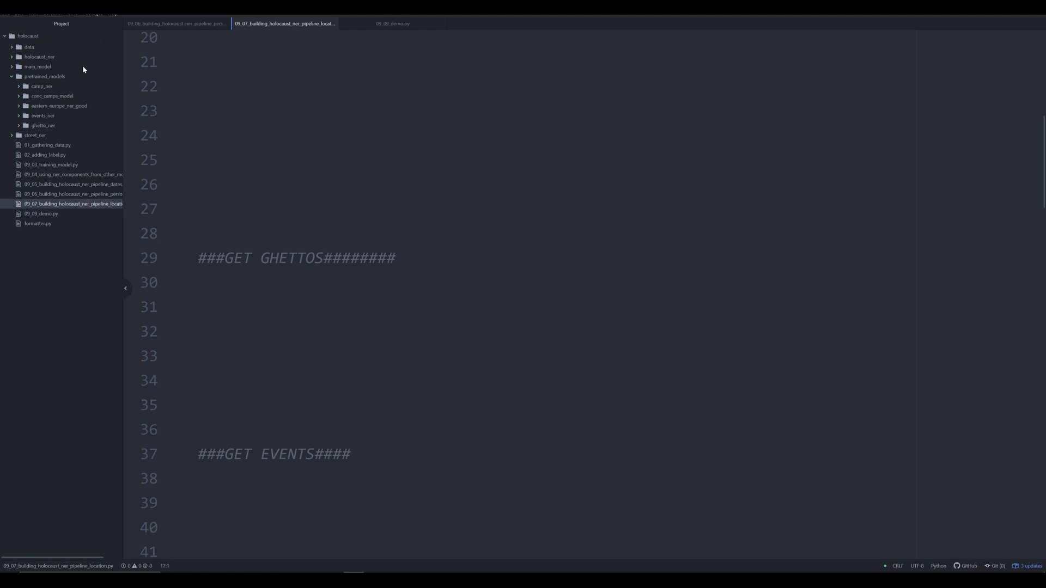
{"action": "mouse_move", "coordinate": [63, 132]}
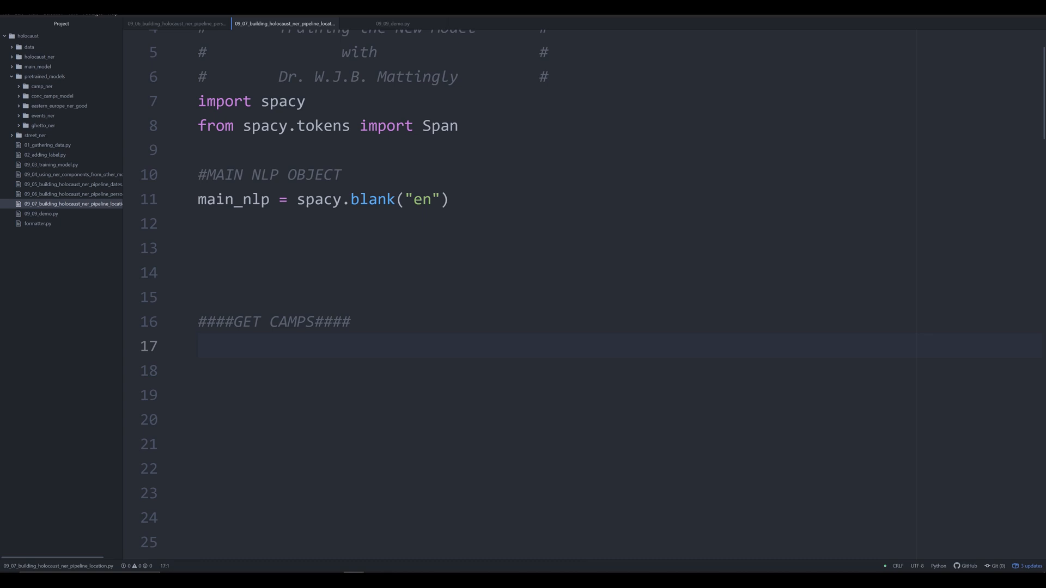
{"action": "left_click", "coordinate": [198, 345]}
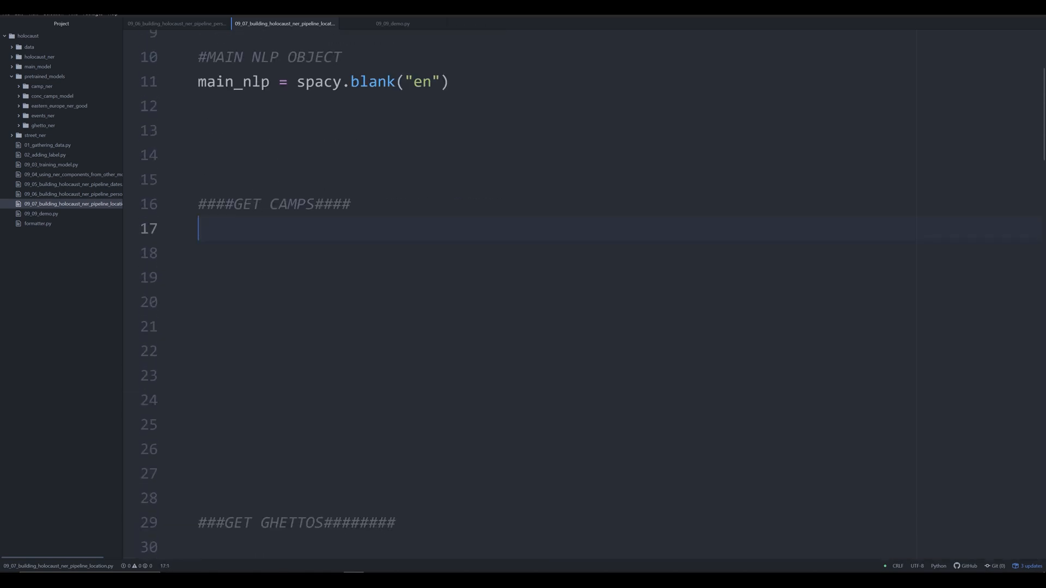
{"action": "type", "text": "english_nlp = spacy.load(\"en_core_web_sm\")"}
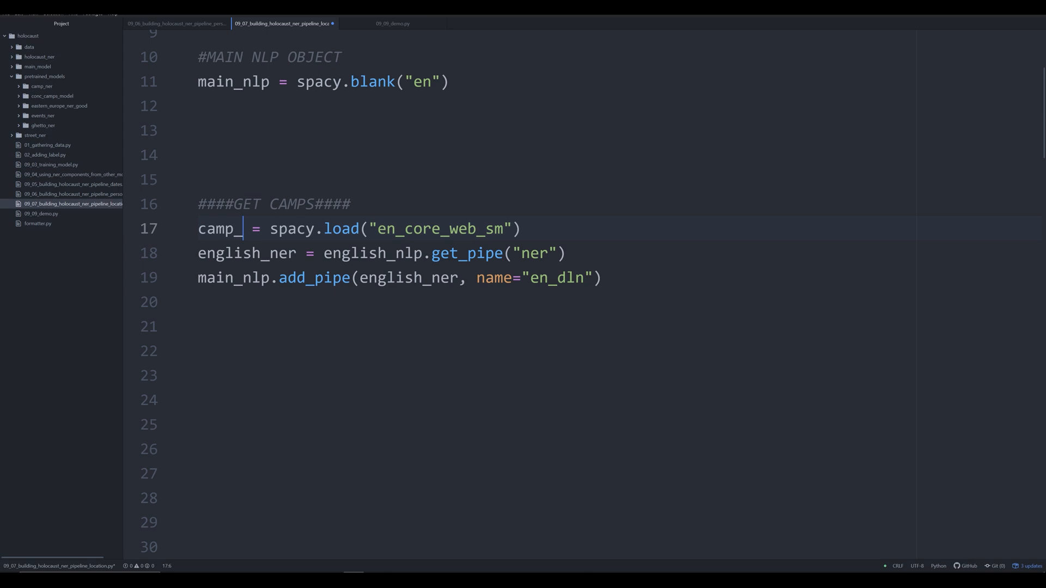
{"action": "type", "text": "nlp"}
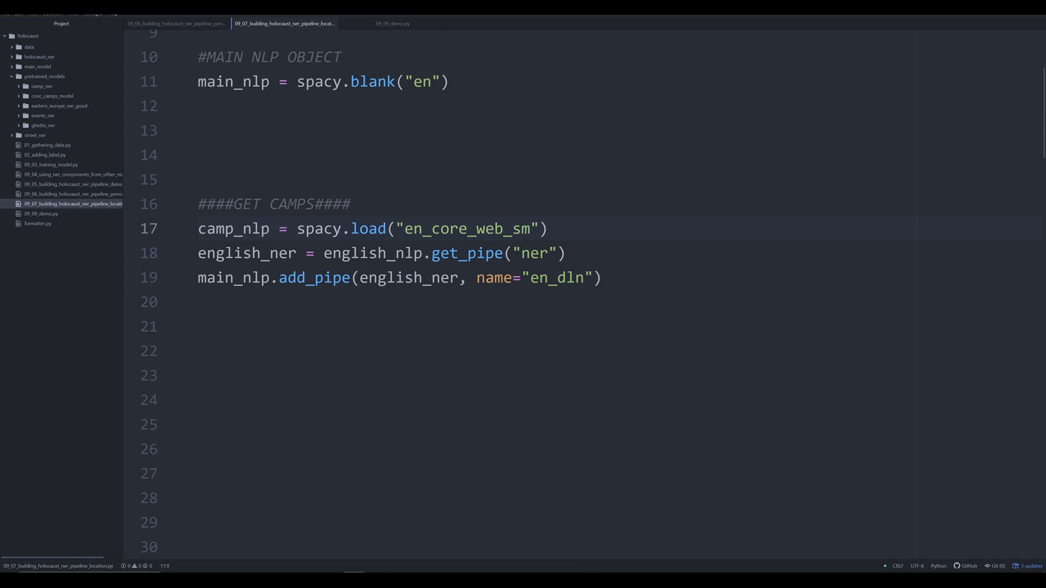
{"action": "double_click", "coordinate": [468, 228]}
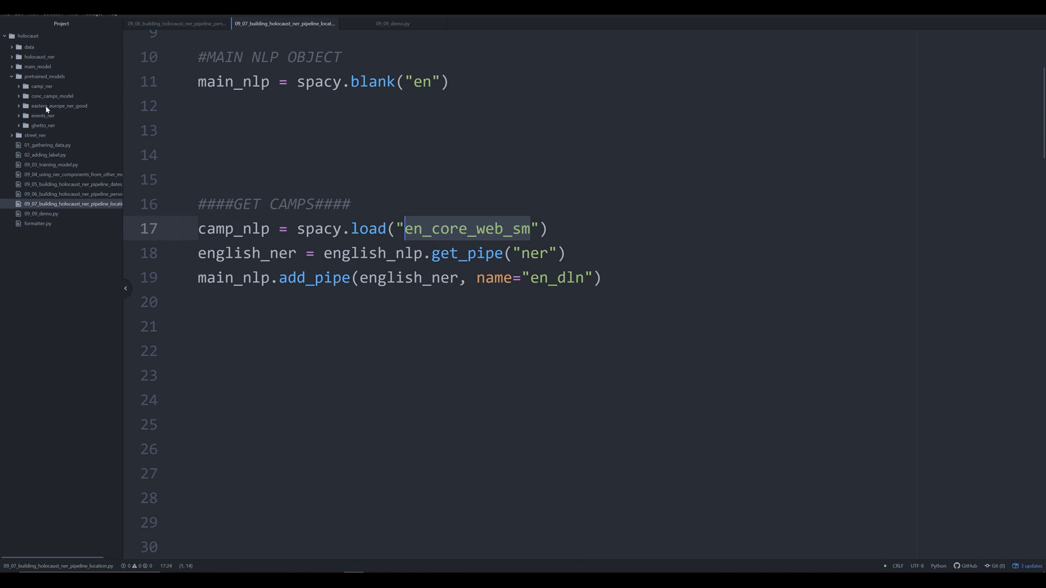
{"action": "type", "text": "/"}
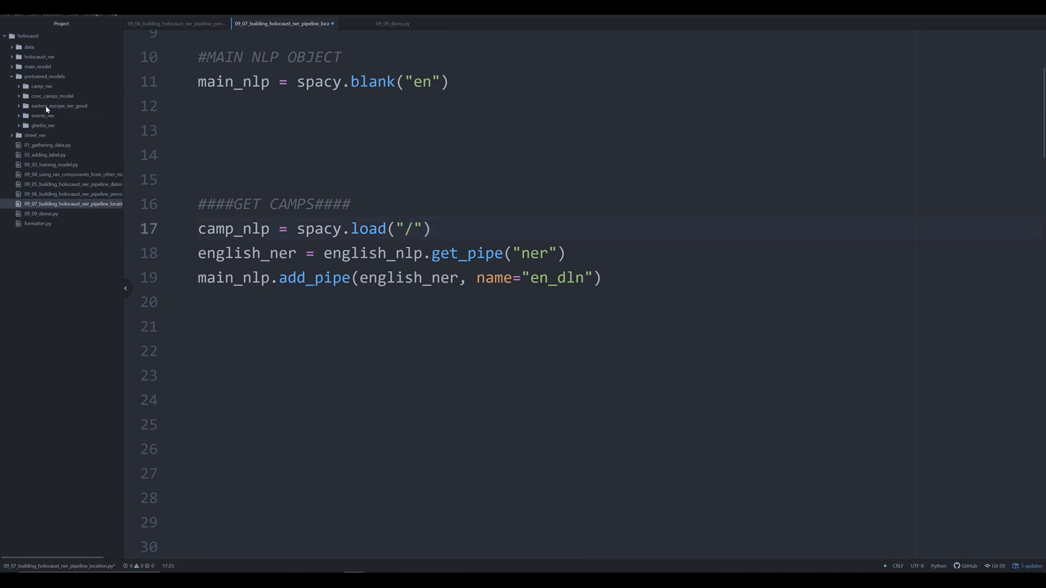
{"action": "type", "text": "pret"}
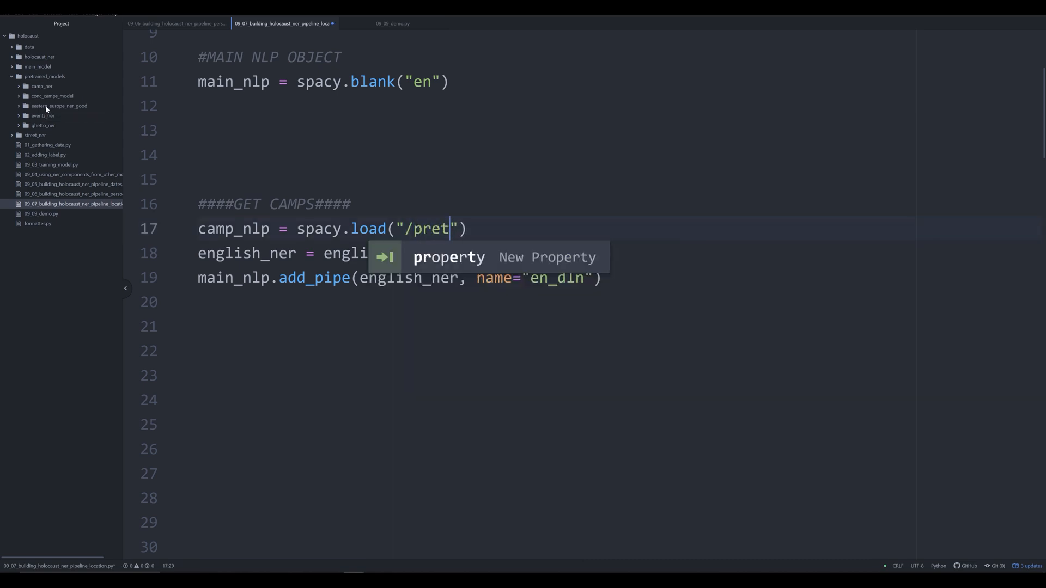
{"action": "type", "text": "rained_m"}
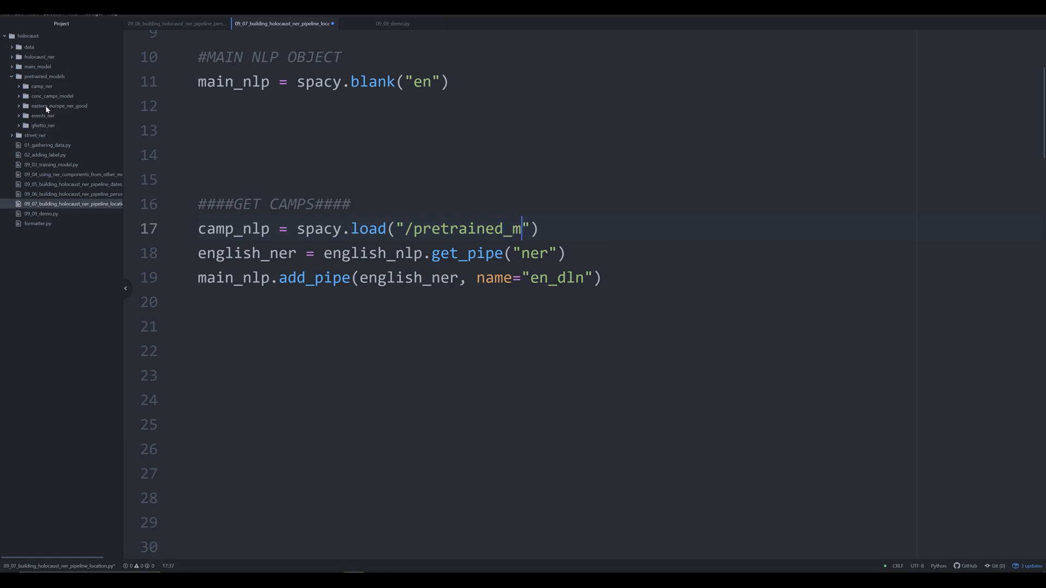
{"action": "type", "text": "odels/c"}
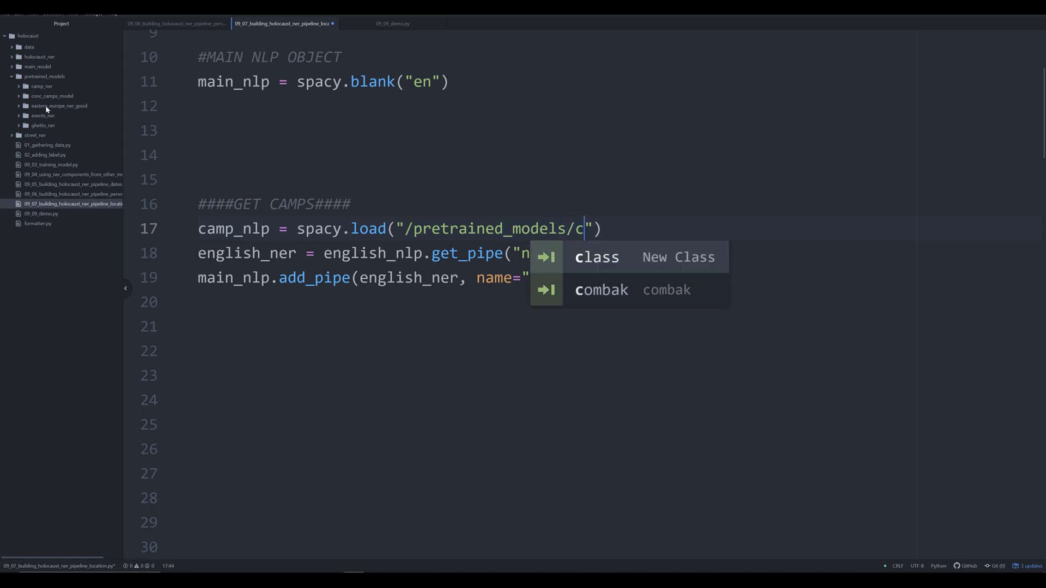
{"action": "type", "text": "amp_ner"}
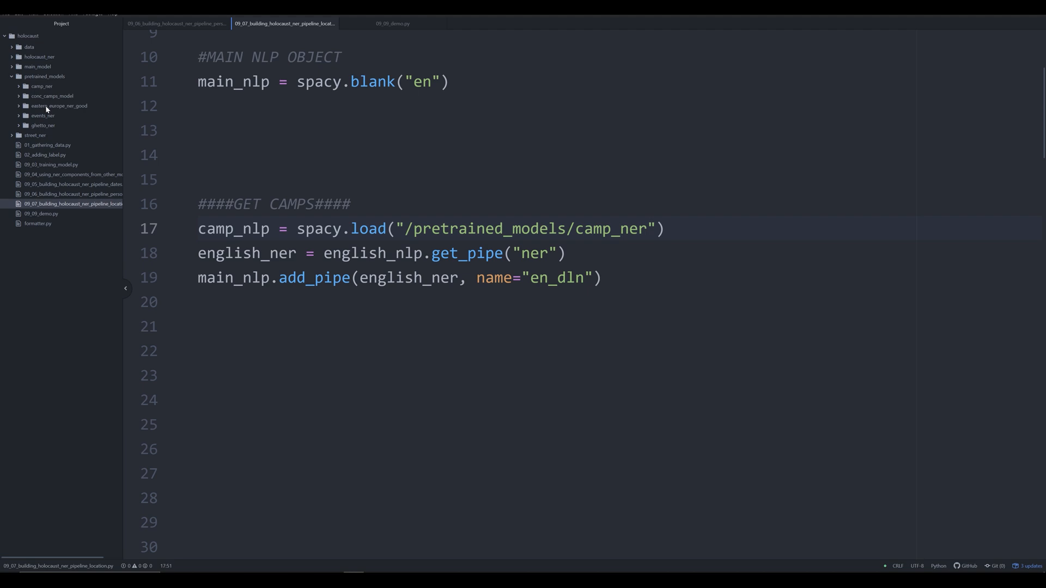
Rename the pipe variable to camp_ner and add it to main_nlp with name="camp_ner".
{"action": "left_click", "coordinate": [644, 227]}
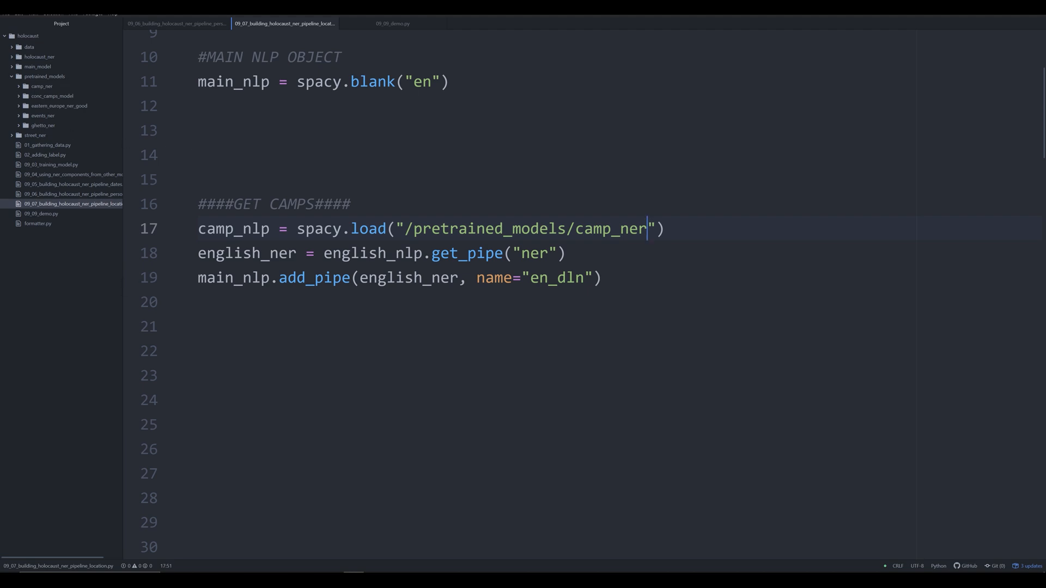
{"action": "type", "text": "ca"}
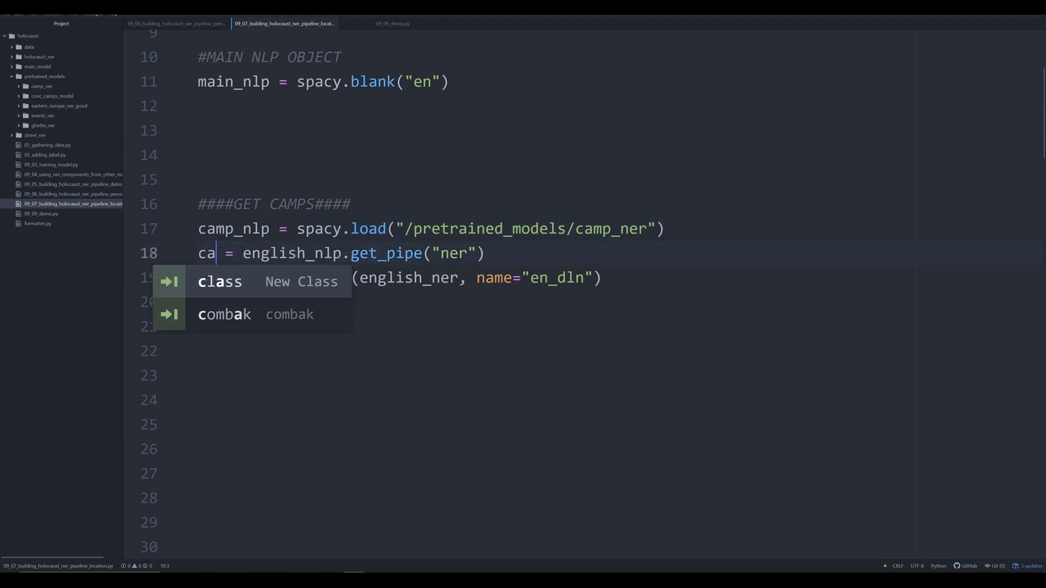
{"action": "type", "text": "mp_ner"}
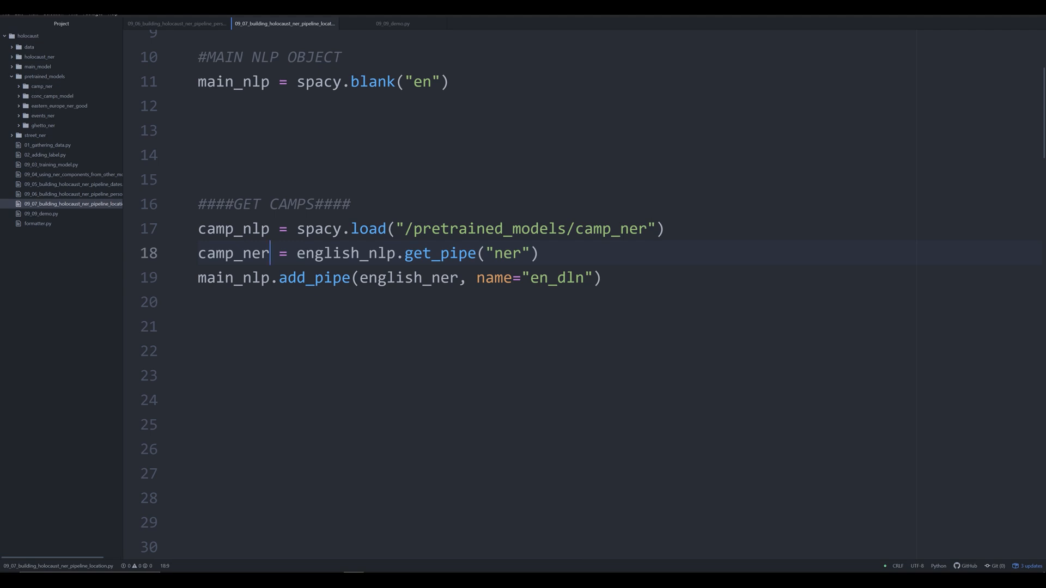
{"action": "double_click", "coordinate": [554, 278]}
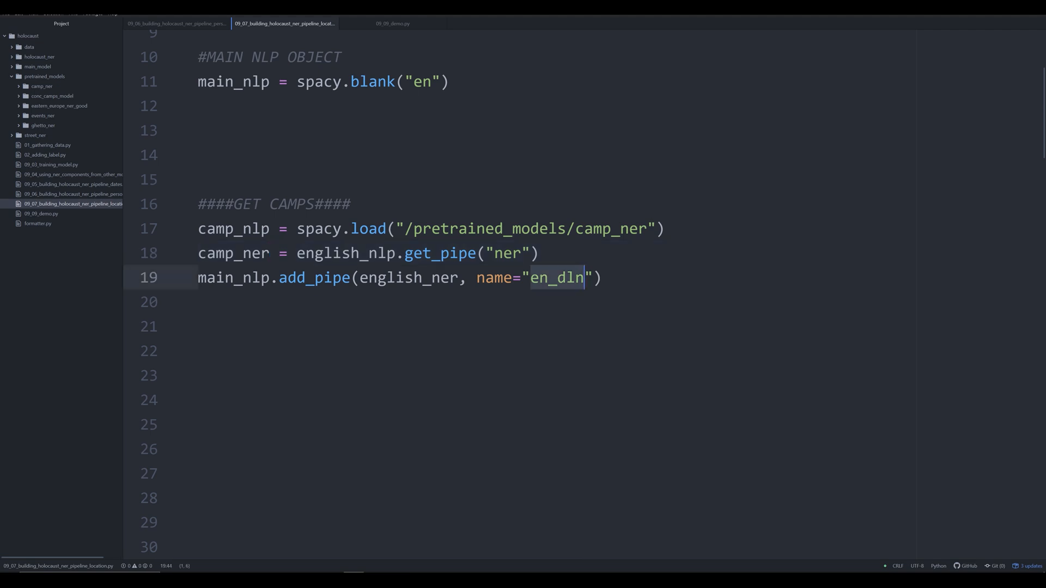
{"action": "type", "text": "camp_ner"}
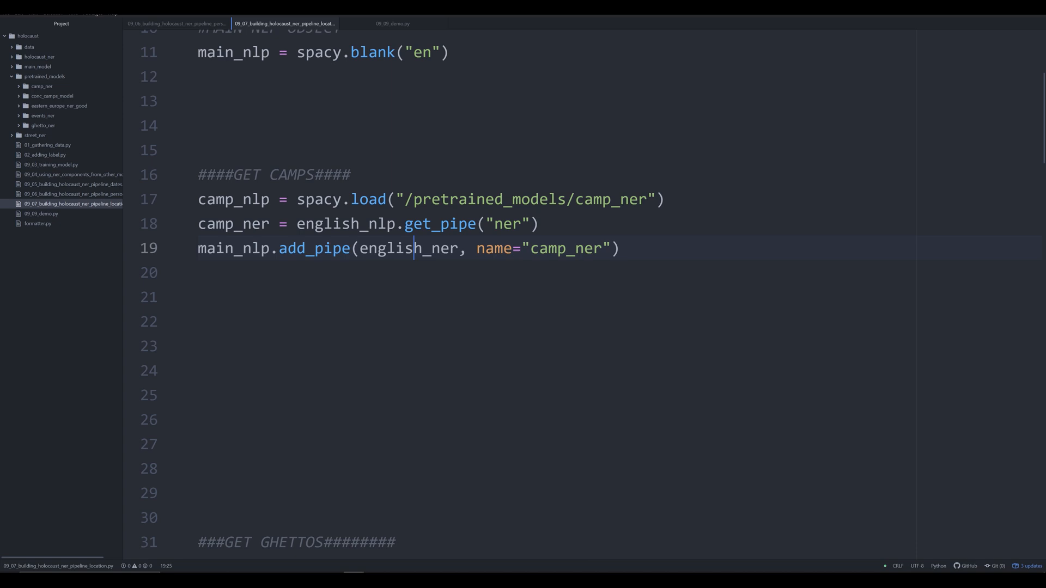
{"action": "double_click", "coordinate": [405, 248]}
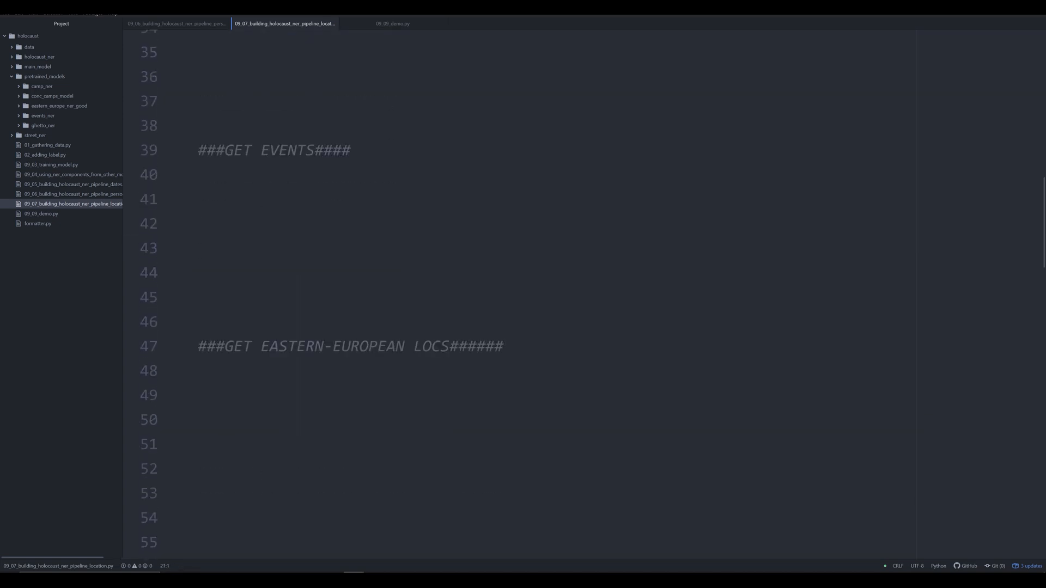
Paste the new_vocab list and vocab loop from the 09_04 script, using label CAMP, and drop the extra spacy.load line.
{"action": "scroll", "scroll_direction": "down", "scroll_amount": 3}
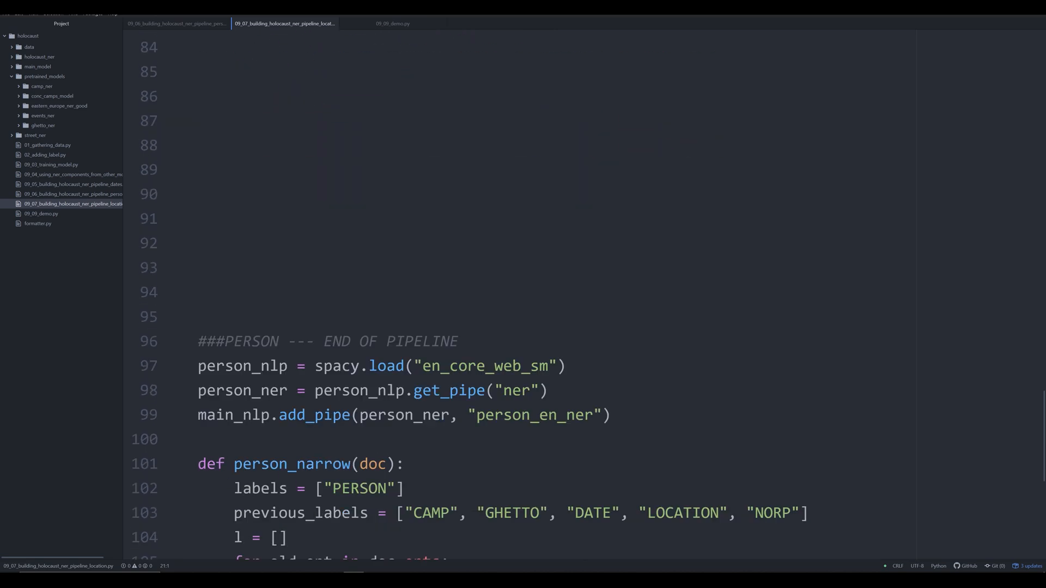
{"action": "scroll", "scroll_direction": "down", "scroll_amount": 3}
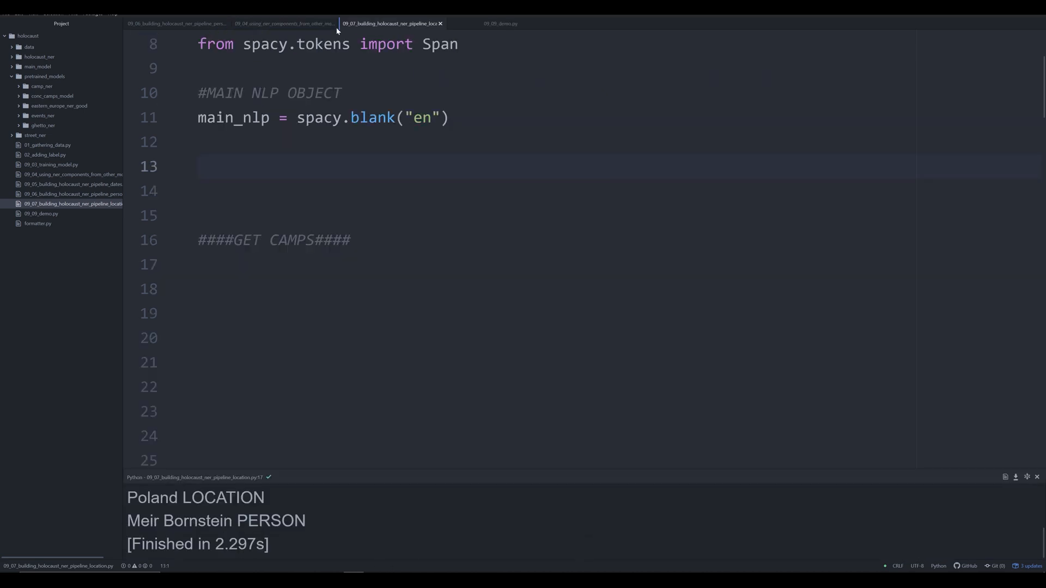
{"action": "left_click", "coordinate": [283, 23]}
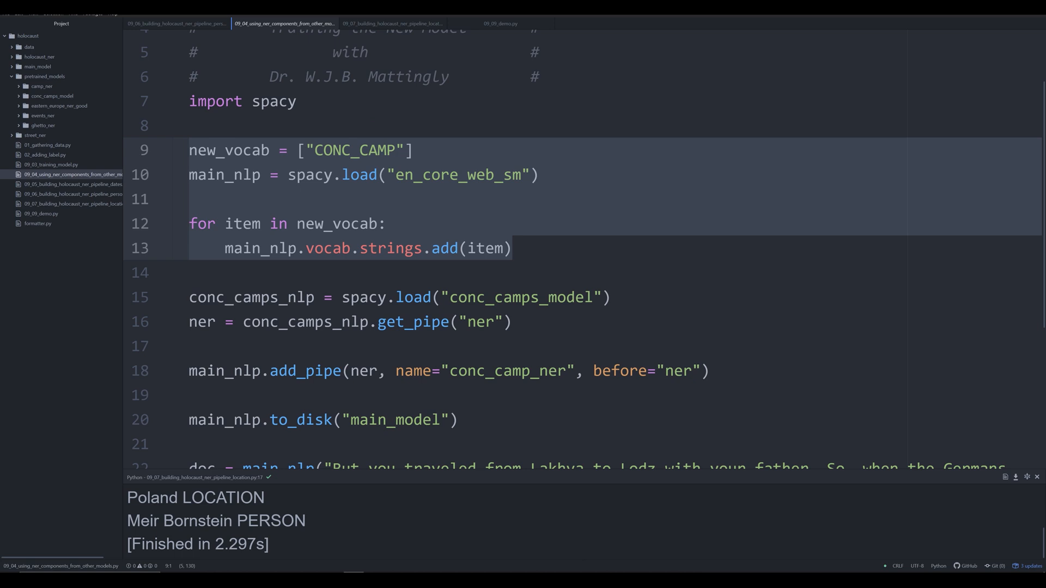
{"action": "left_click", "coordinate": [392, 22]}
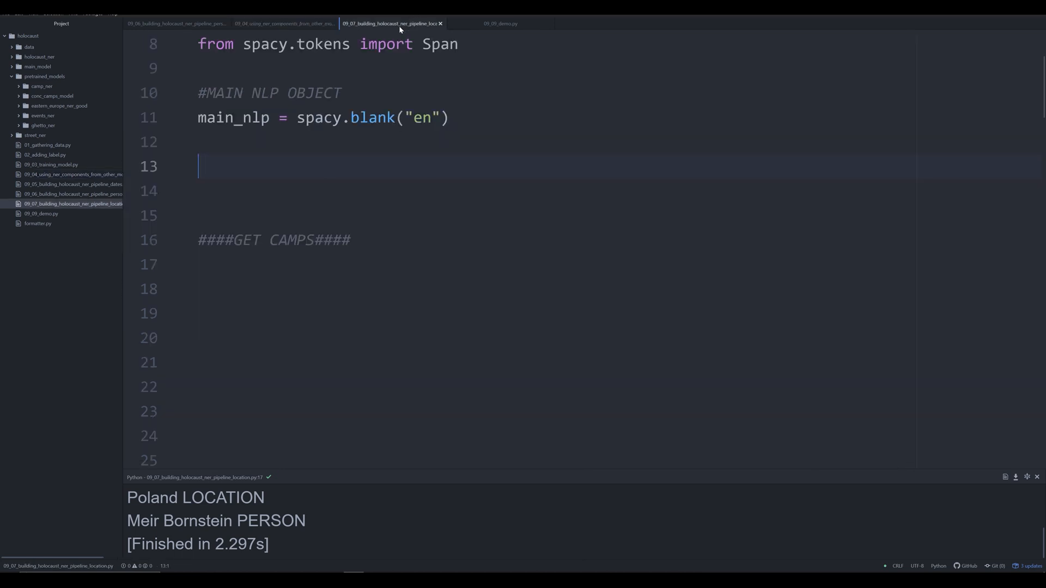
{"action": "type", "text": "new_vocab = [\"CONC_CAMP\"]"}
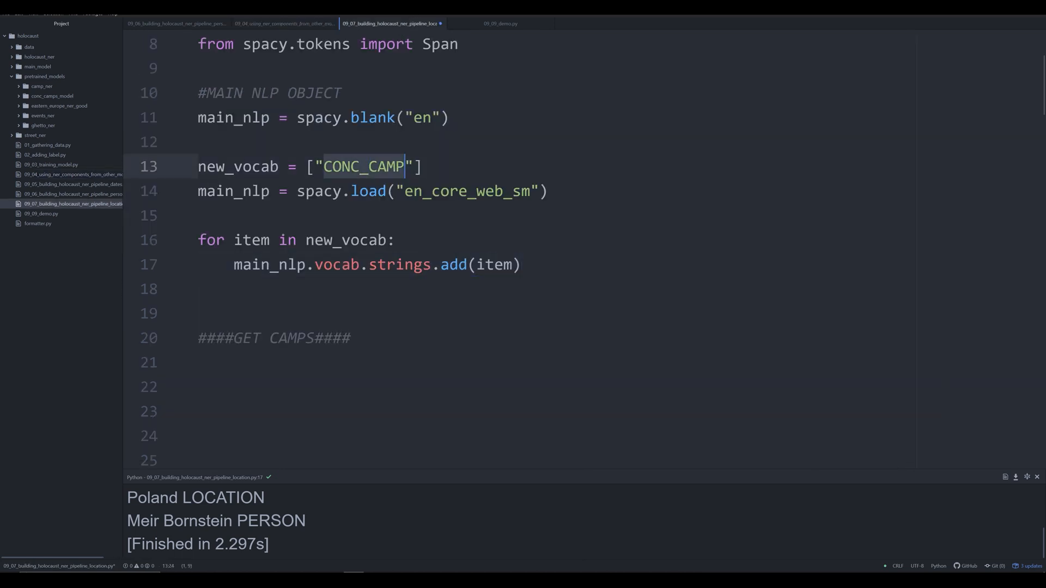
{"action": "type", "text": "CAMP"}
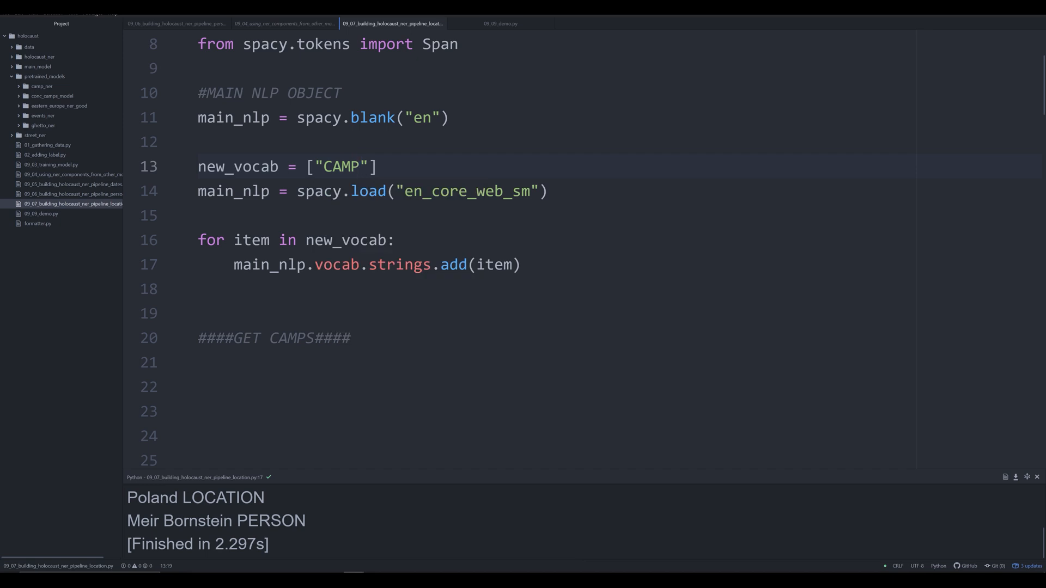
{"action": "left_click", "coordinate": [360, 166]}
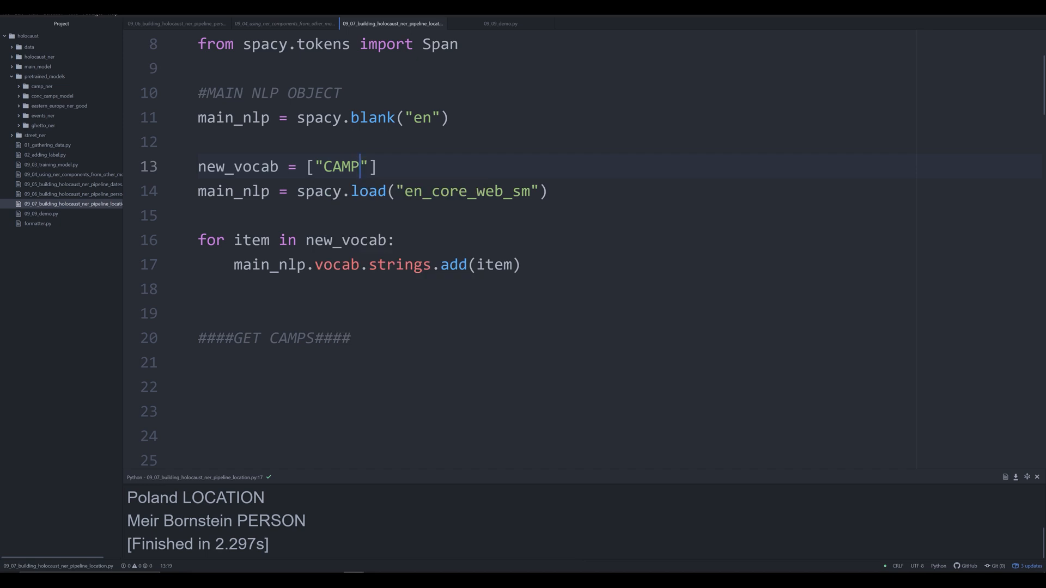
{"action": "double_click", "coordinate": [339, 166]}
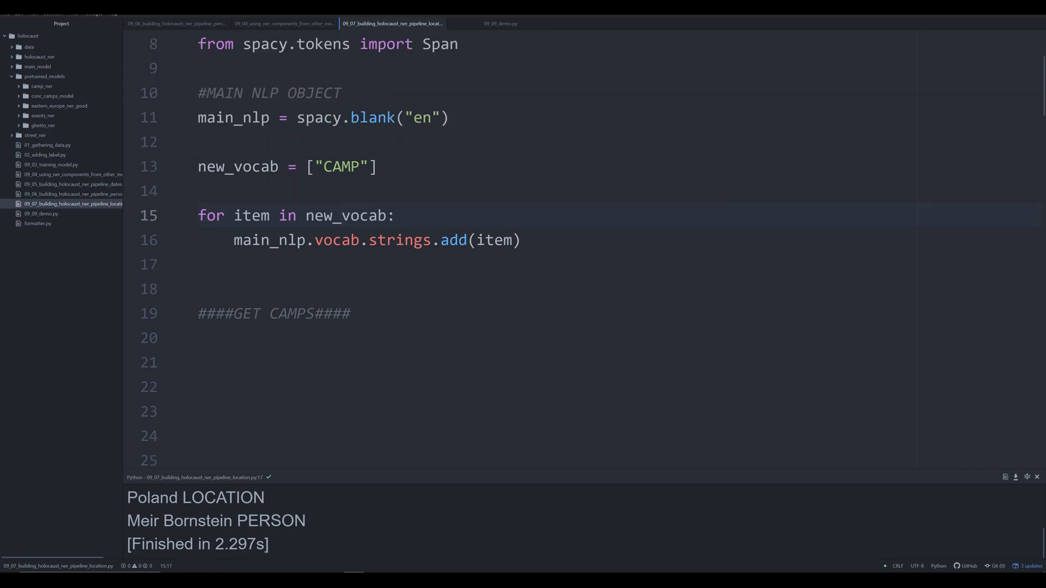
Append "EVENT" and "GHETTO" to the new_vocab list after CAMP.
{"action": "left_click", "coordinate": [207, 337]}
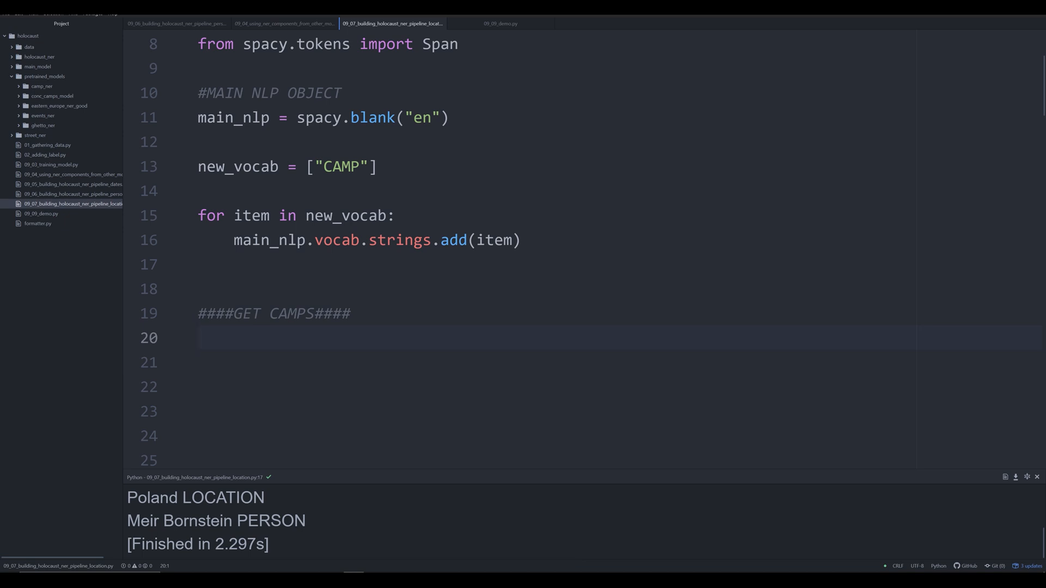
{"action": "type", "text": ", \"eve"}
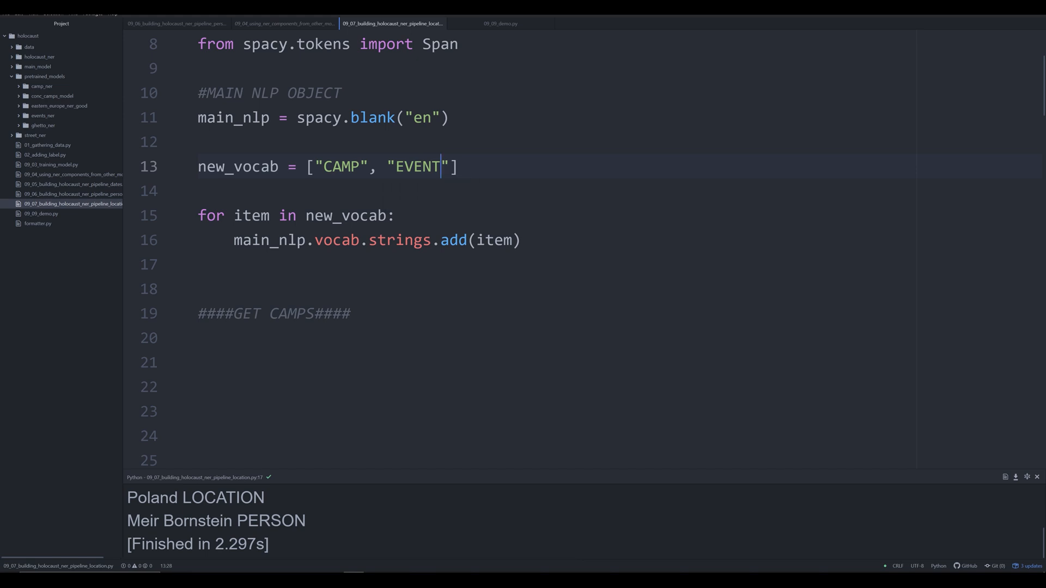
{"action": "type", "text": ", \"\""}
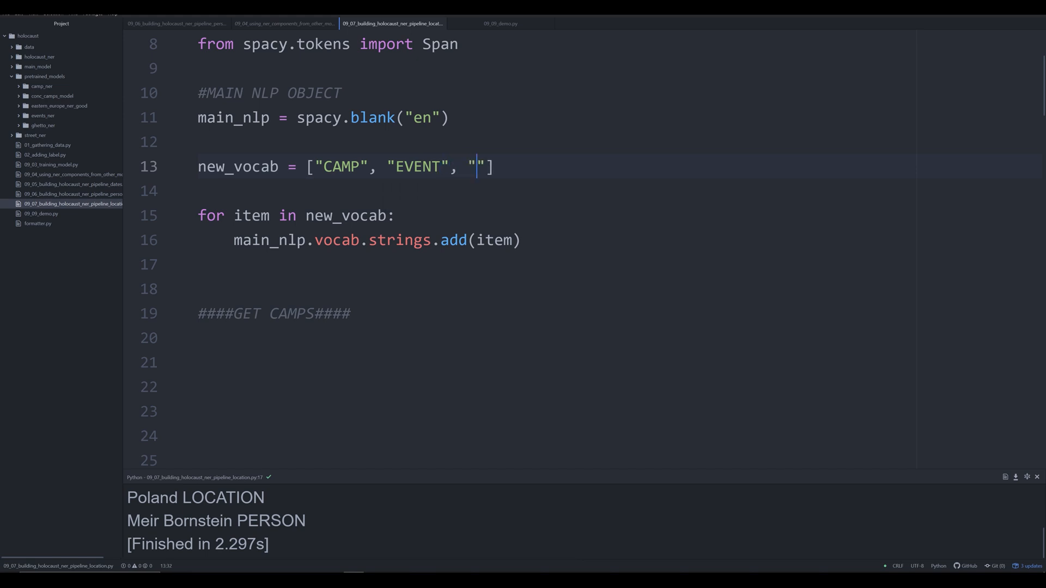
{"action": "type", "text": "GHETTO"}
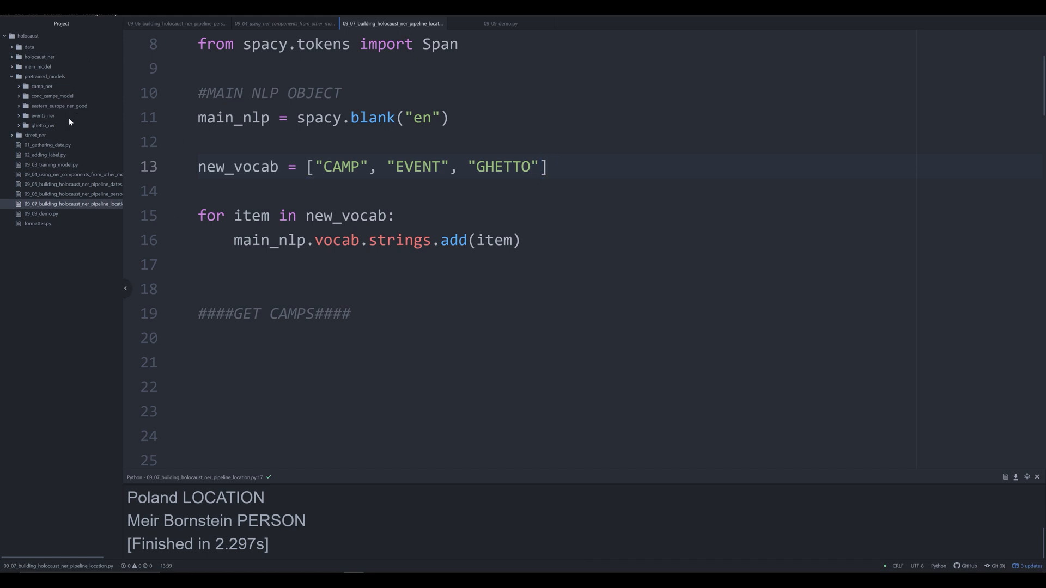
Rename the loader to camp_nlp and point it at ./pretrained_models/camp_ner.
{"action": "left_click", "coordinate": [267, 338]}
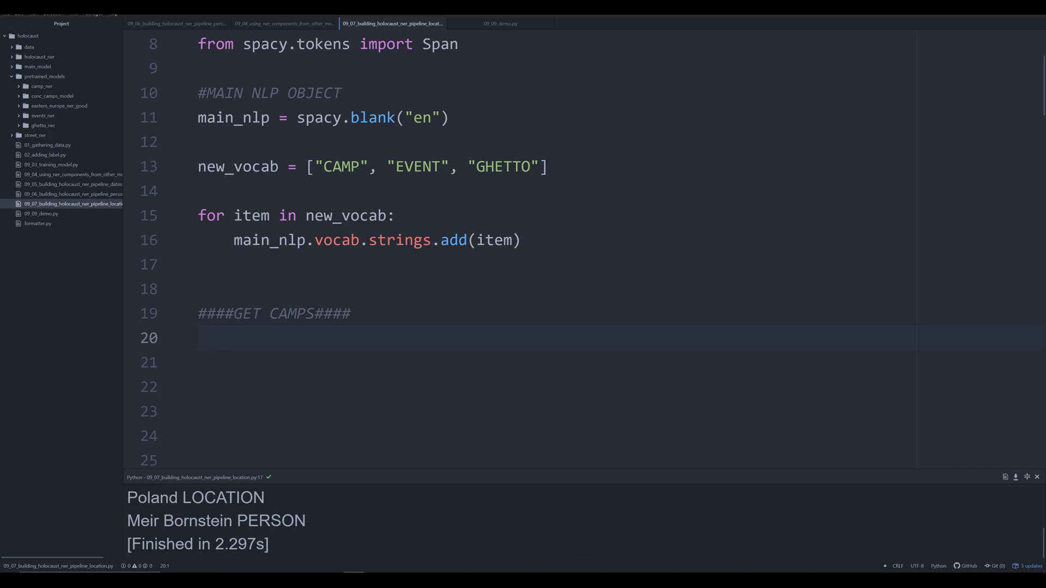
{"action": "scroll", "scroll_direction": "down", "scroll_amount": 3}
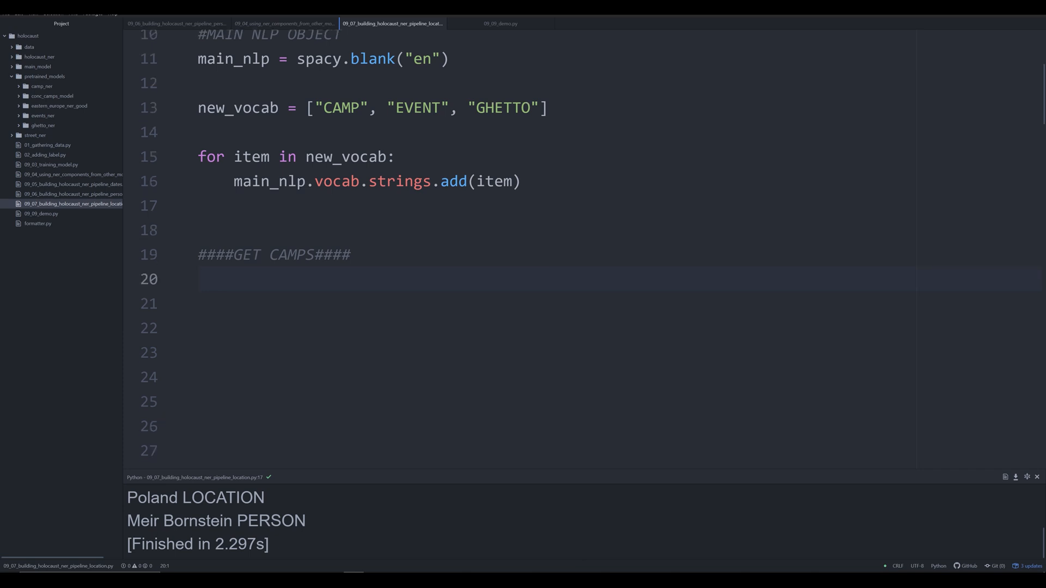
{"action": "scroll", "scroll_direction": "down", "scroll_amount": 3}
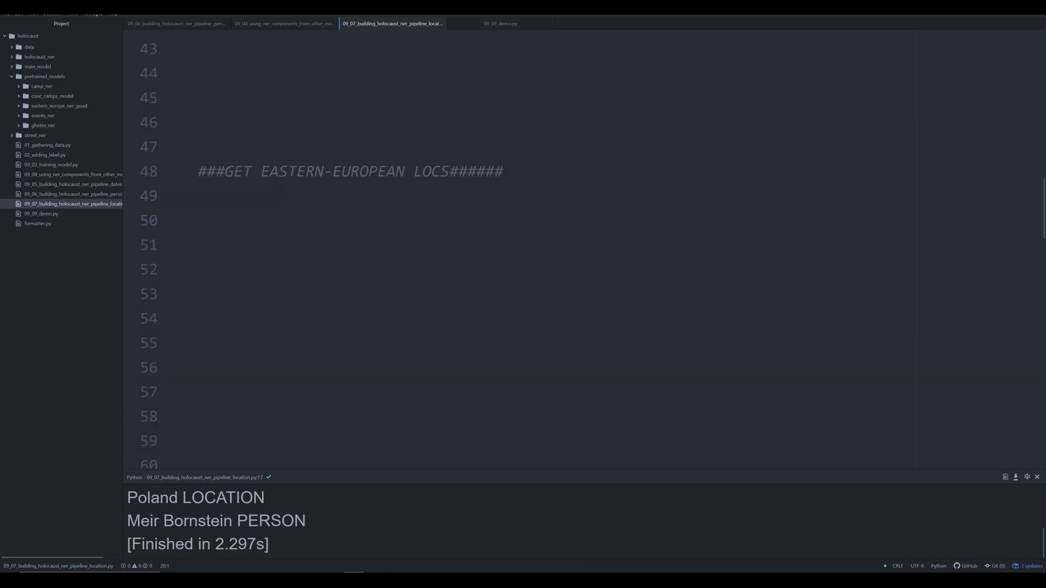
{"action": "scroll", "scroll_direction": "down", "scroll_amount": 3}
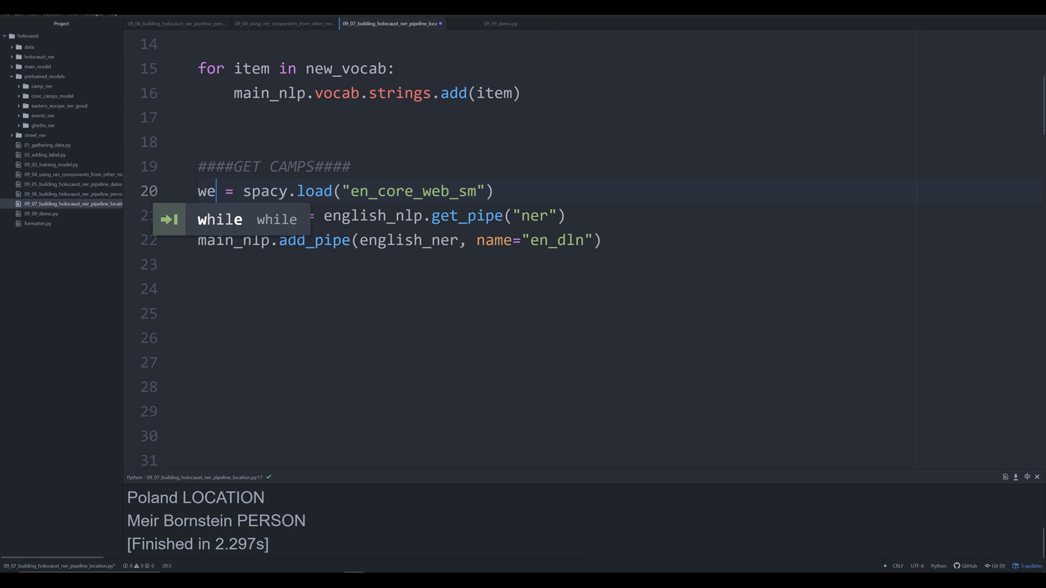
{"action": "type", "text": "camp_"}
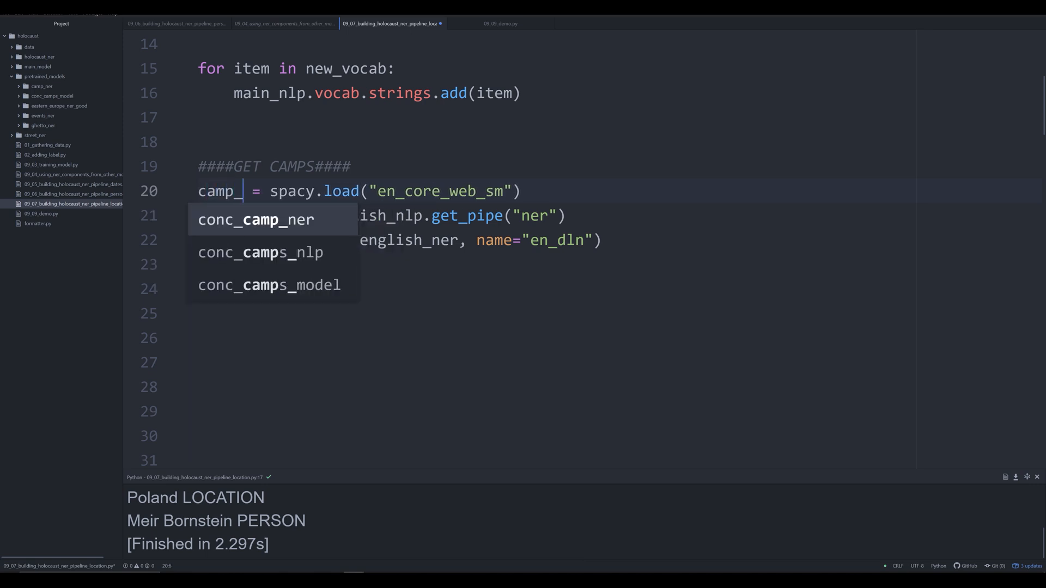
{"action": "type", "text": "nlp"}
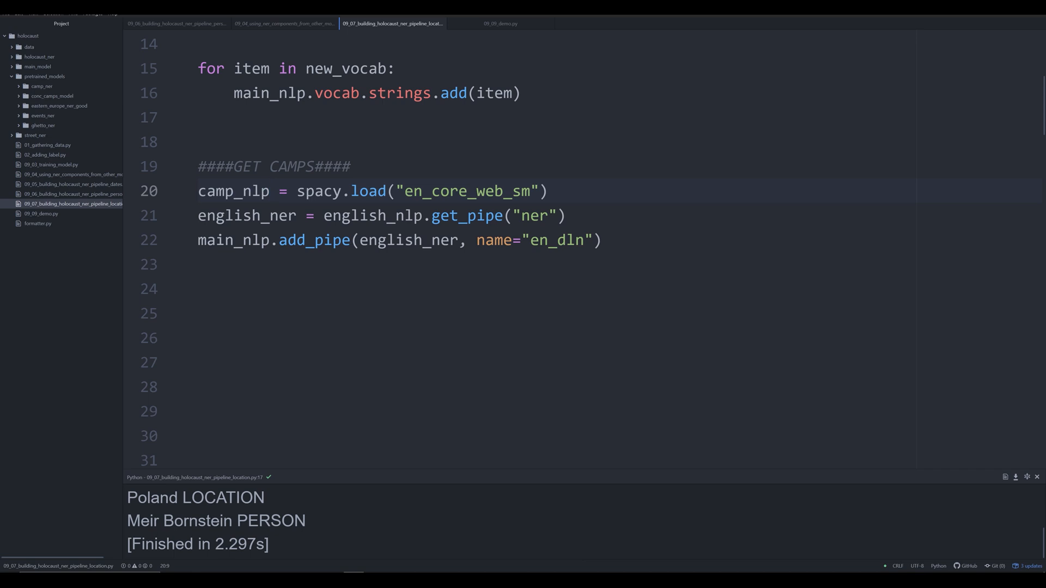
{"action": "double_click", "coordinate": [467, 190]}
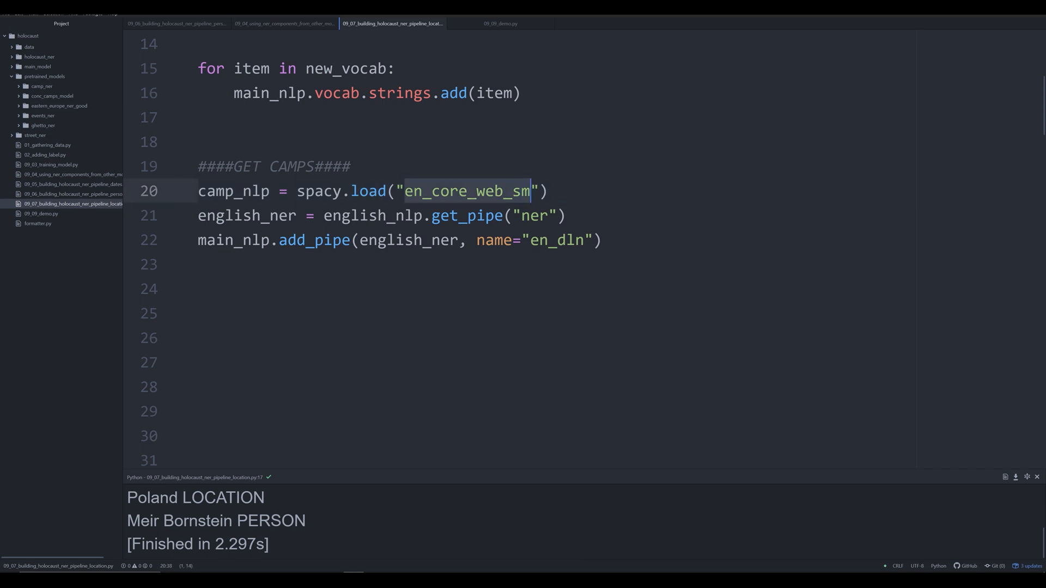
{"action": "type", "text": "./"}
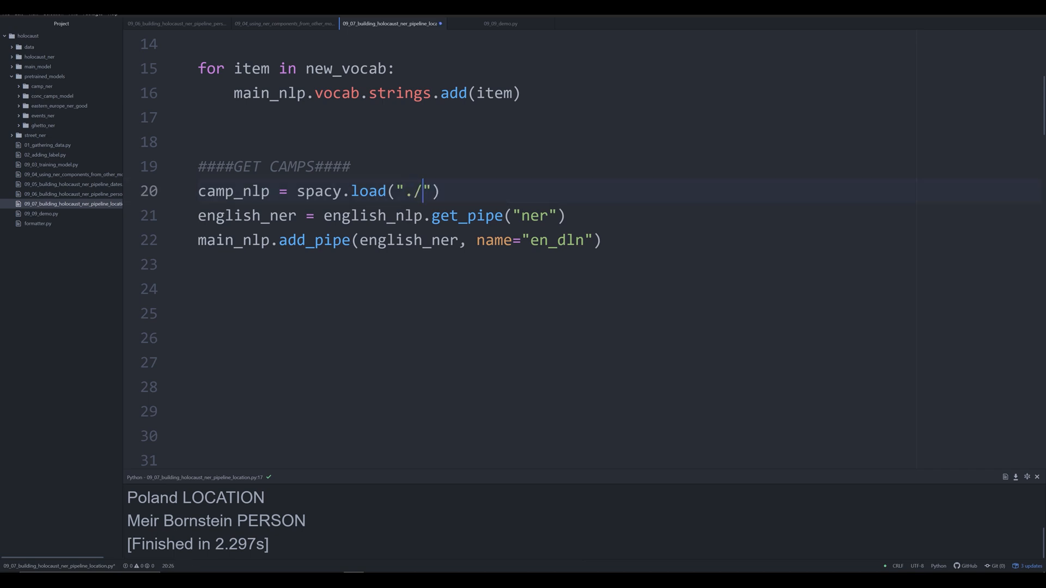
{"action": "type", "text": "pretrained_models/"}
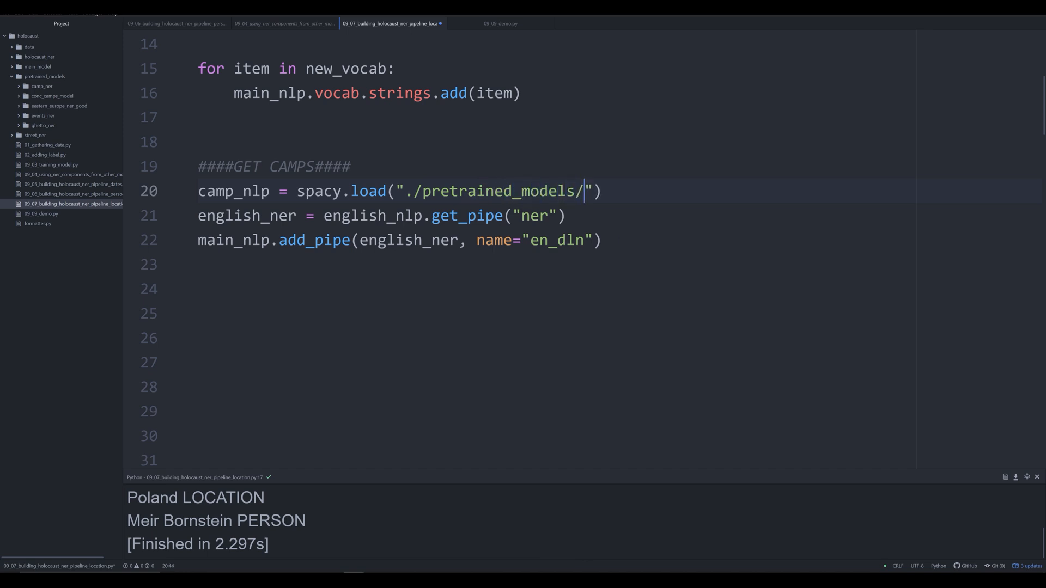
{"action": "type", "text": "camp_ner"}
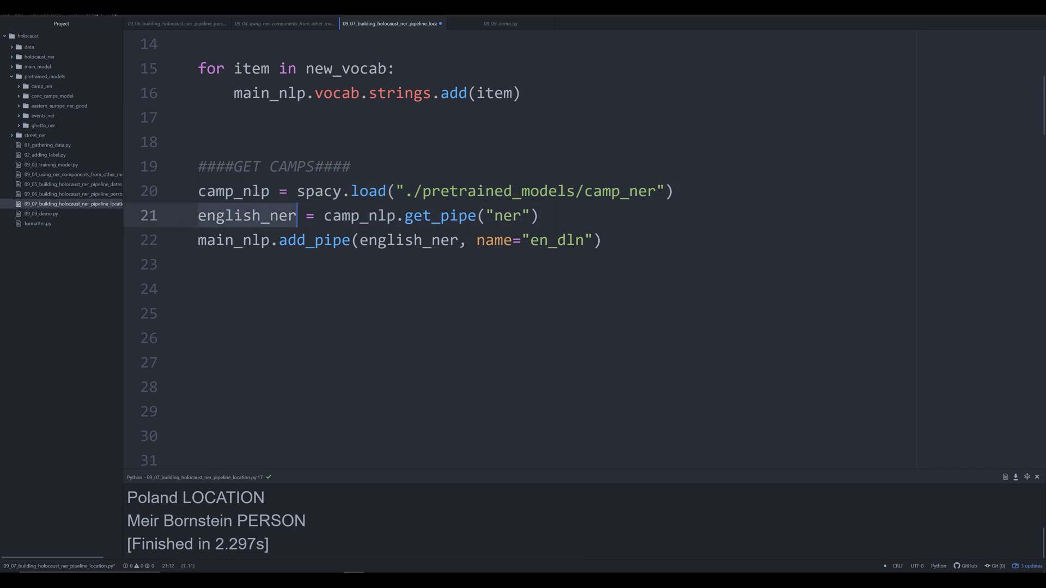
Pass camp_ner to get_pipe and add_pipe so the camp NER joins main_nlp.
{"action": "type", "text": "camp_ner"}
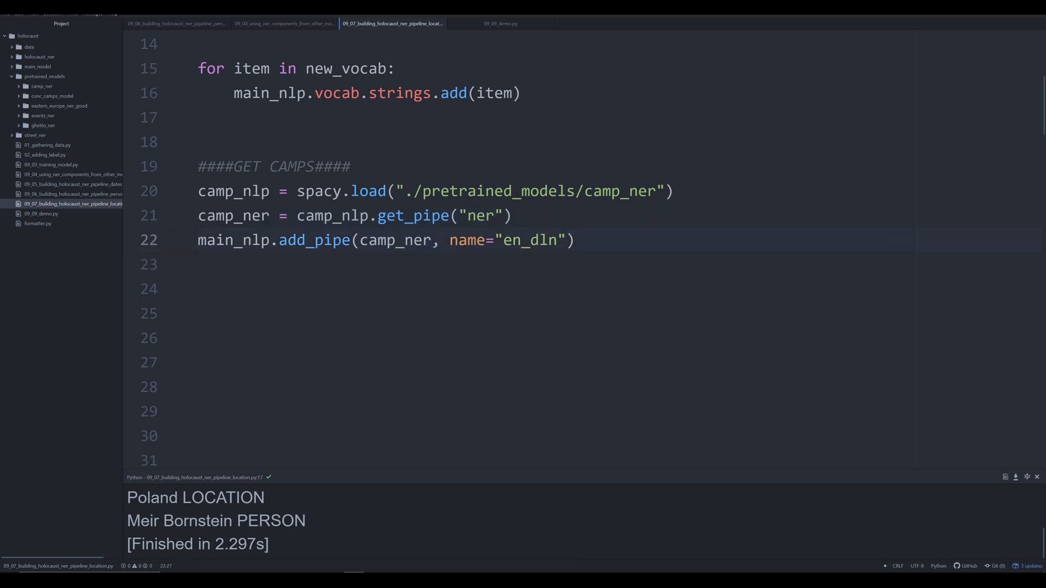
{"action": "type", "text": "camp_"}
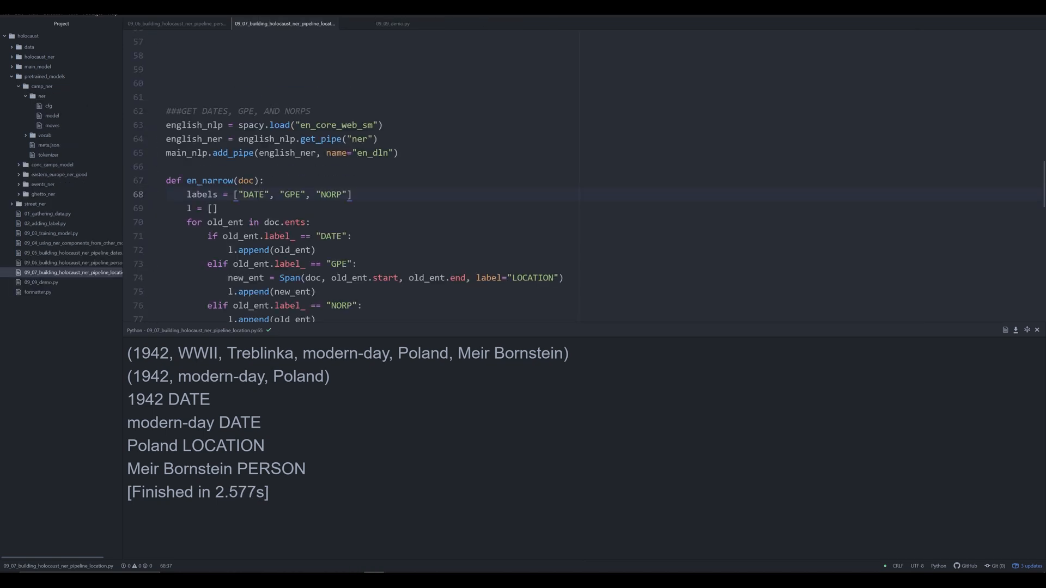
Define previous_labels = ["CAMP", "GHETTO", "DATE", "LOCATION", "NORP"] and keep entities whose label is in it.
{"action": "type", "text": "previous_labels = [\"CAMP\", \"GHETTO\", \"DATE\", \"LOCATION\", \"NORP\"]"}
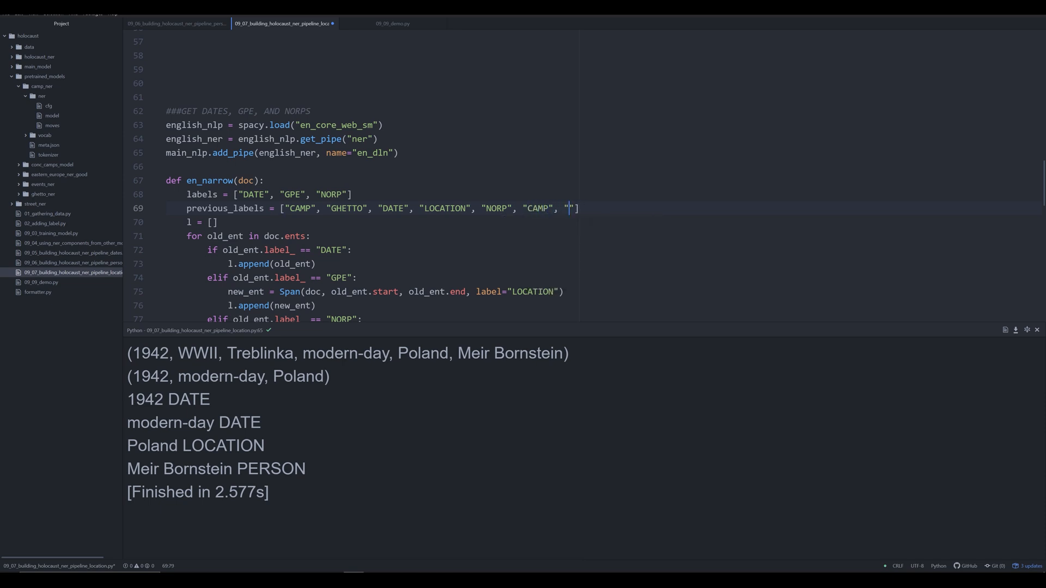
{"action": "key", "text": "backspace"}
{"action": "type", "text": "EVEN"}
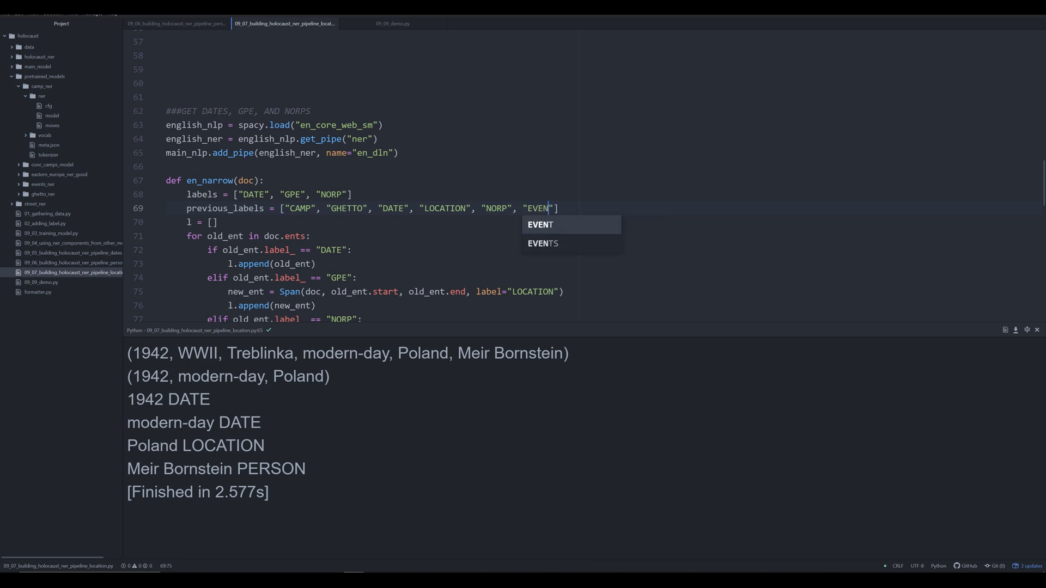
{"action": "scroll", "scroll_direction": "down", "scroll_amount": 3}
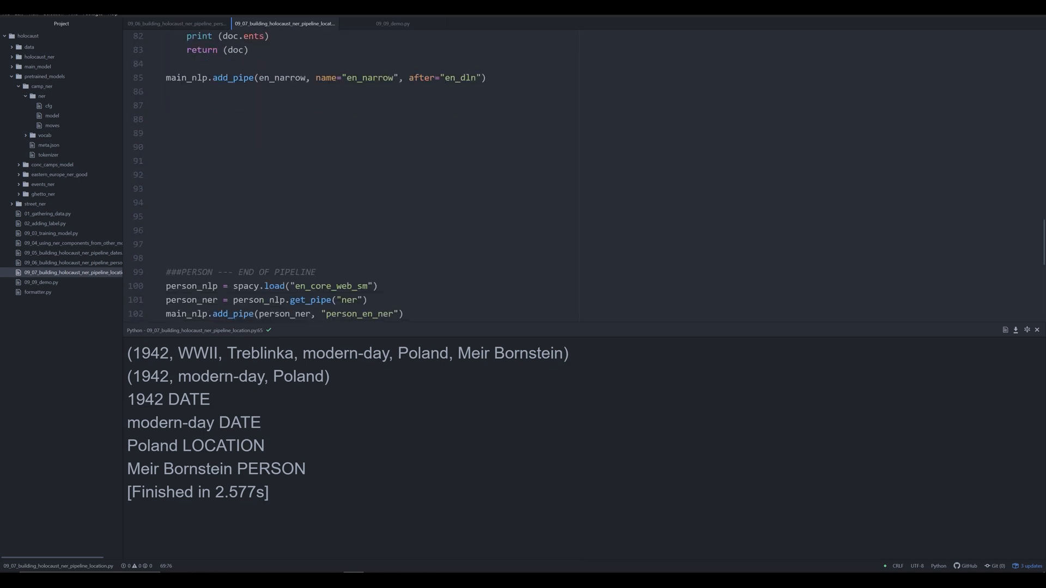
{"action": "scroll", "scroll_direction": "down", "scroll_amount": 3}
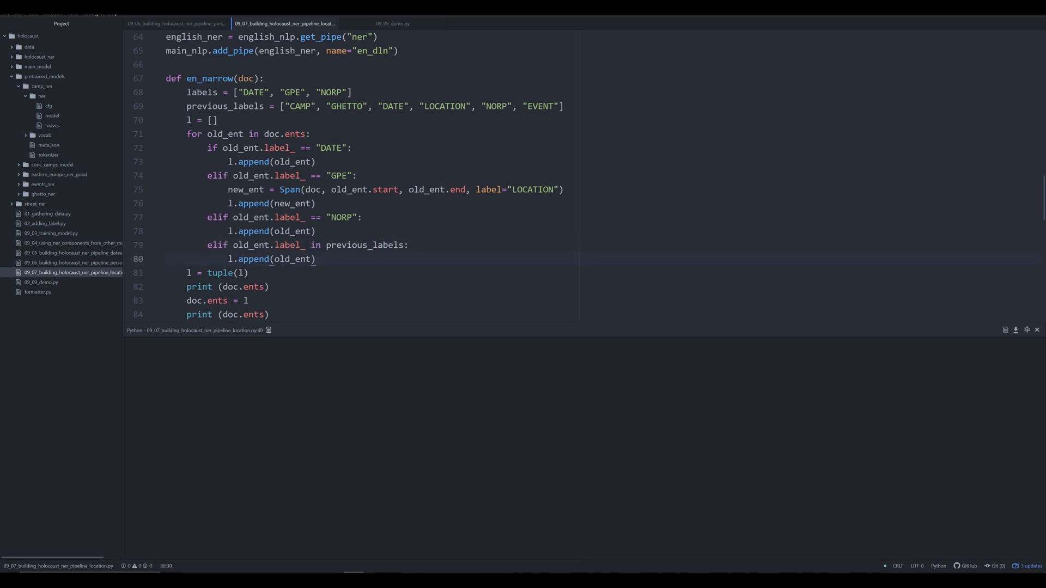
{"action": "left_click", "coordinate": [316, 260]}
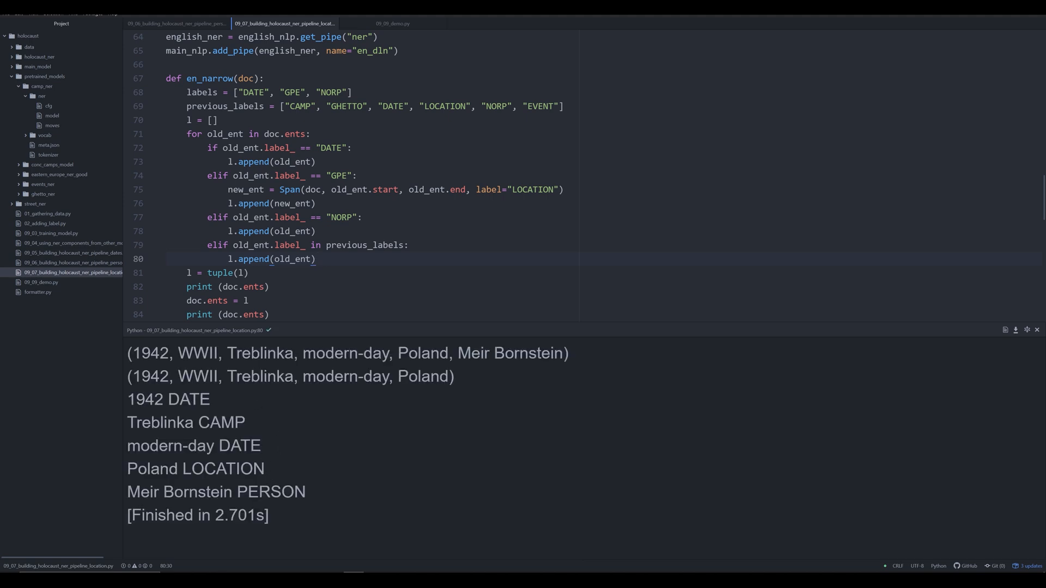
Rework the GET GHETTOS block to load ghetto_ner and add its pipe to main_nlp as ghetto_ner.
{"action": "double_click", "coordinate": [222, 421]}
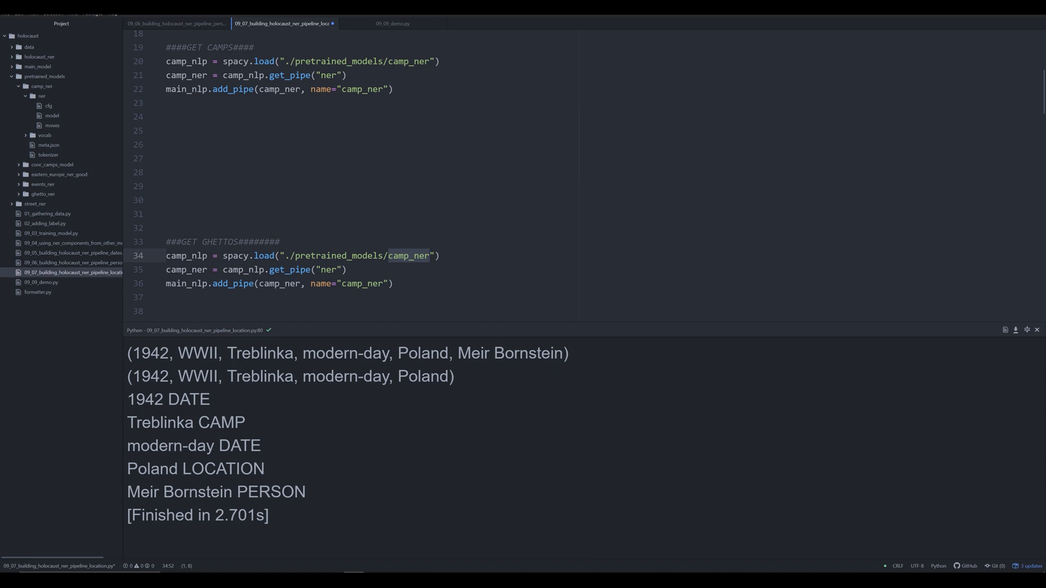
{"action": "type", "text": "GHE"}
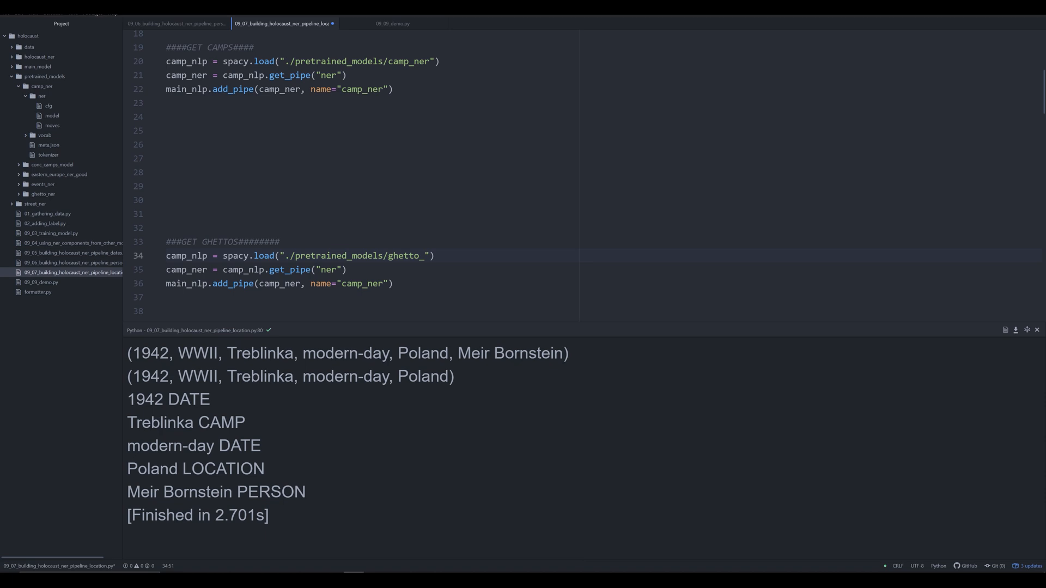
{"action": "type", "text": "ner"}
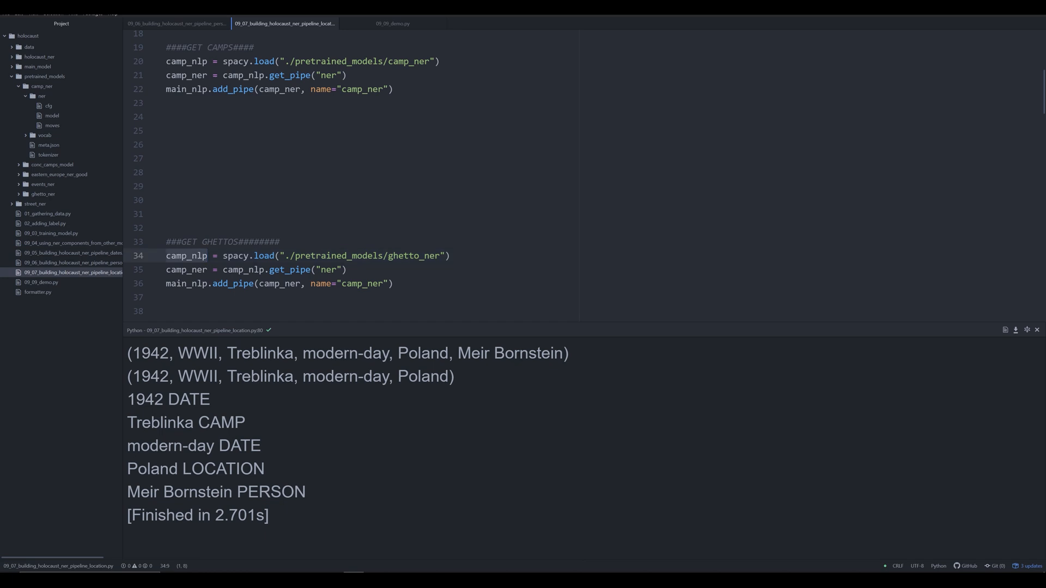
{"action": "type", "text": "ghetto_n"}
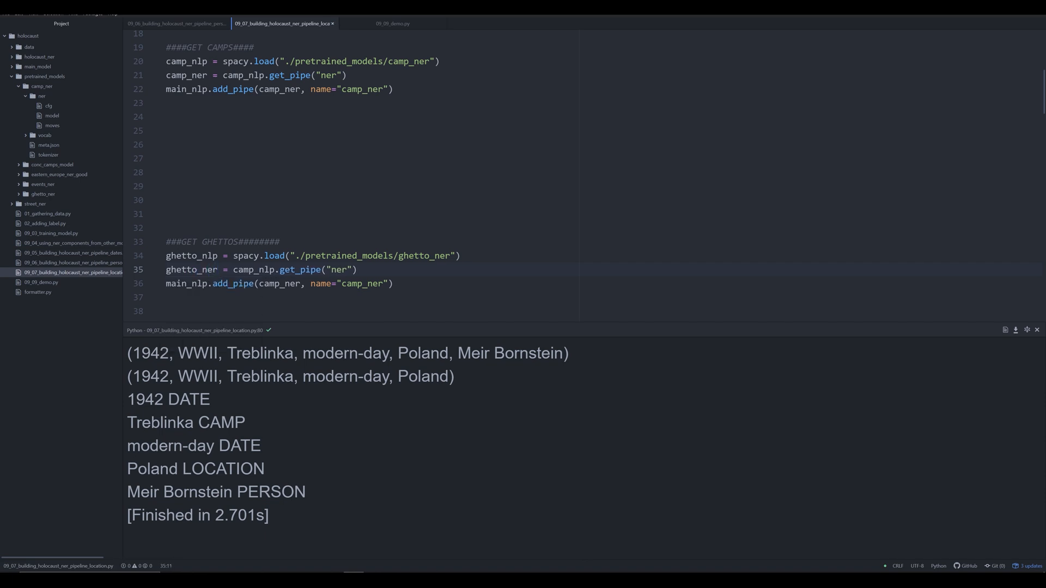
{"action": "left_click", "coordinate": [263, 269]}
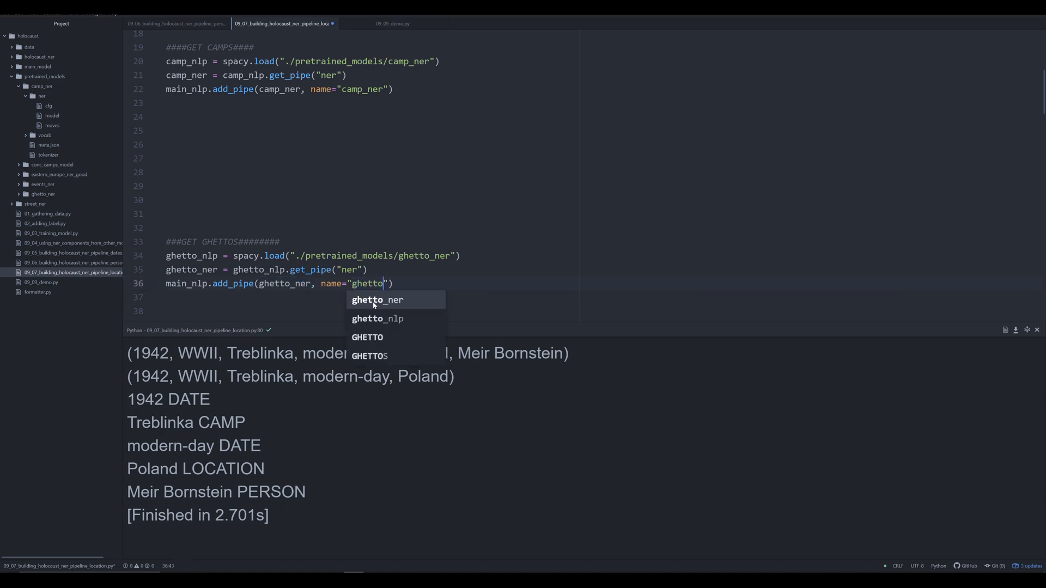
{"action": "key", "text": "Tab"}
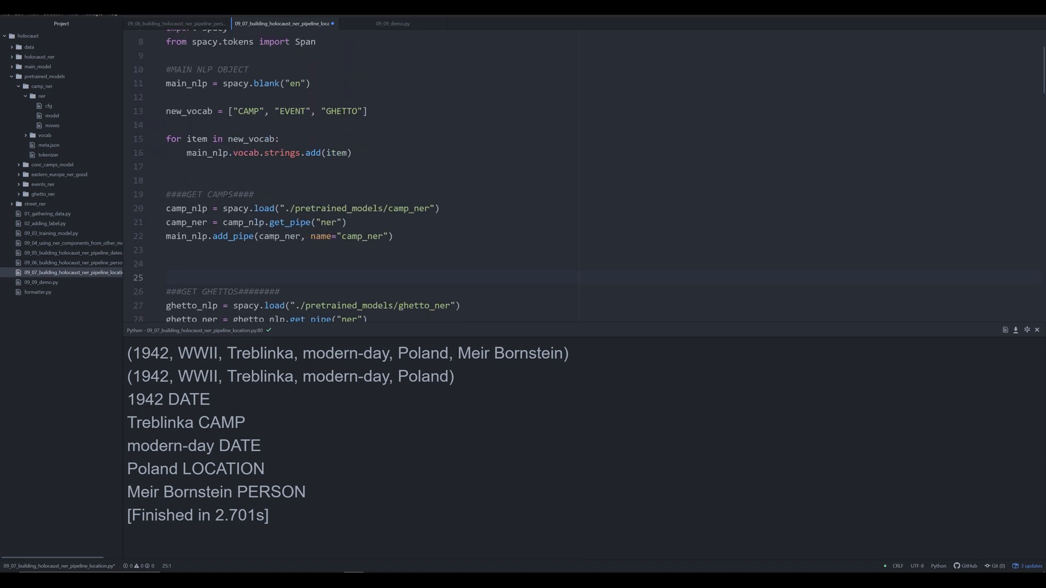
Rework the GET EVENTS block to load ./pretrained_models/events_ner and add its pipe as event_ner.
{"action": "scroll", "scroll_direction": "down", "scroll_amount": 3}
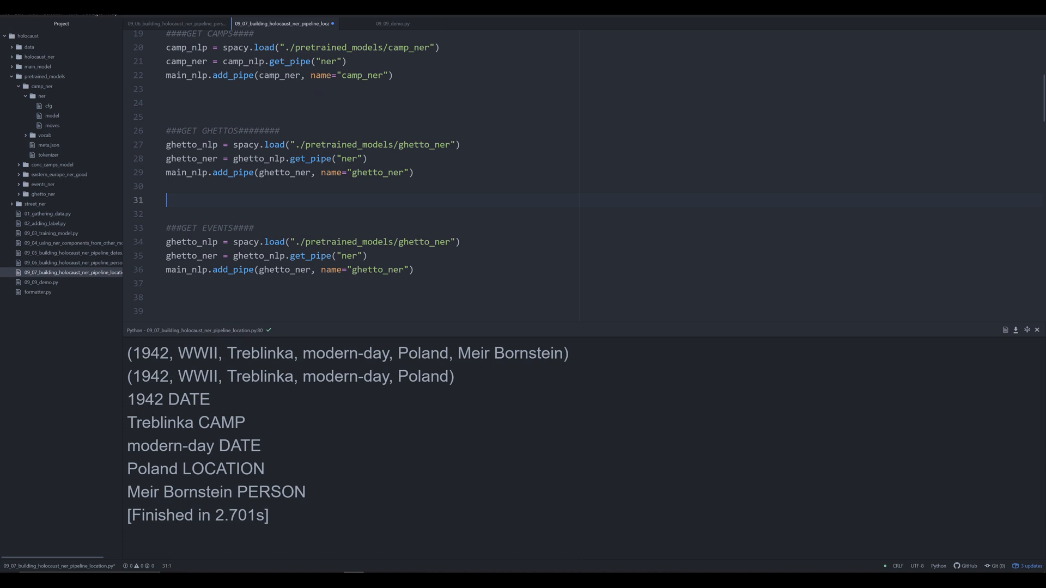
{"action": "key", "text": "Backspace"}
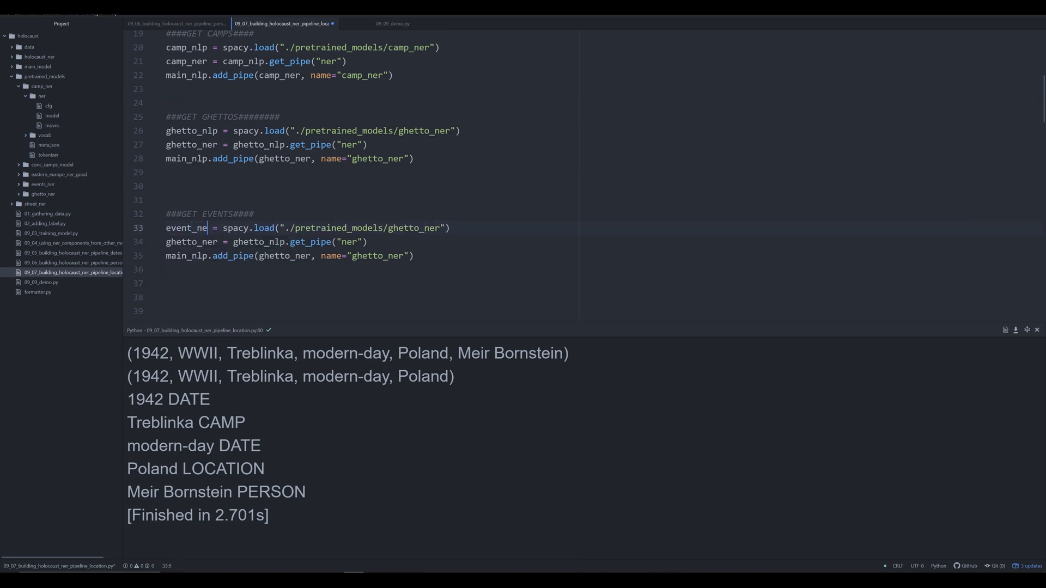
{"action": "type", "text": "lp"}
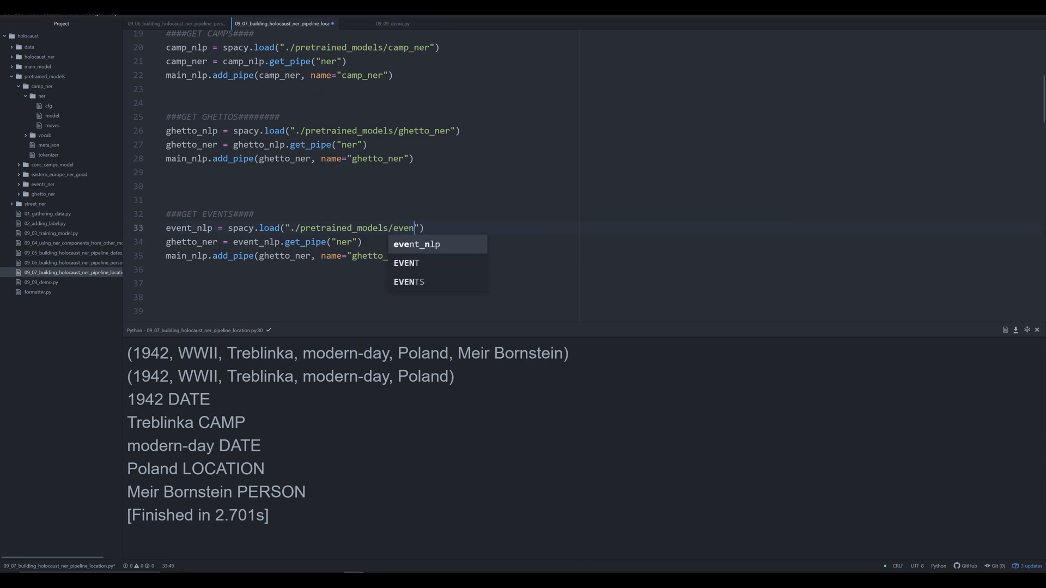
{"action": "type", "text": "events_"}
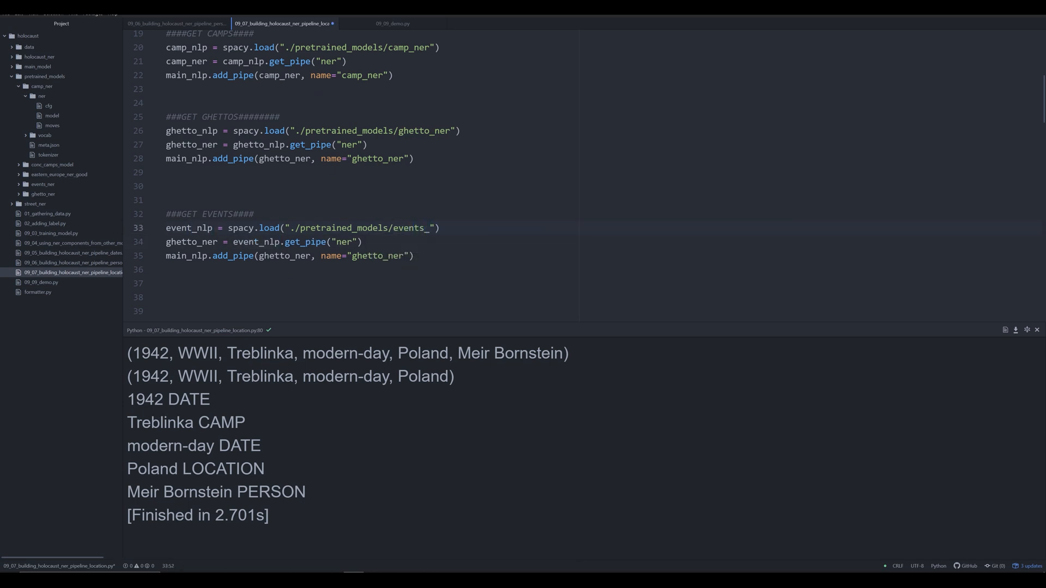
{"action": "type", "text": "ner"}
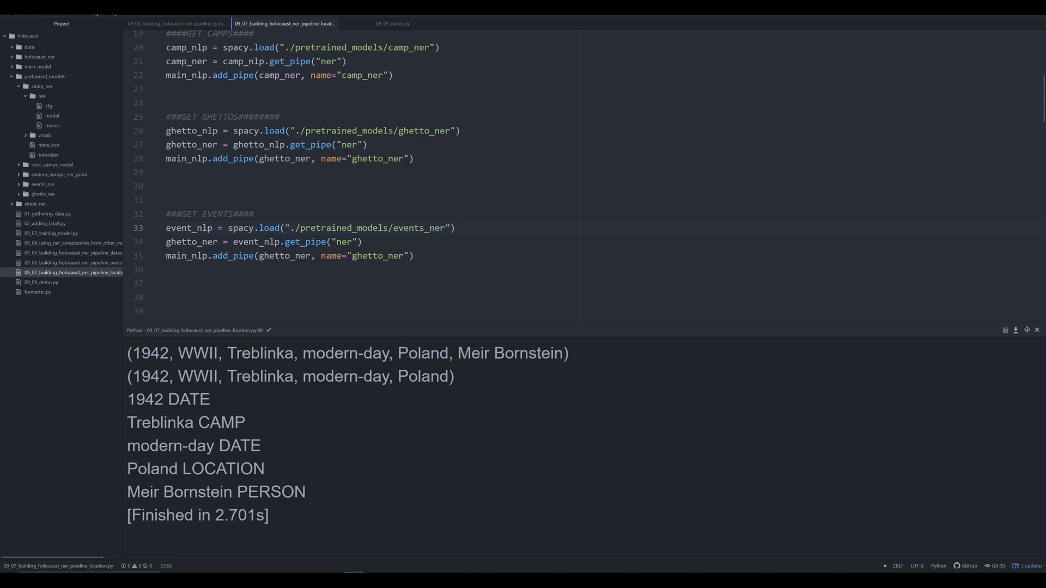
{"action": "type", "text": "even"}
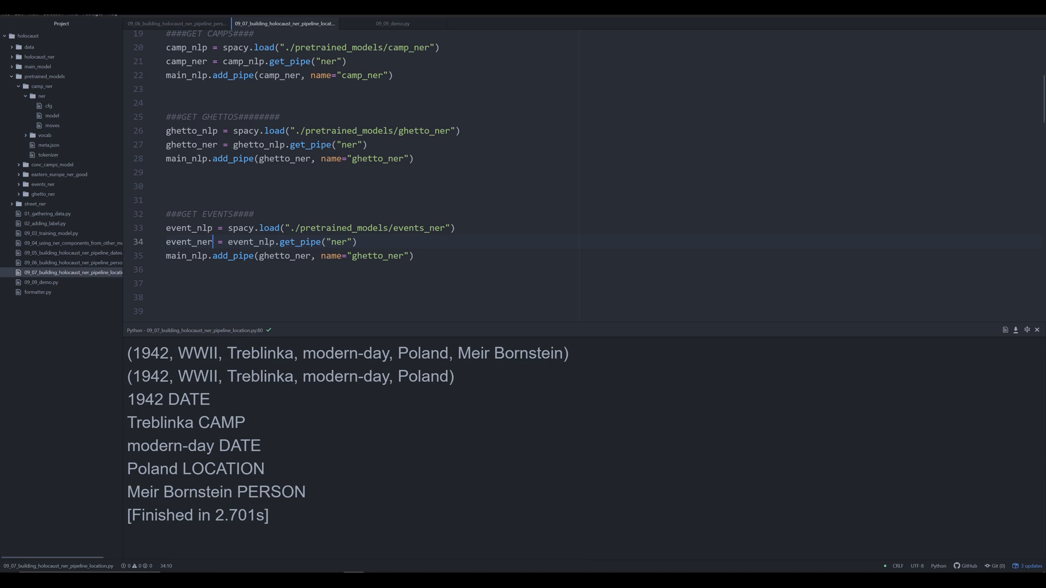
{"action": "double_click", "coordinate": [284, 255]}
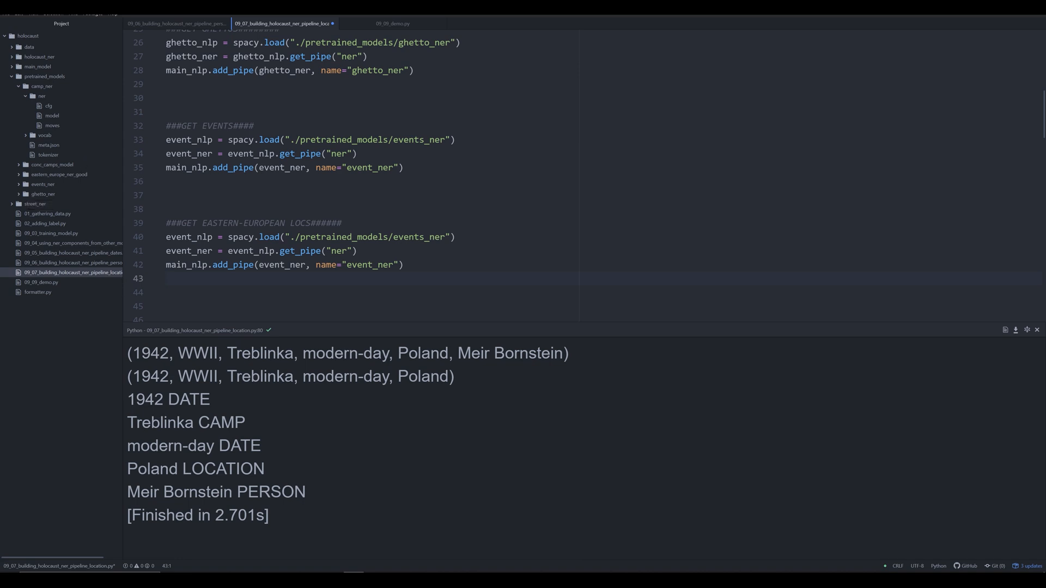
Load eastern_europe_ner_good into eastern_europe_nlp and take its ner pipe as eastern_europe_ner.
{"action": "type", "text": "eastern_europe"}
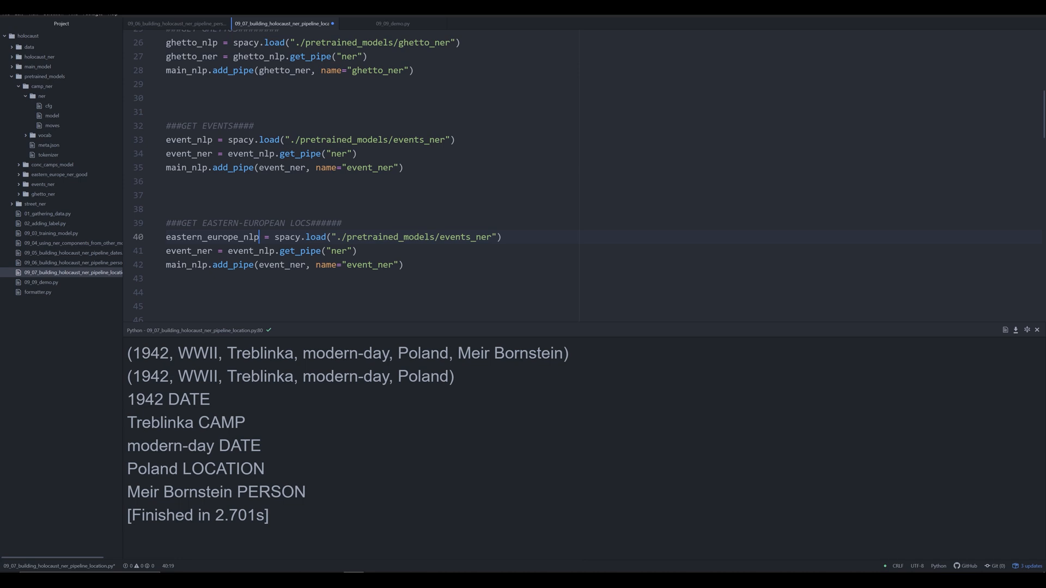
{"action": "key", "text": "ctrl+s"}
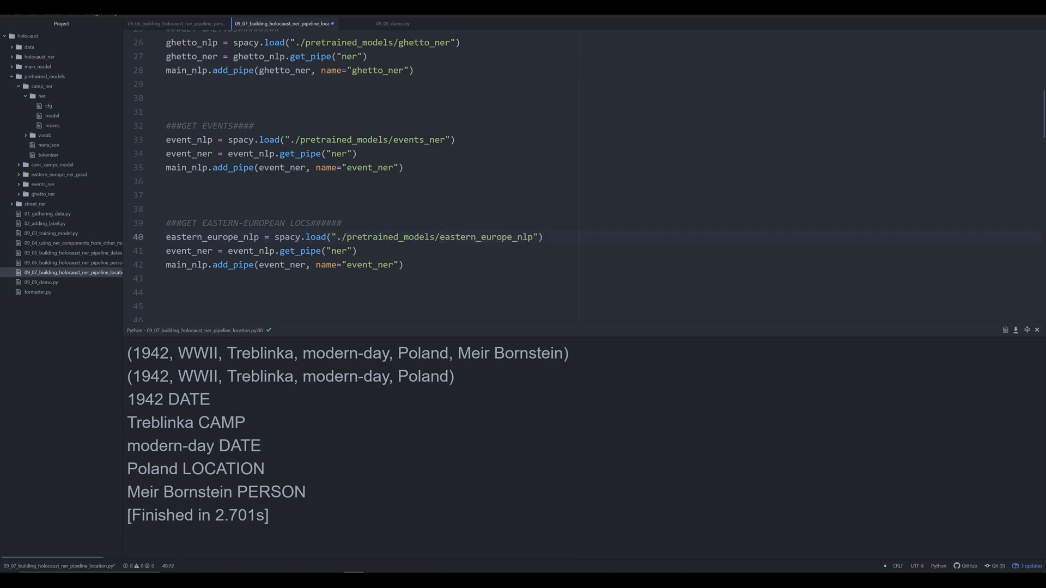
{"action": "type", "text": "_good"}
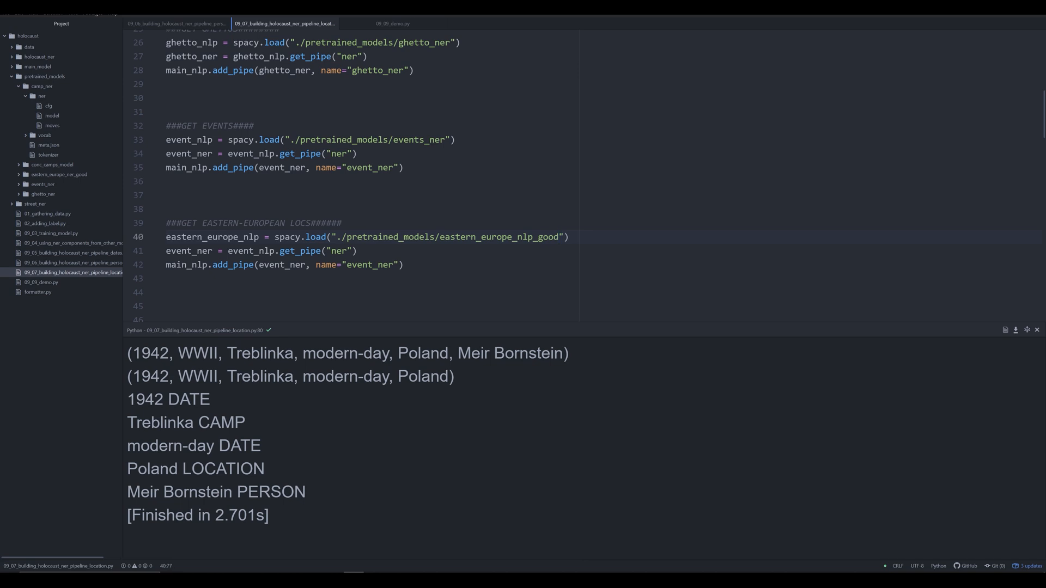
{"action": "left_click", "coordinate": [525, 237]}
{"action": "type", "text": "er"}
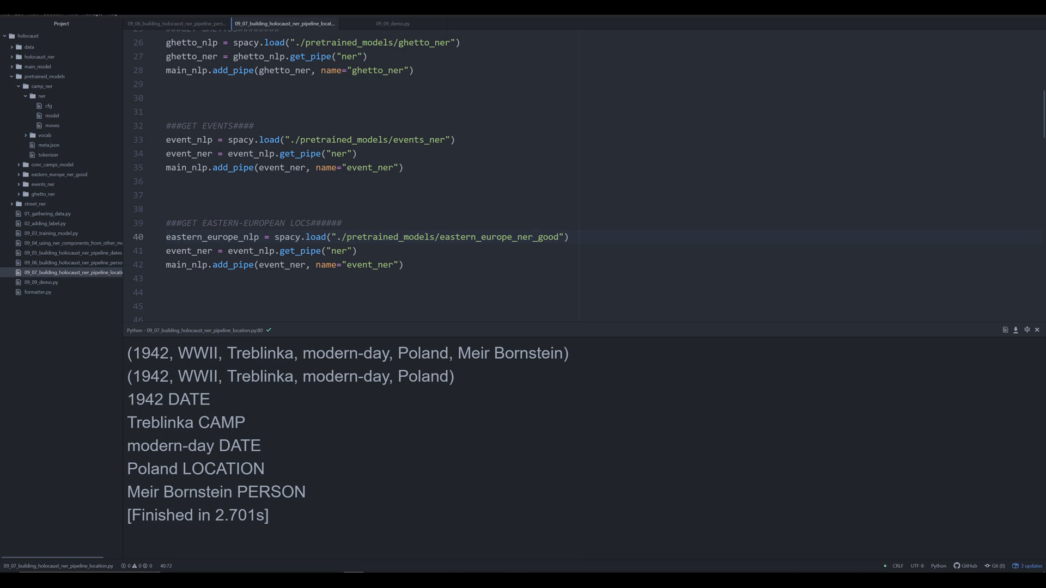
{"action": "type", "text": "eastern_europe_nlp"}
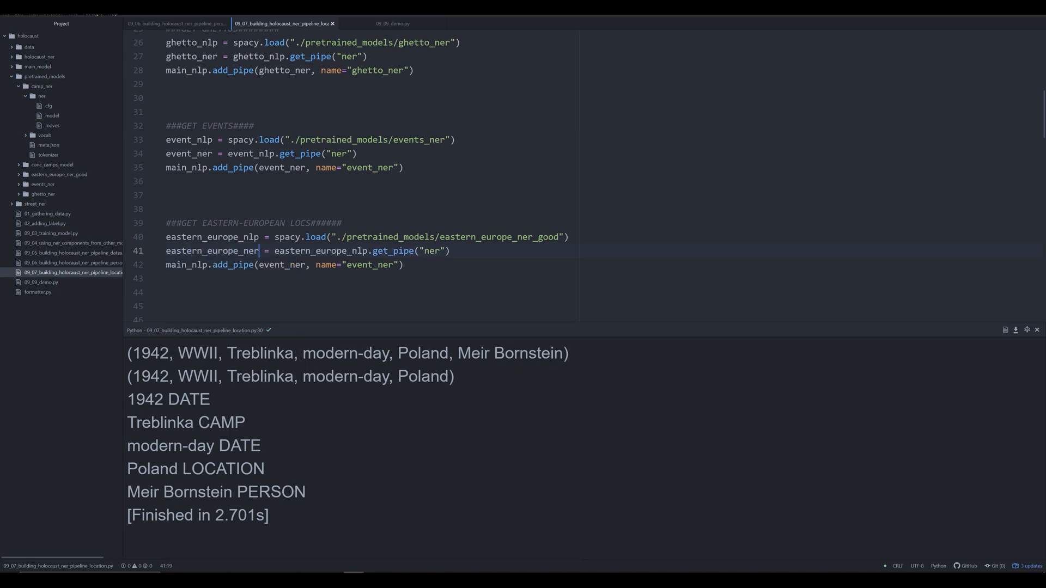
{"action": "double_click", "coordinate": [283, 265]}
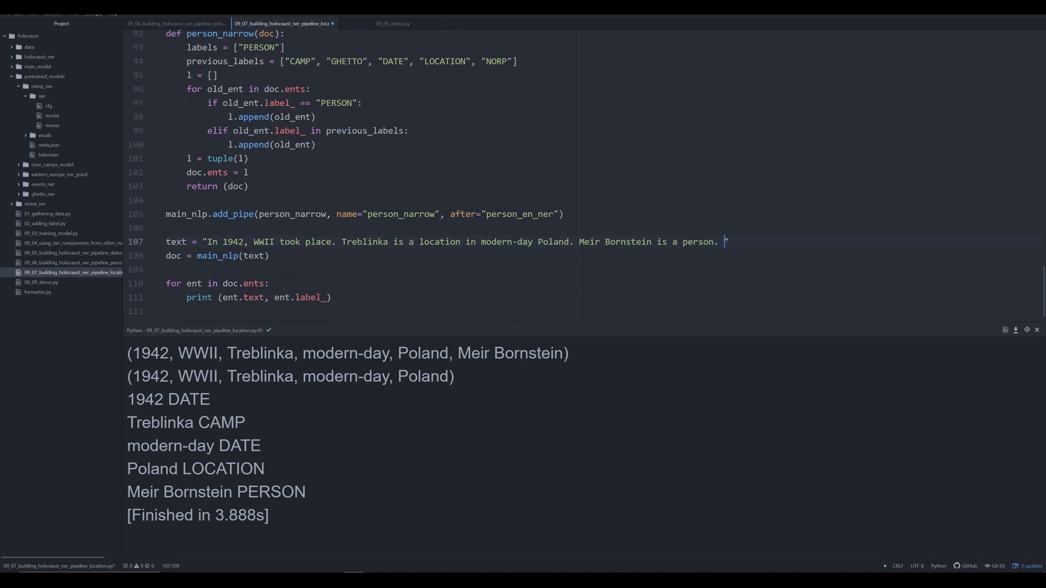
Append "The Warsaw Ghetto is in Poland." to the test text string.
{"action": "type", "text": "The"}
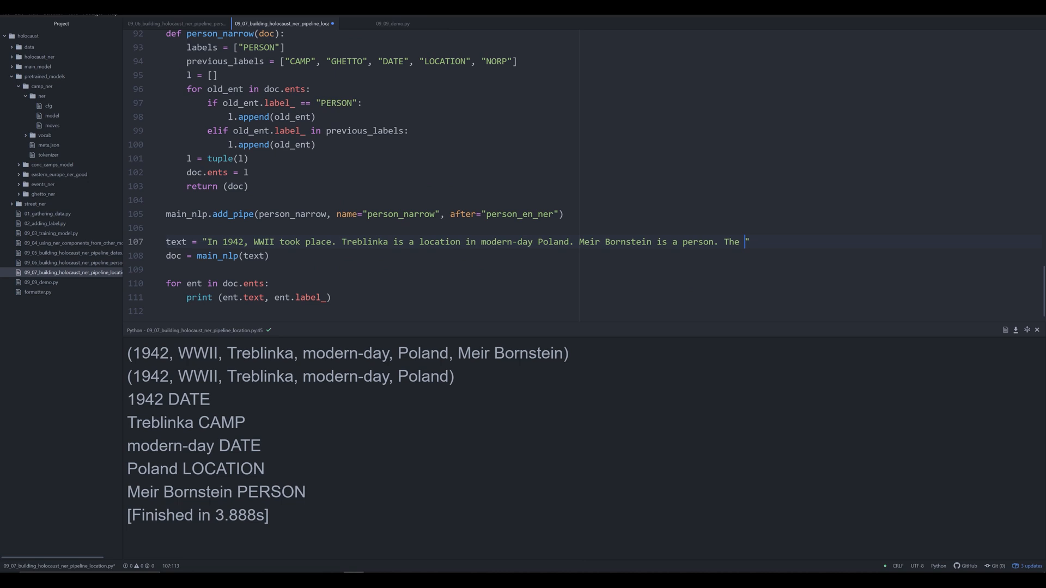
{"action": "type", "text": "Warsaw Ghetto is in p"}
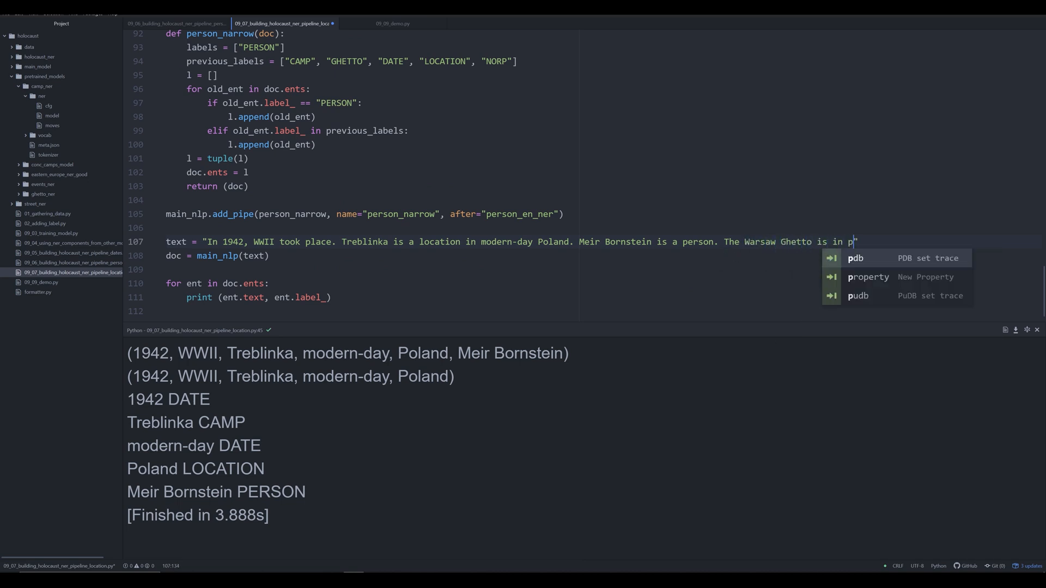
{"action": "type", "text": "oland.\""}
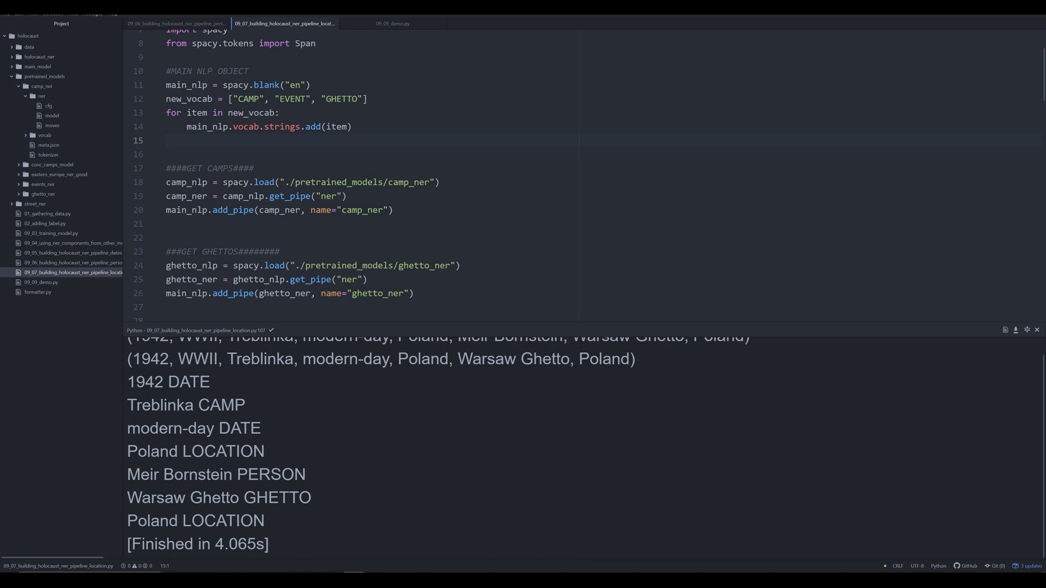
Borrow the with open("data/test.txt") block from 09_09_demo.py and place it in the pipeline script.
{"action": "left_click", "coordinate": [44, 76]}
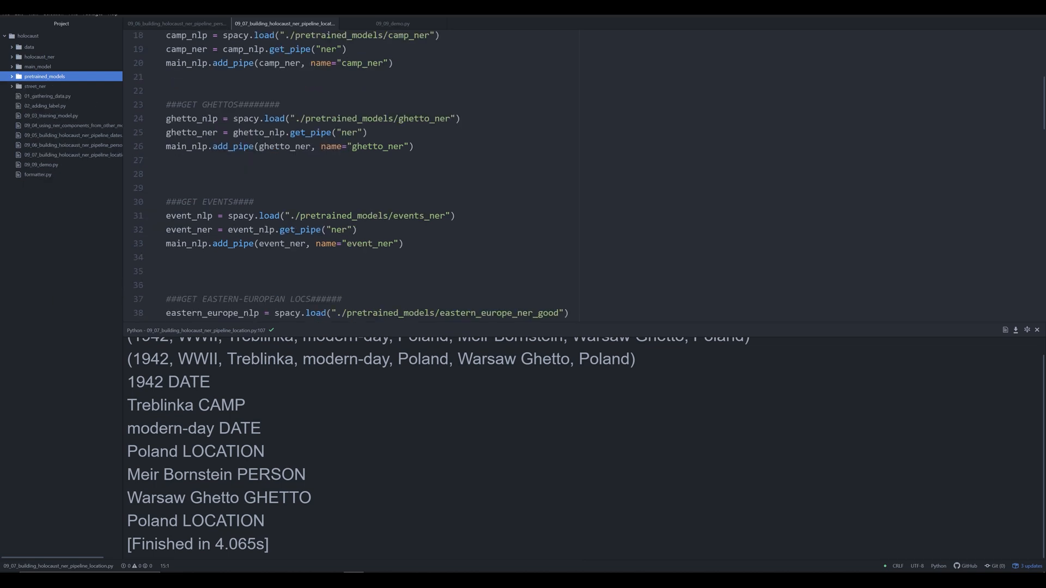
{"action": "scroll", "scroll_direction": "down", "scroll_amount": 3}
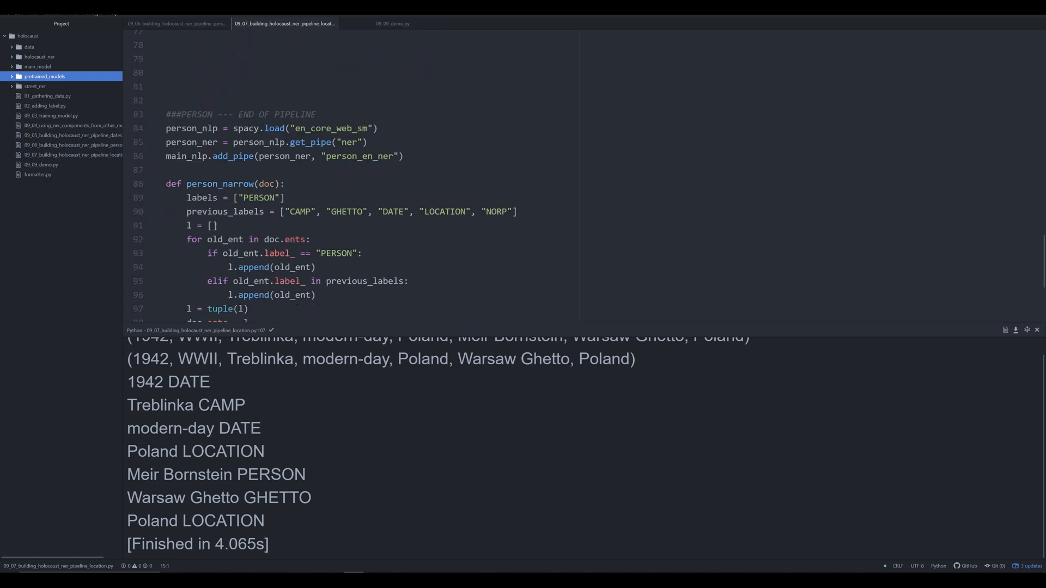
{"action": "left_click", "coordinate": [392, 23]}
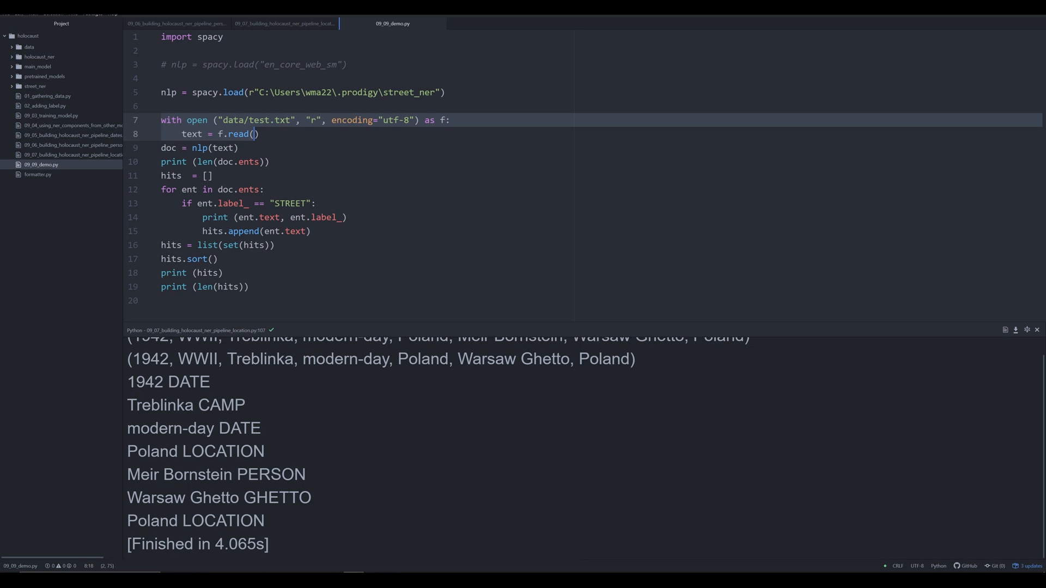
{"action": "left_click", "coordinate": [283, 23]}
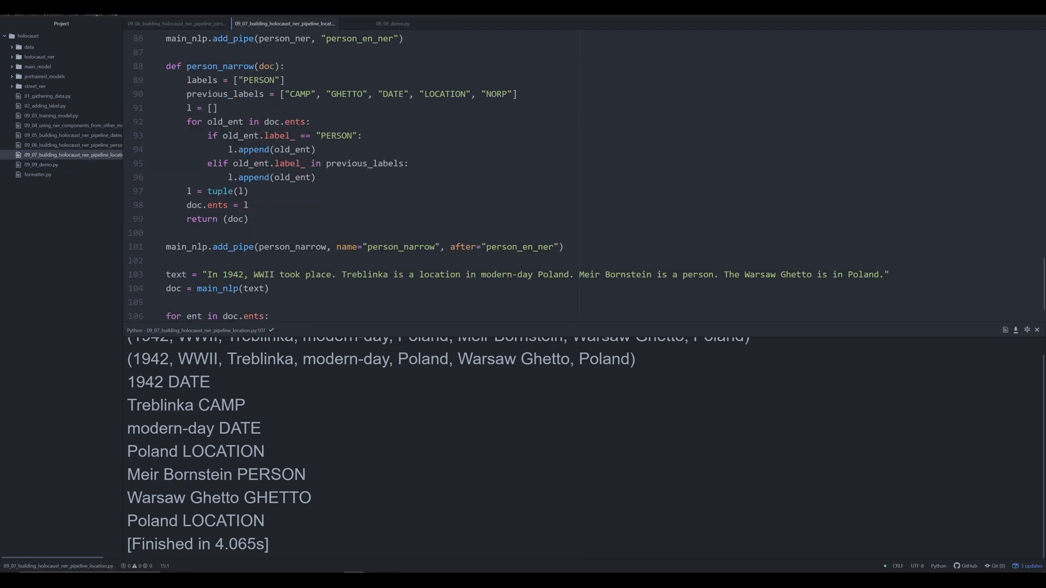
{"action": "scroll", "scroll_direction": "down", "scroll_amount": 3}
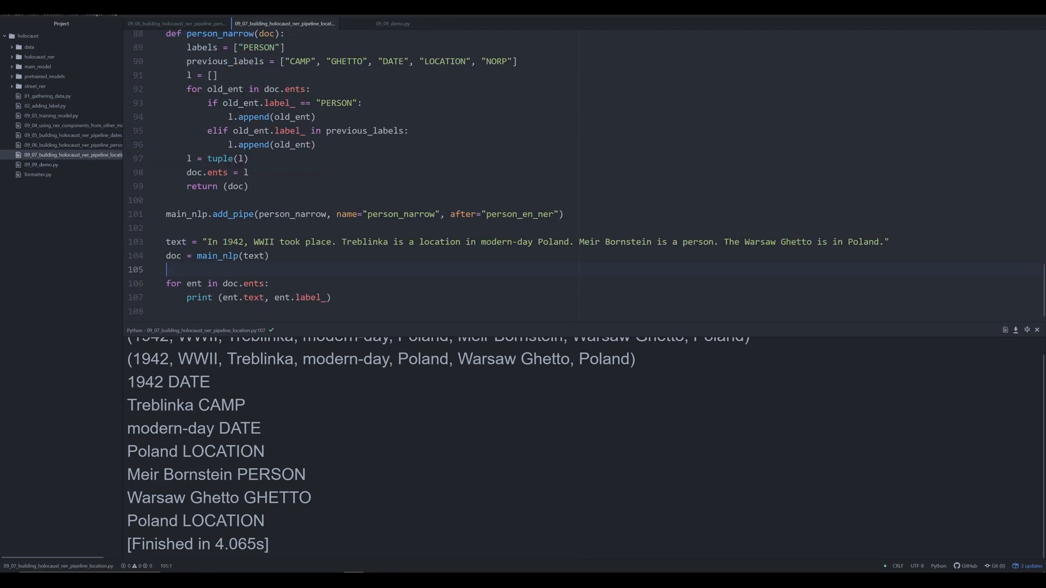
{"action": "left_click", "coordinate": [886, 242]}
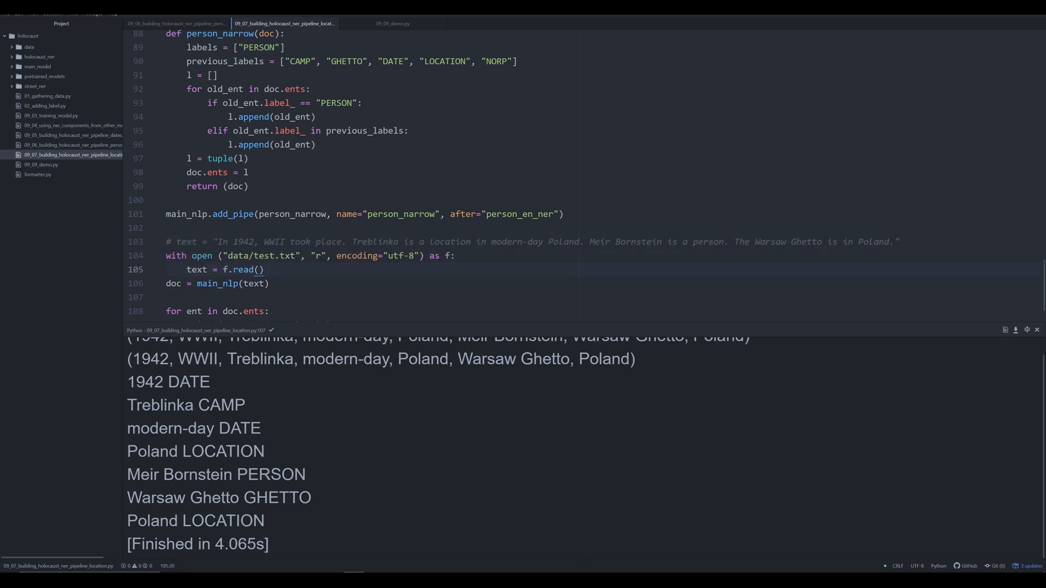
Show data/test.txt beside the script, then return to editing the pipeline's new_vocab list.
{"action": "left_click", "coordinate": [30, 47]}
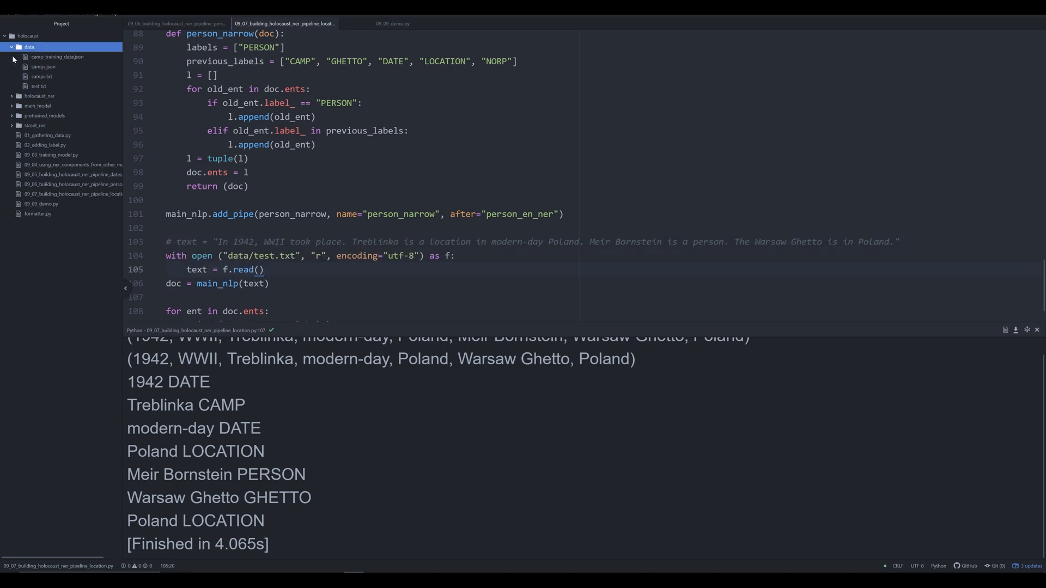
{"action": "left_click", "coordinate": [38, 86]}
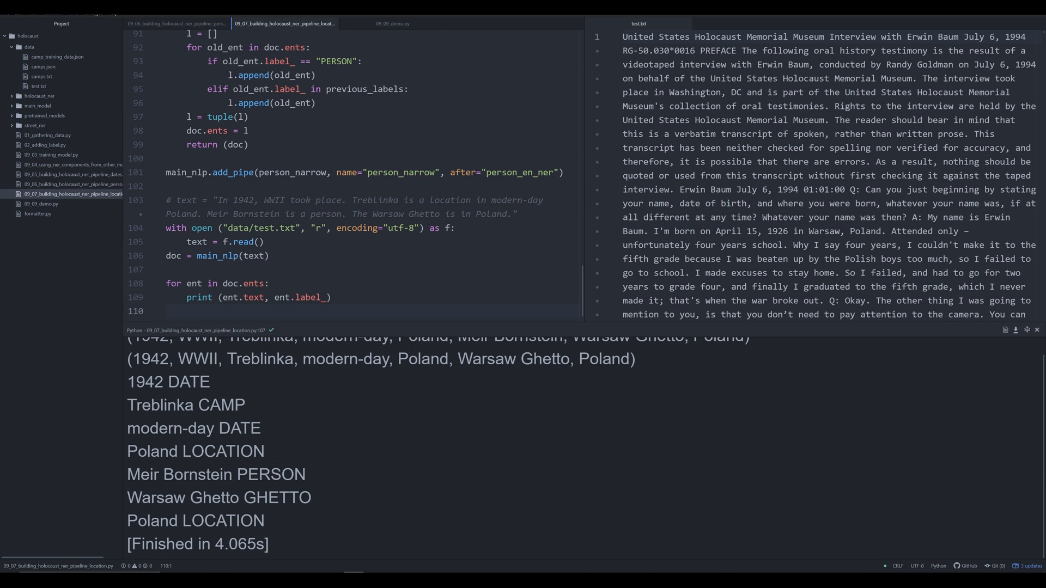
{"action": "left_click", "coordinate": [168, 310]}
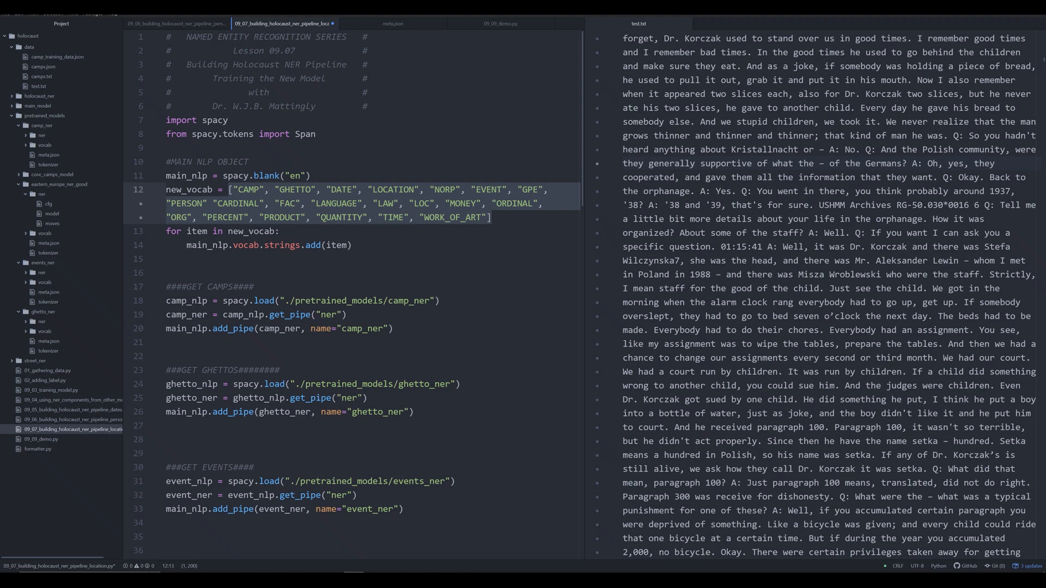
Scroll through the narrowing functions in the pipeline code before running it on the testimony.
{"action": "scroll", "scroll_direction": "down", "scroll_amount": 3}
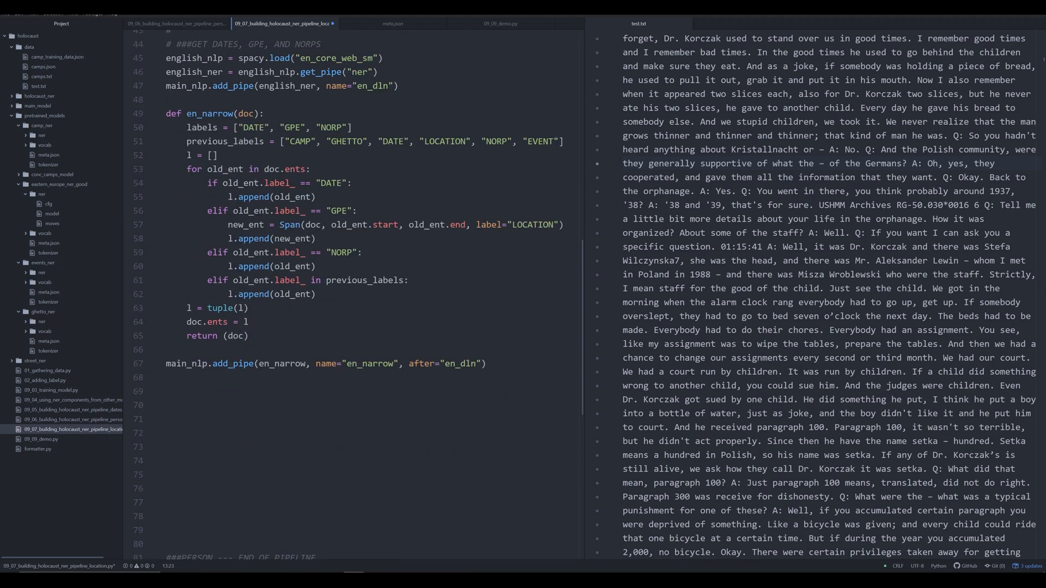
{"action": "scroll", "scroll_direction": "down", "scroll_amount": 3}
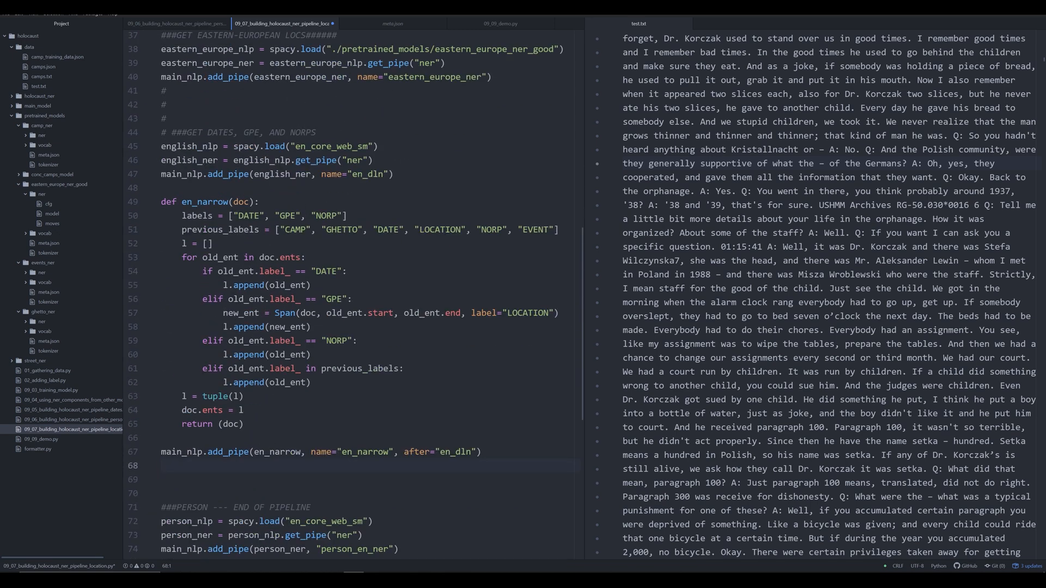
{"action": "scroll", "scroll_direction": "down", "scroll_amount": 3}
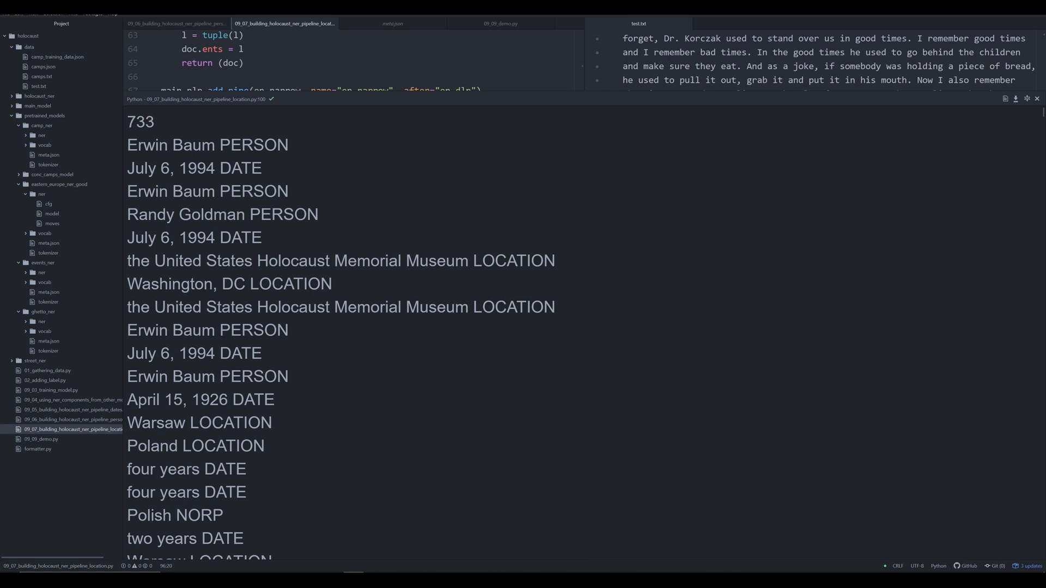
{"action": "double_click", "coordinate": [207, 145]}
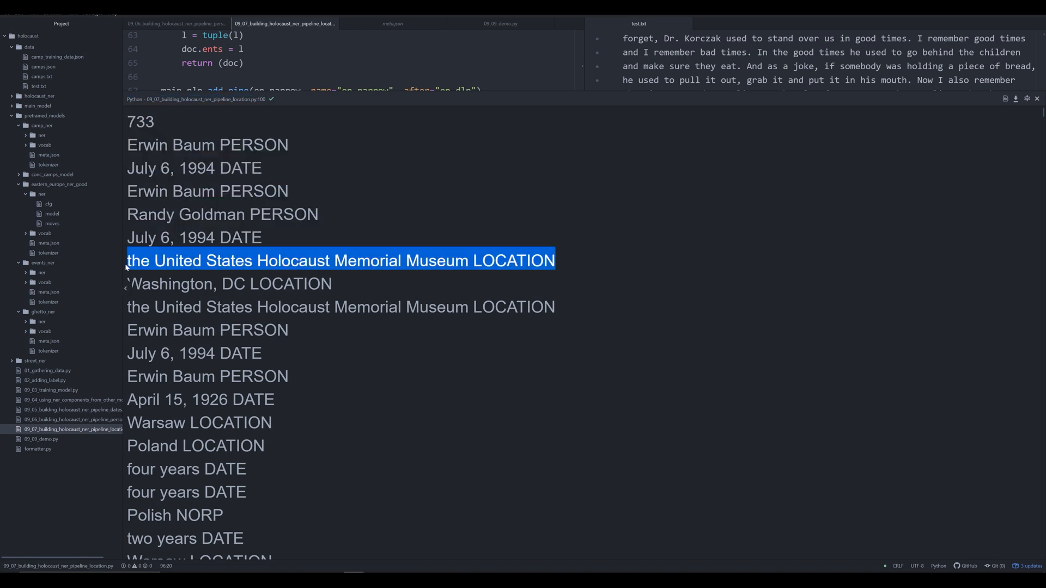
{"action": "mouse_move", "coordinate": [124, 271]}
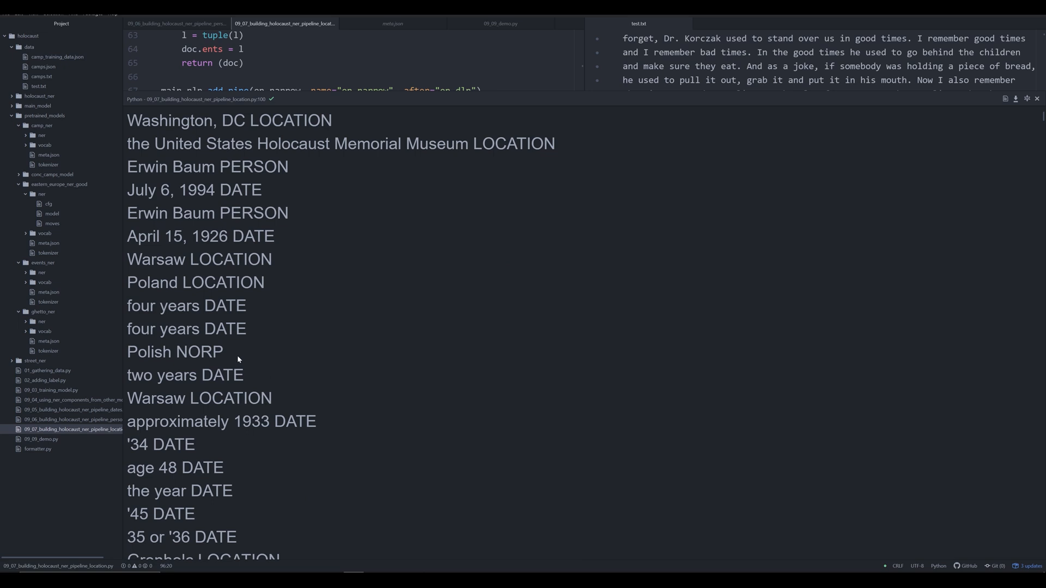
{"action": "double_click", "coordinate": [174, 352]}
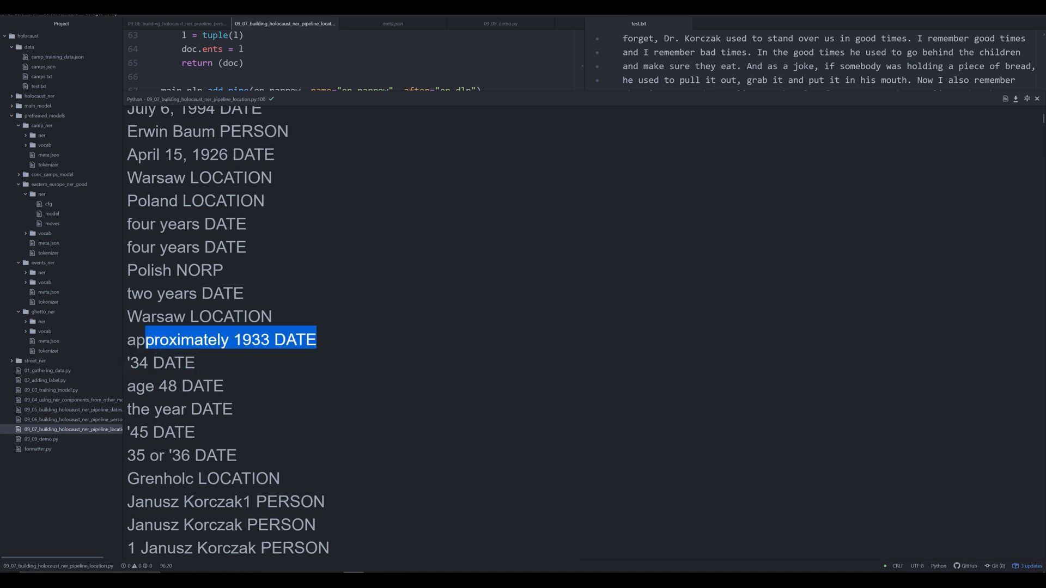
{"action": "scroll", "scroll_direction": "down", "scroll_amount": 3}
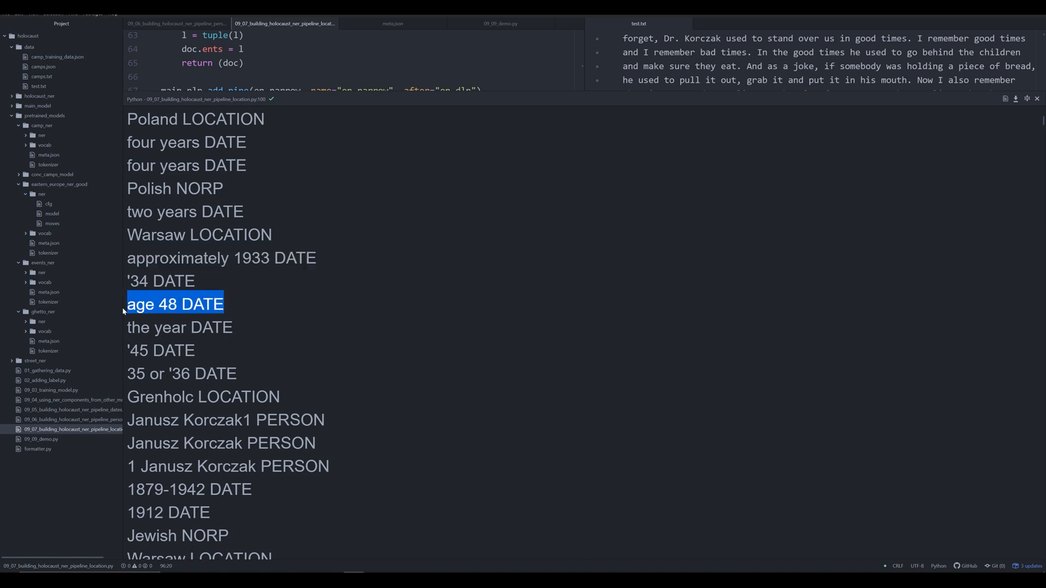
{"action": "left_click", "coordinate": [245, 306]}
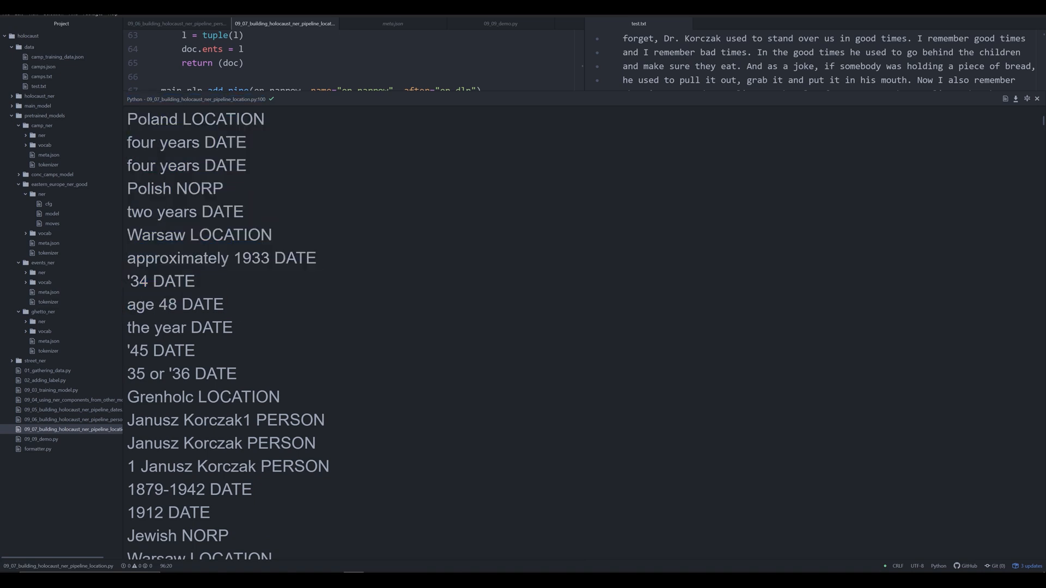
{"action": "scroll", "scroll_direction": "down", "scroll_amount": 3}
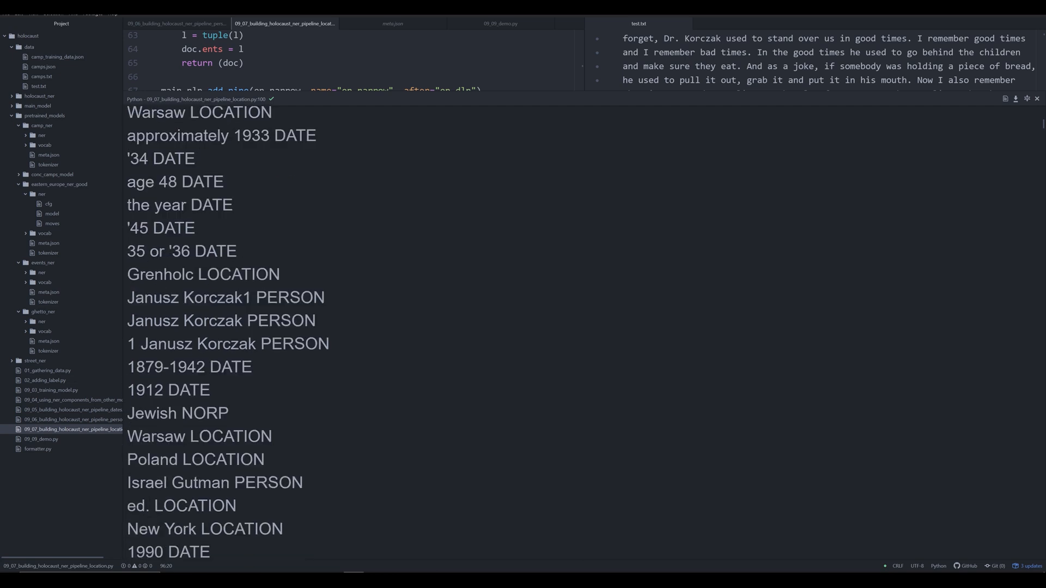
{"action": "scroll", "scroll_direction": "down", "scroll_amount": 3}
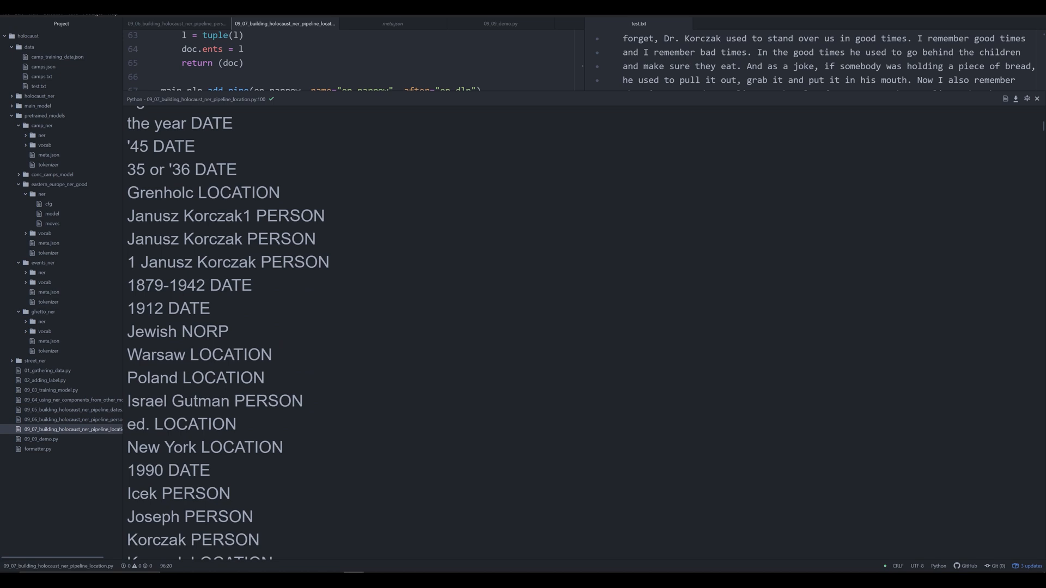
{"action": "scroll", "scroll_direction": "down", "scroll_amount": 3}
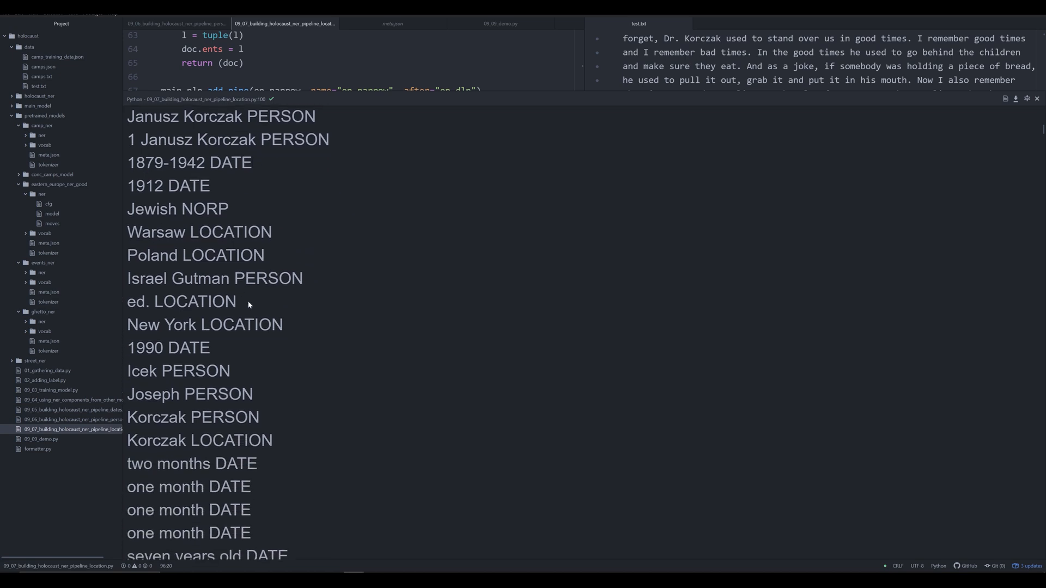
{"action": "scroll", "scroll_direction": "down", "scroll_amount": 3}
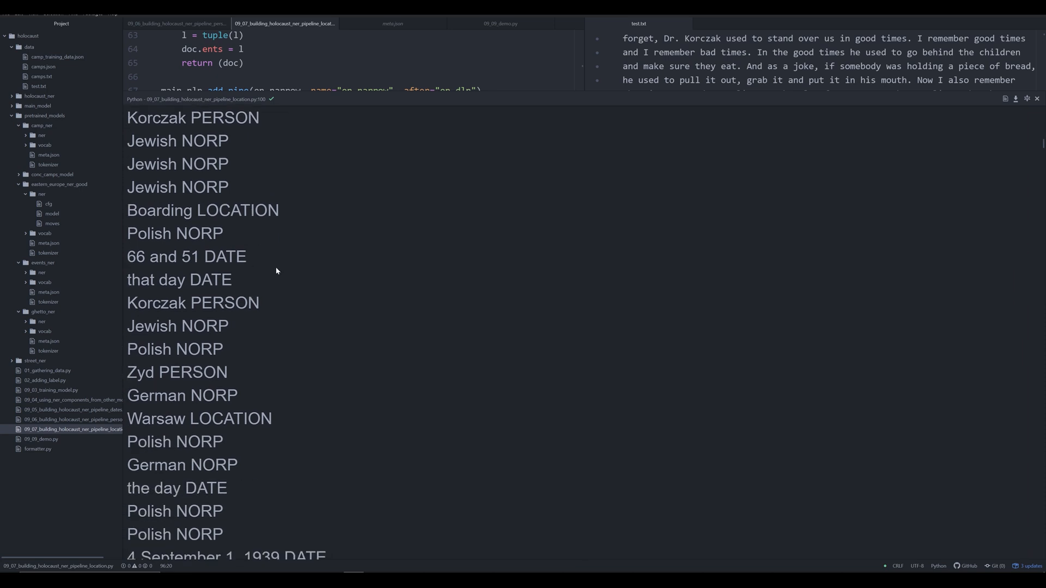
{"action": "scroll", "scroll_direction": "down", "scroll_amount": 3}
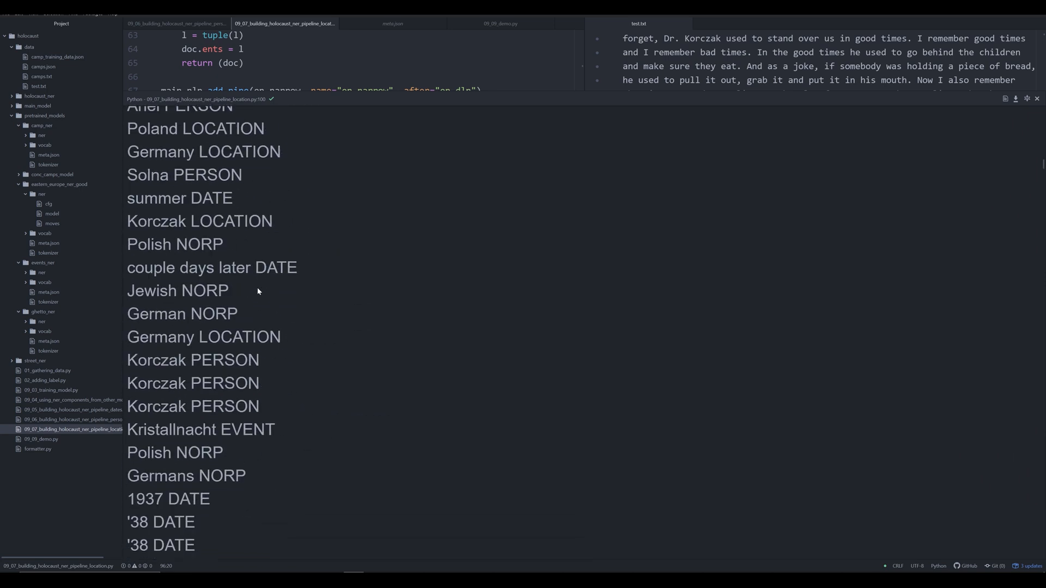
{"action": "scroll", "scroll_direction": "down", "scroll_amount": 3}
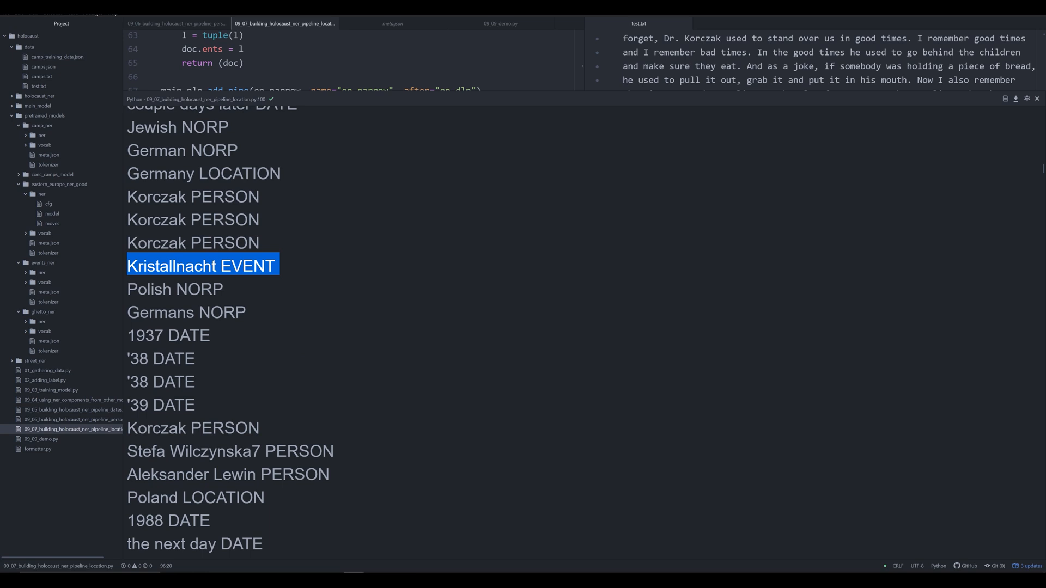
{"action": "mouse_move", "coordinate": [270, 320]}
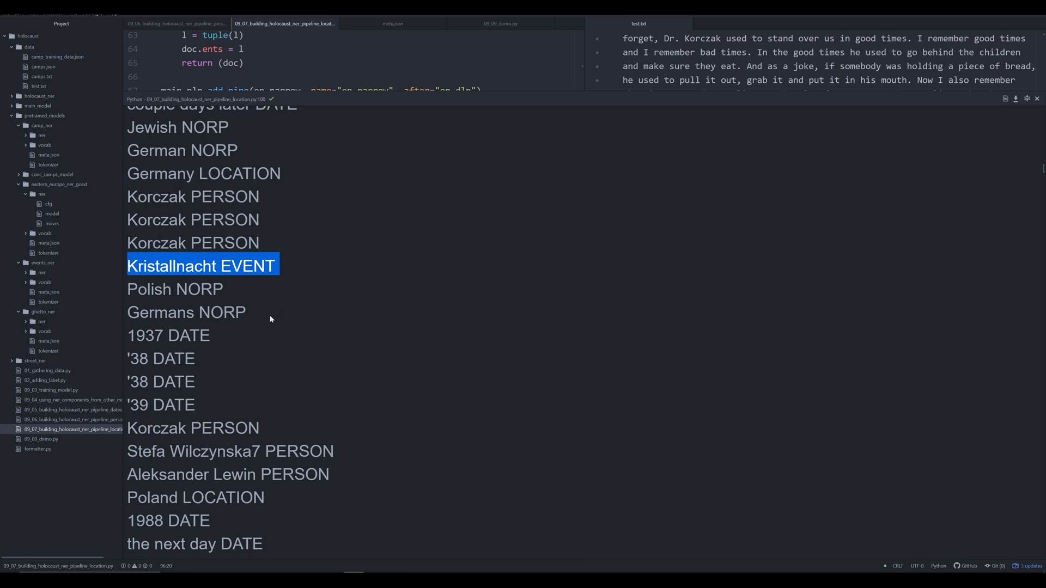
{"action": "scroll", "scroll_direction": "down", "scroll_amount": 3}
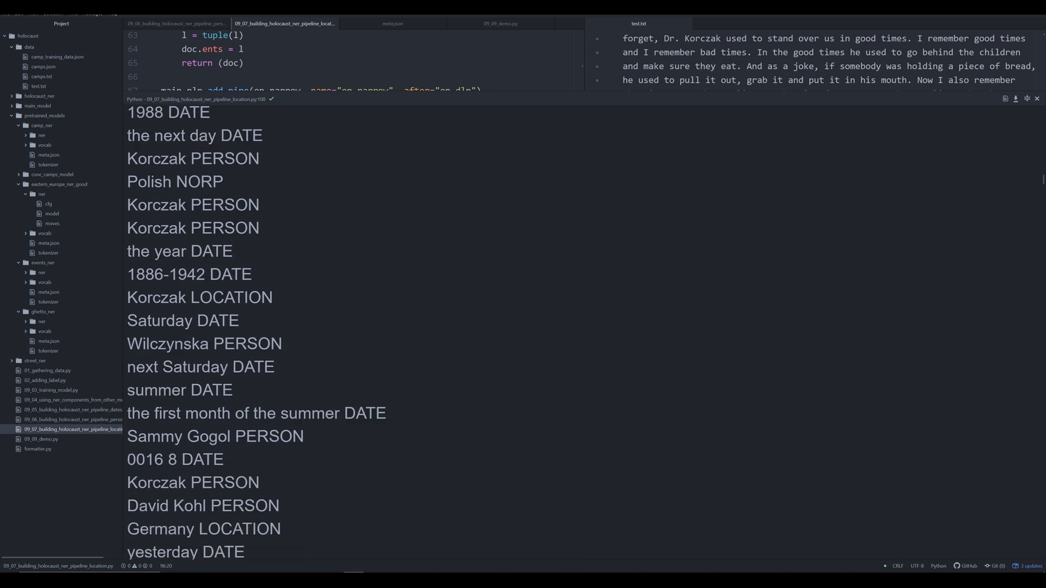
{"action": "scroll", "scroll_direction": "down", "scroll_amount": 3}
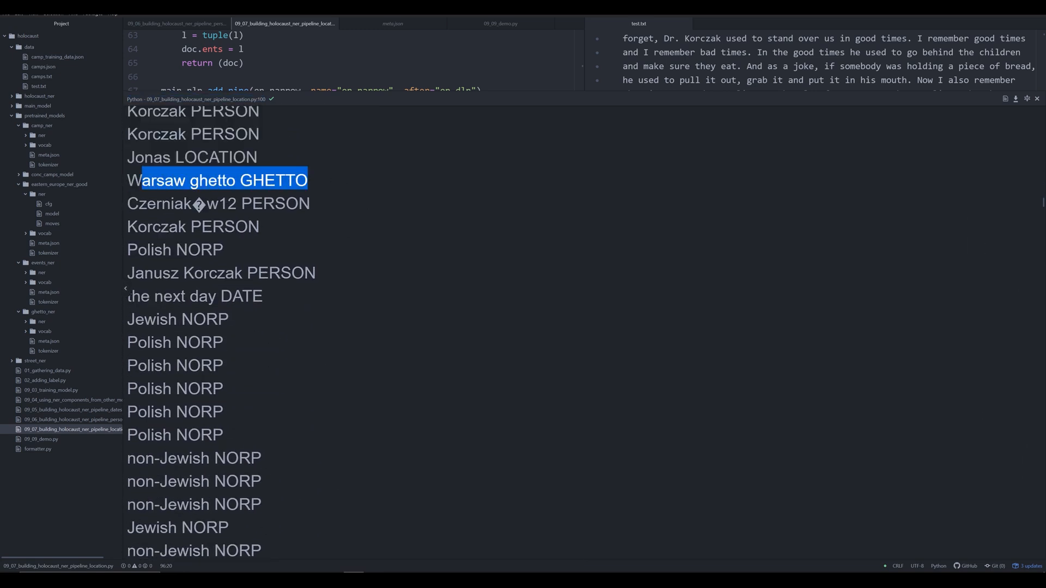
{"action": "scroll", "scroll_direction": "down", "scroll_amount": 3}
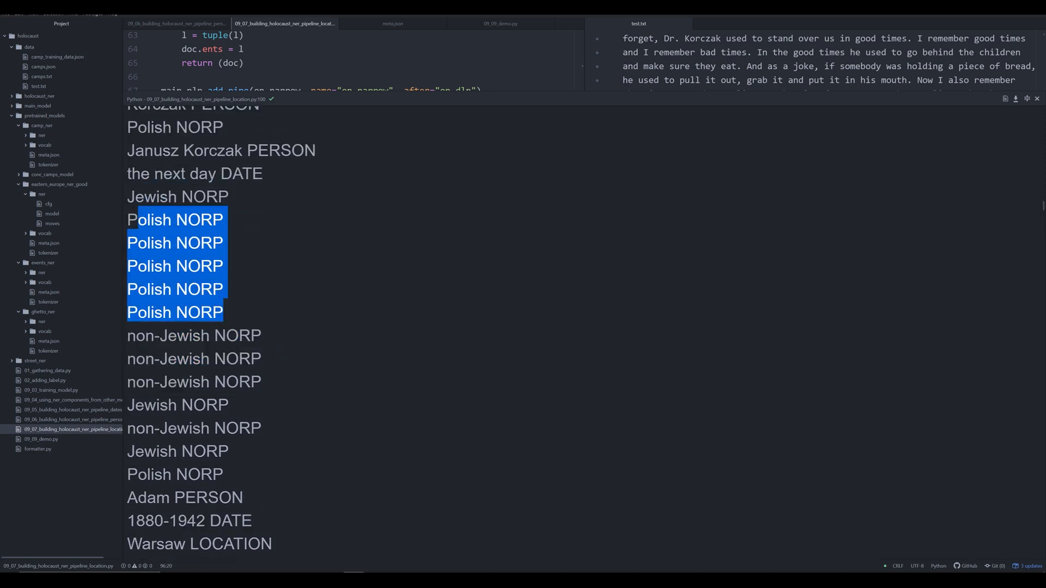
{"action": "scroll", "scroll_direction": "down", "scroll_amount": 3}
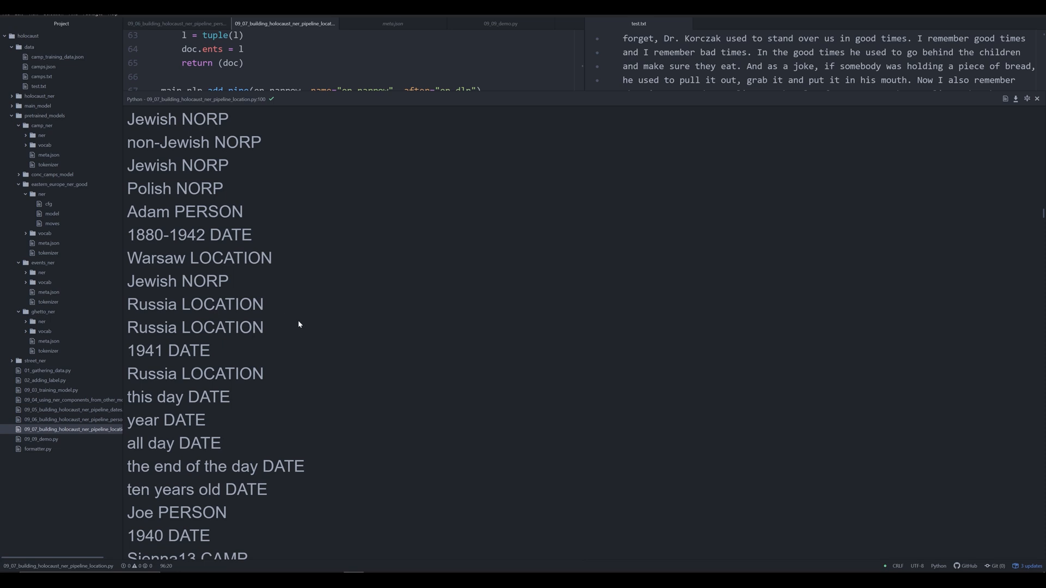
{"action": "scroll", "scroll_direction": "down", "scroll_amount": 3}
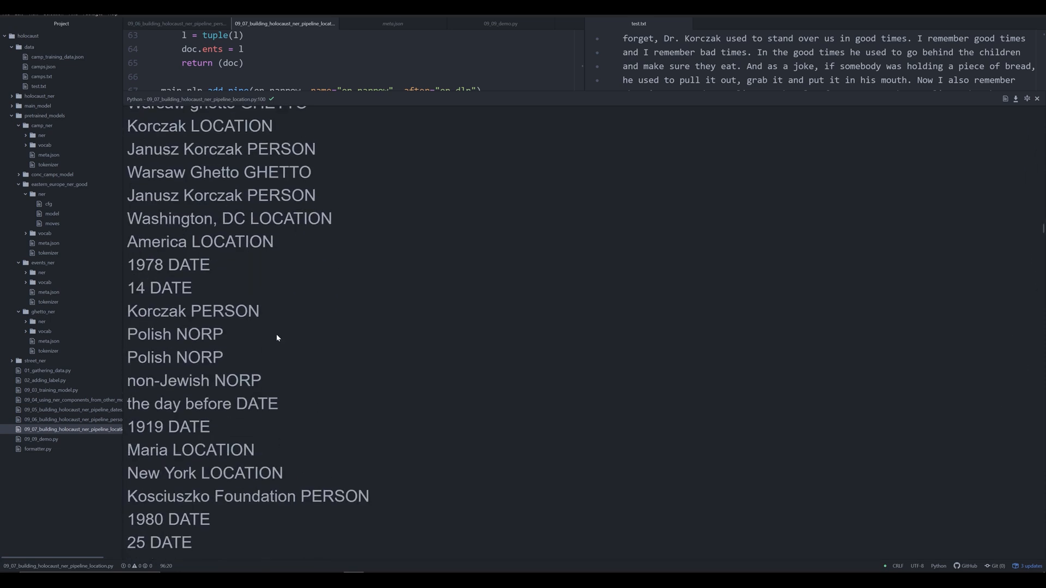
{"action": "scroll", "scroll_direction": "down", "scroll_amount": 3}
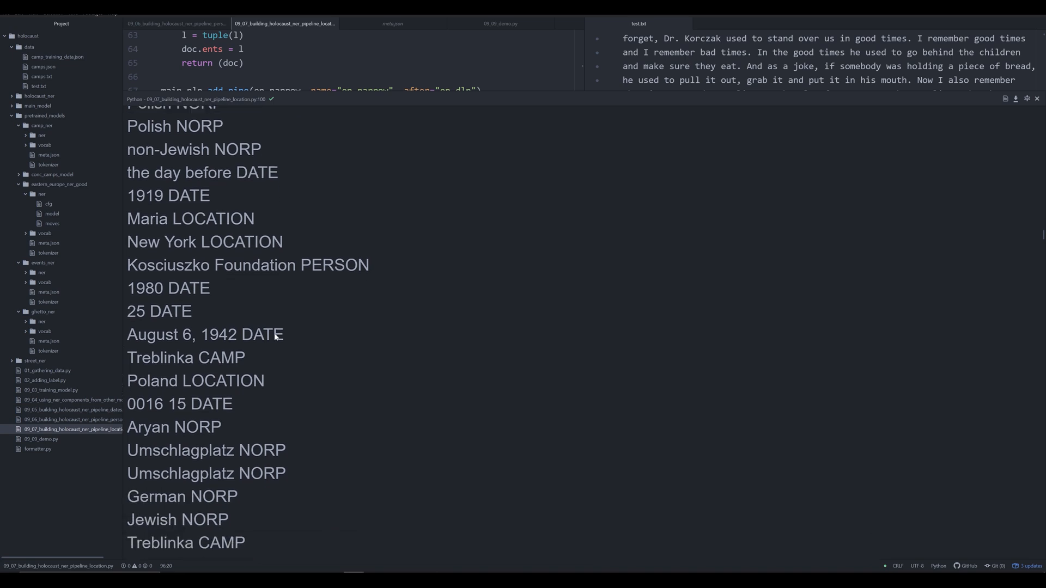
{"action": "scroll", "scroll_direction": "down", "scroll_amount": 3}
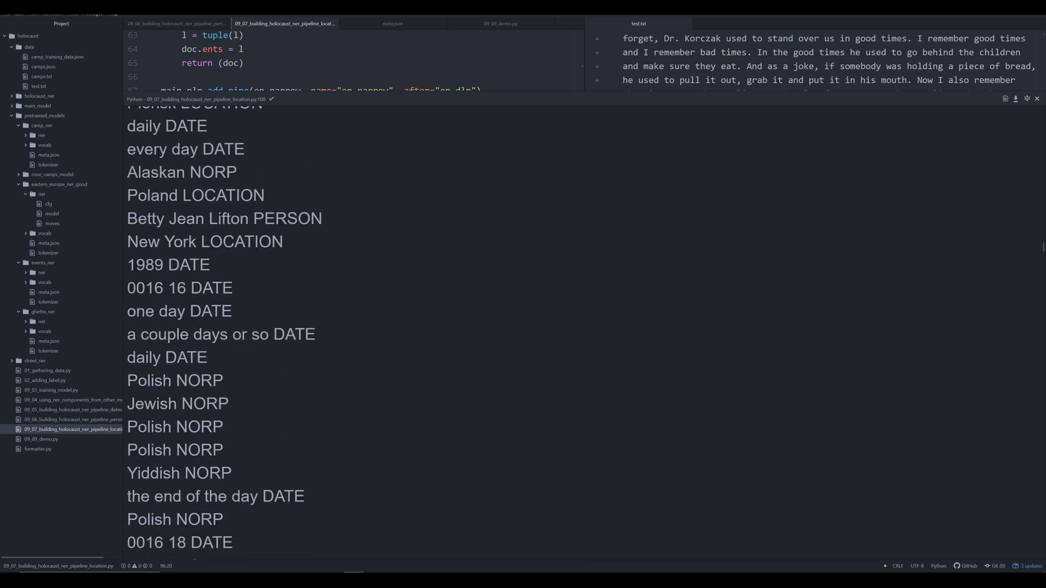
{"action": "scroll", "scroll_direction": "down", "scroll_amount": 3}
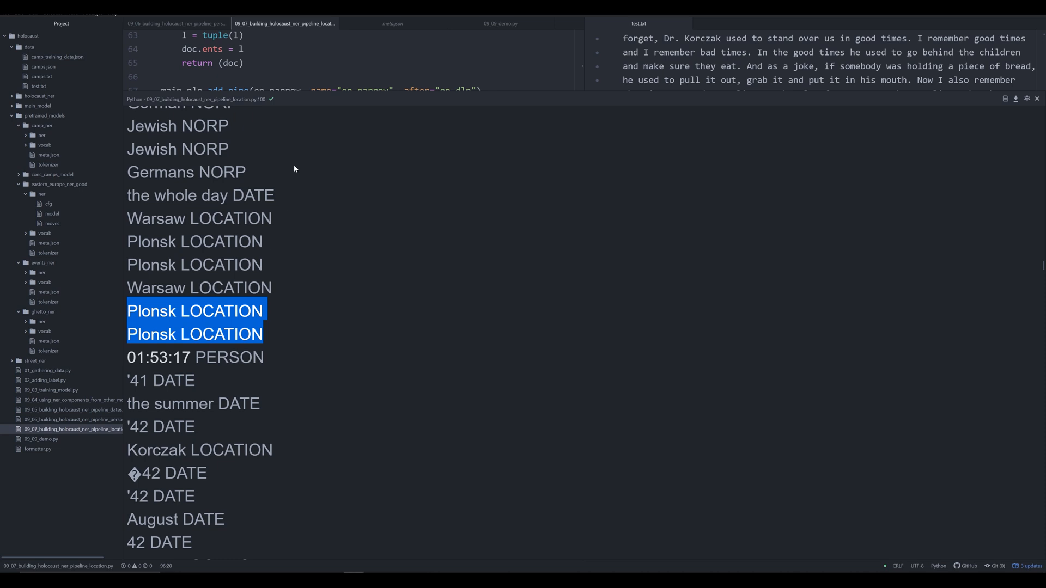
{"action": "scroll", "scroll_direction": "down", "scroll_amount": 3}
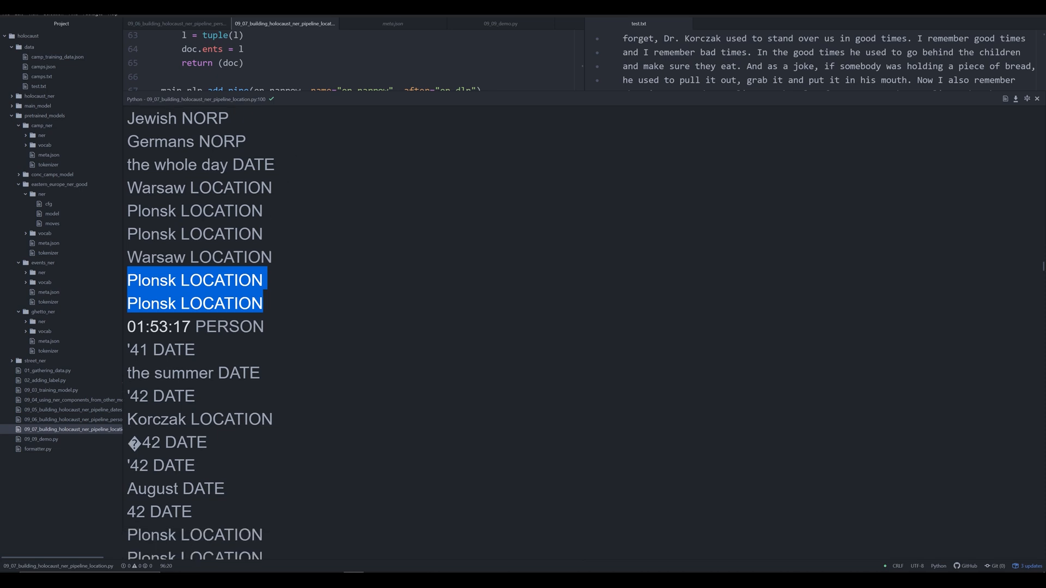
{"action": "scroll", "scroll_direction": "down", "scroll_amount": 3}
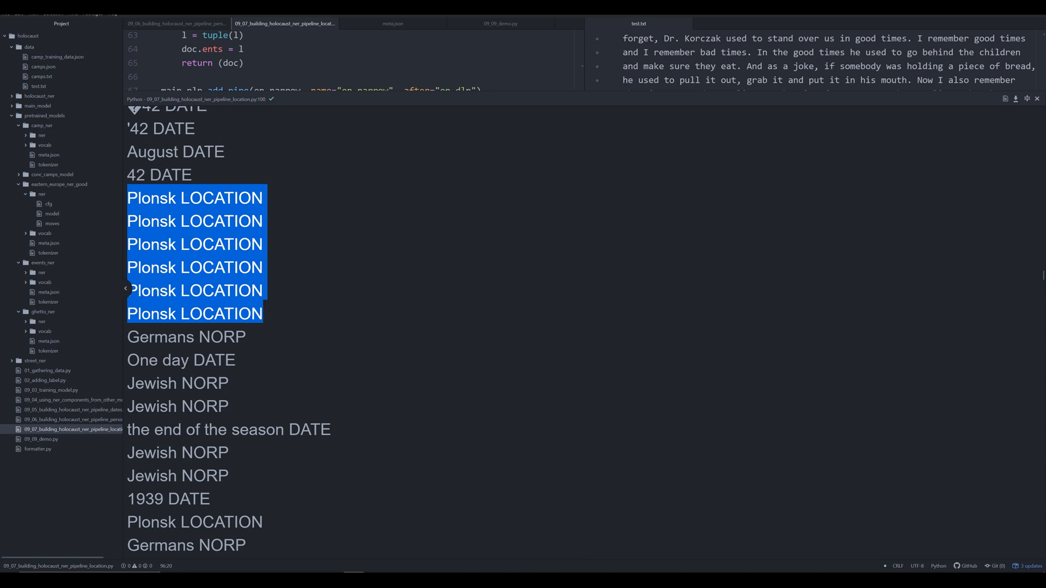
{"action": "scroll", "scroll_direction": "down", "scroll_amount": 3}
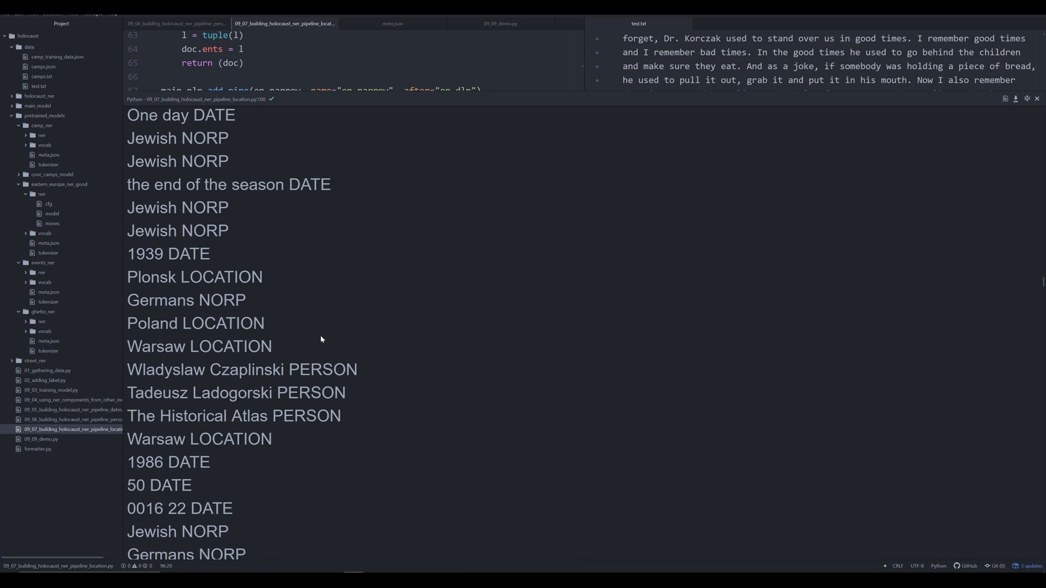
{"action": "scroll", "scroll_direction": "down", "scroll_amount": 3}
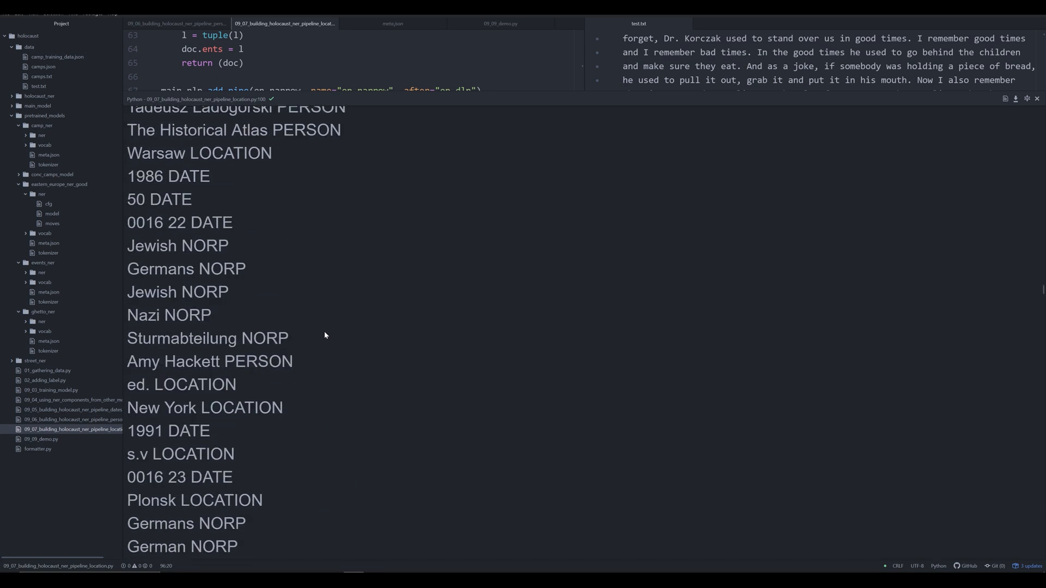
{"action": "scroll", "scroll_direction": "down", "scroll_amount": 3}
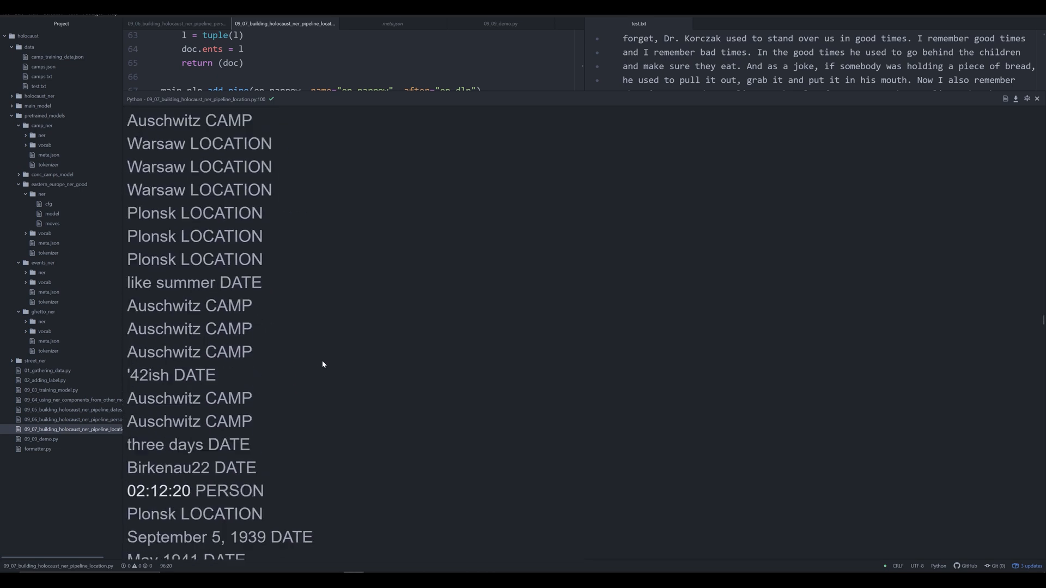
Highlight the three repeated Auschwitz CAMP entries and scroll to the end of the entity list.
{"action": "left_click_drag", "start_coordinate": [126, 305], "coordinate": [252, 351]}
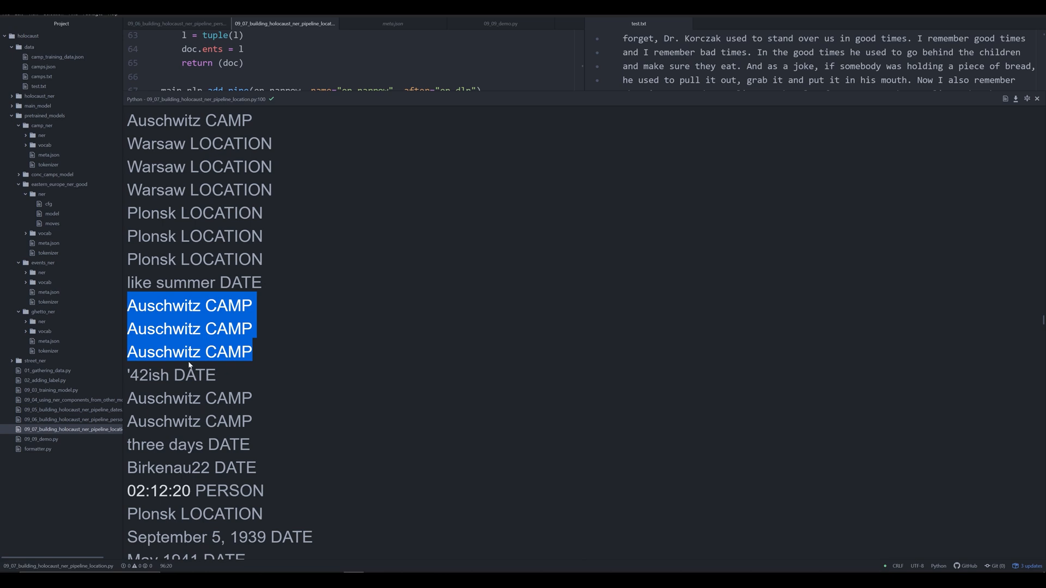
{"action": "mouse_move", "coordinate": [188, 366]}
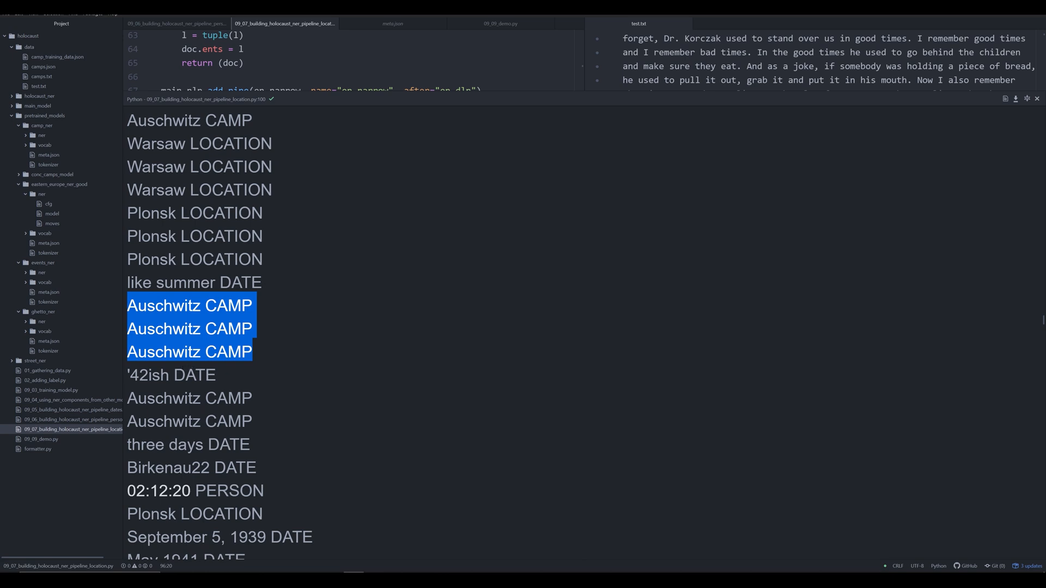
{"action": "mouse_move", "coordinate": [180, 369]}
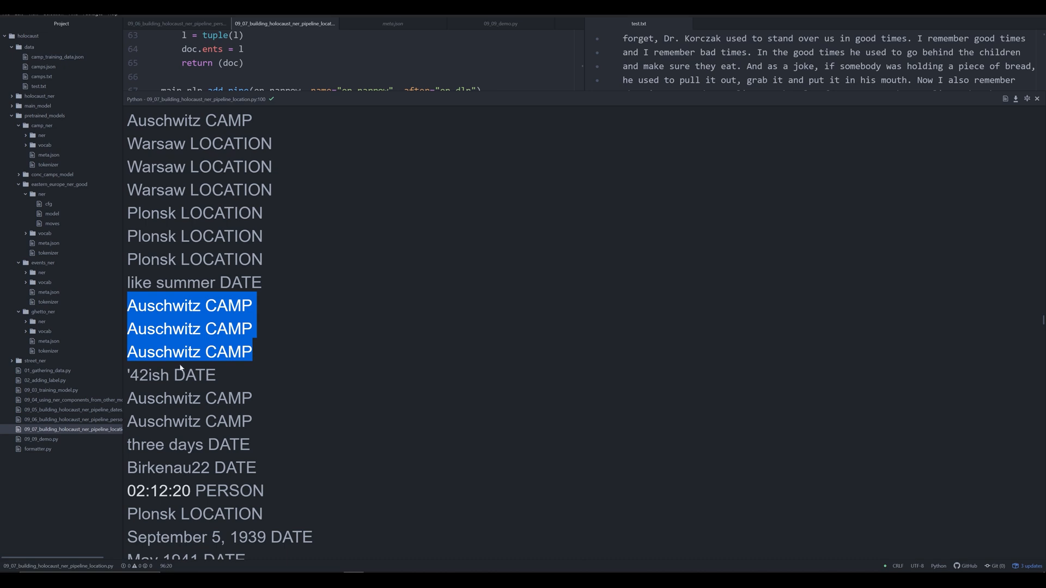
{"action": "mouse_move", "coordinate": [352, 273]}
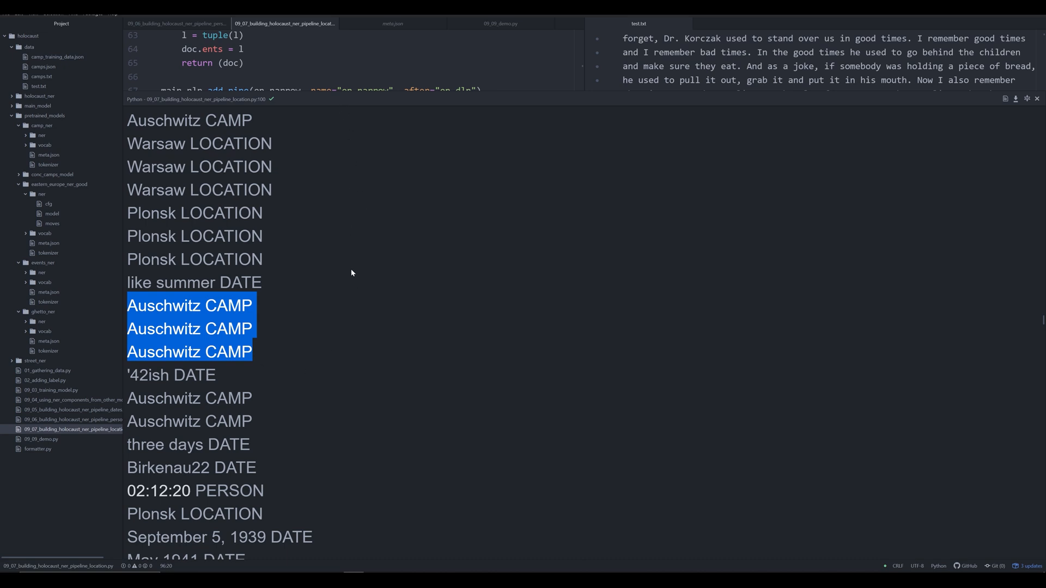
{"action": "scroll", "scroll_direction": "down", "scroll_amount": 3}
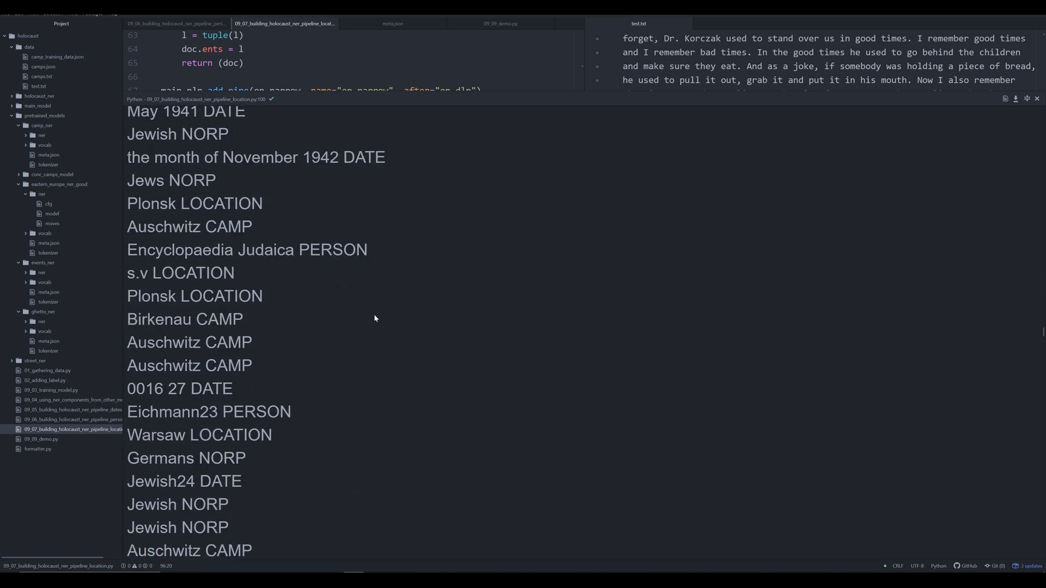
{"action": "scroll", "scroll_direction": "down", "scroll_amount": 3}
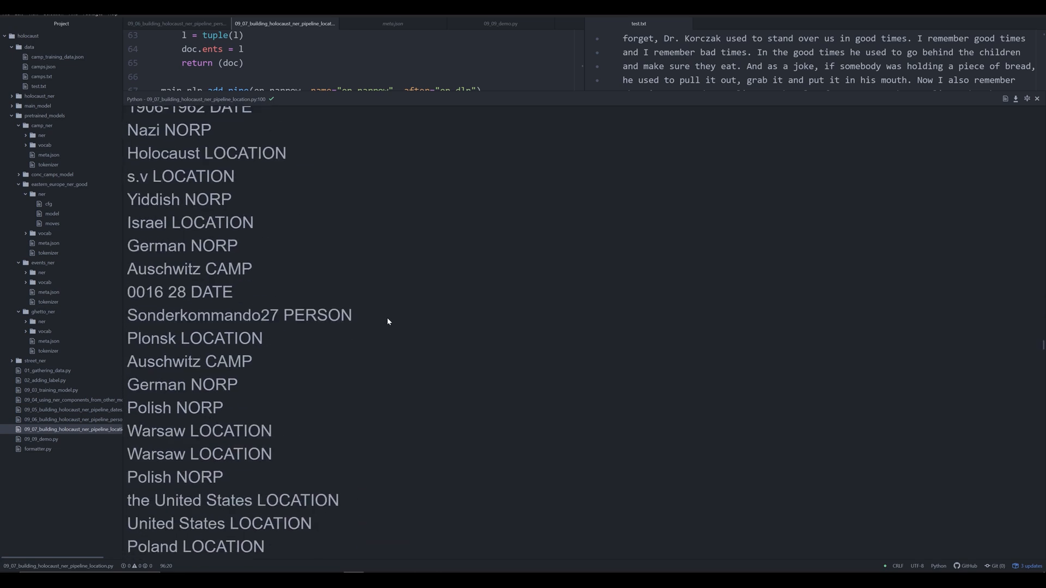
{"action": "scroll", "scroll_direction": "down", "scroll_amount": 3}
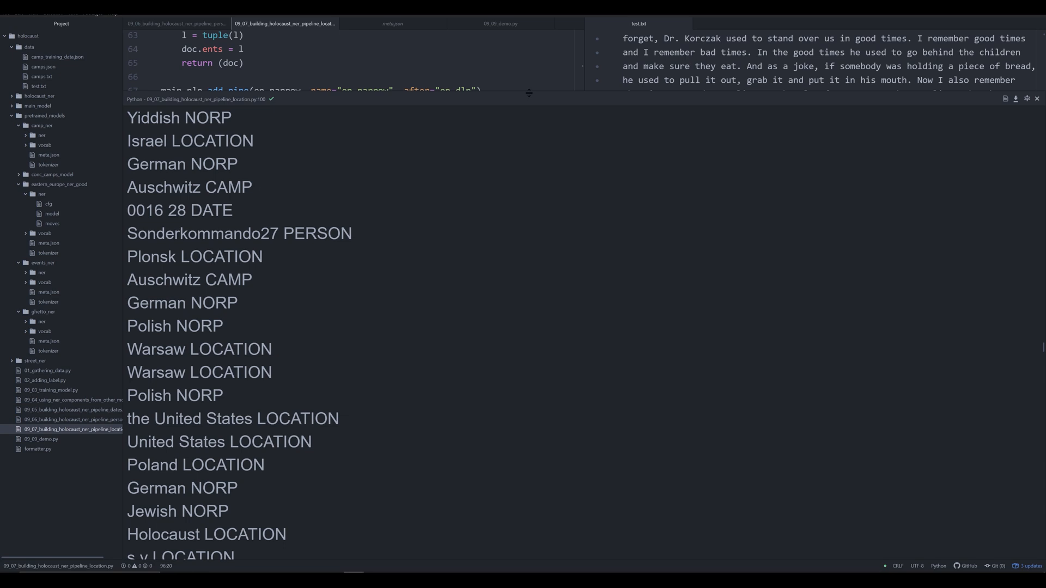
{"action": "scroll", "scroll_direction": "down", "scroll_amount": 3}
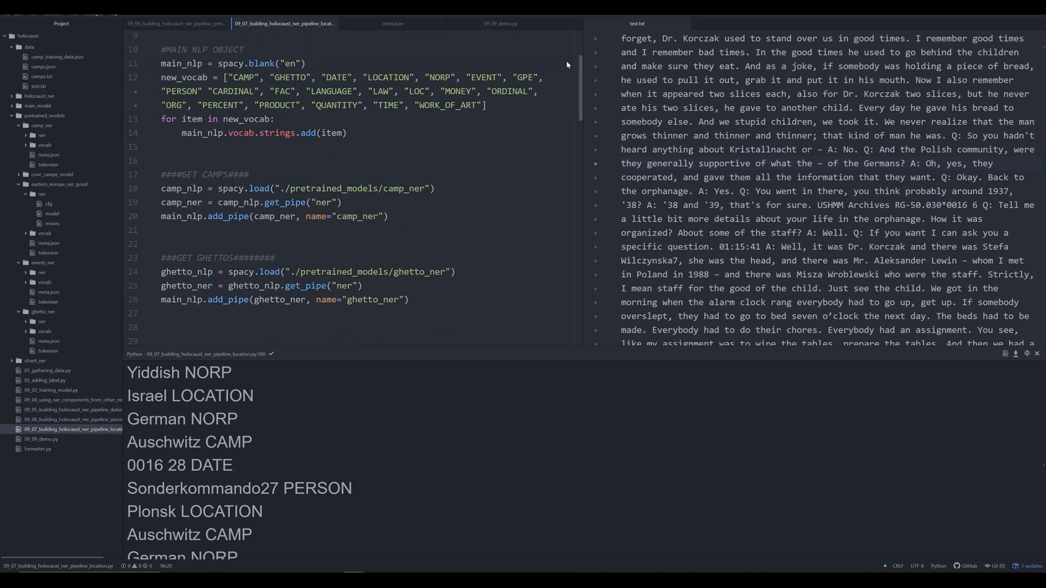
{"action": "scroll", "scroll_direction": "down", "scroll_amount": 3}
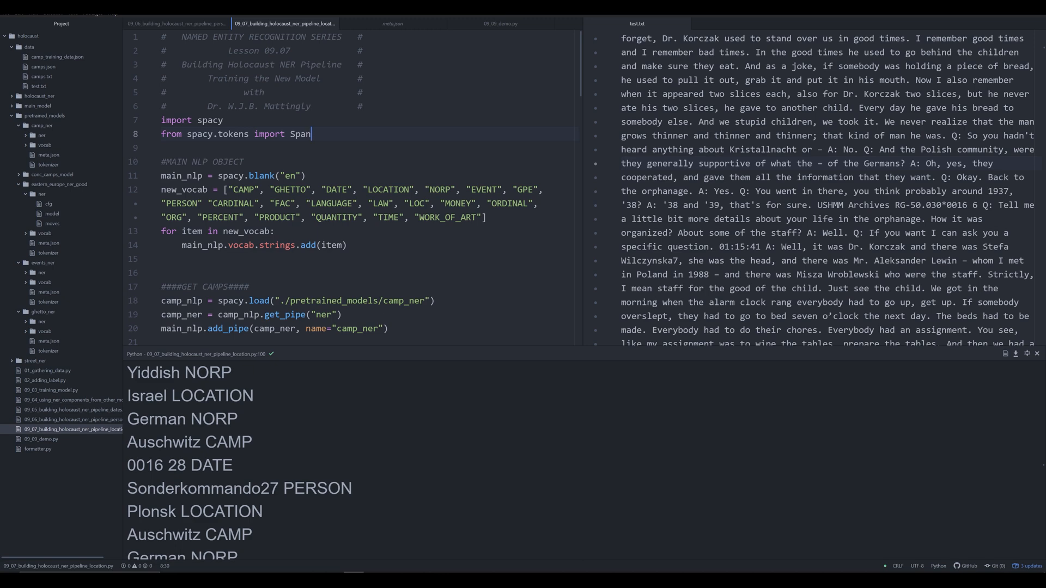
{"action": "scroll", "scroll_direction": "down", "scroll_amount": 3}
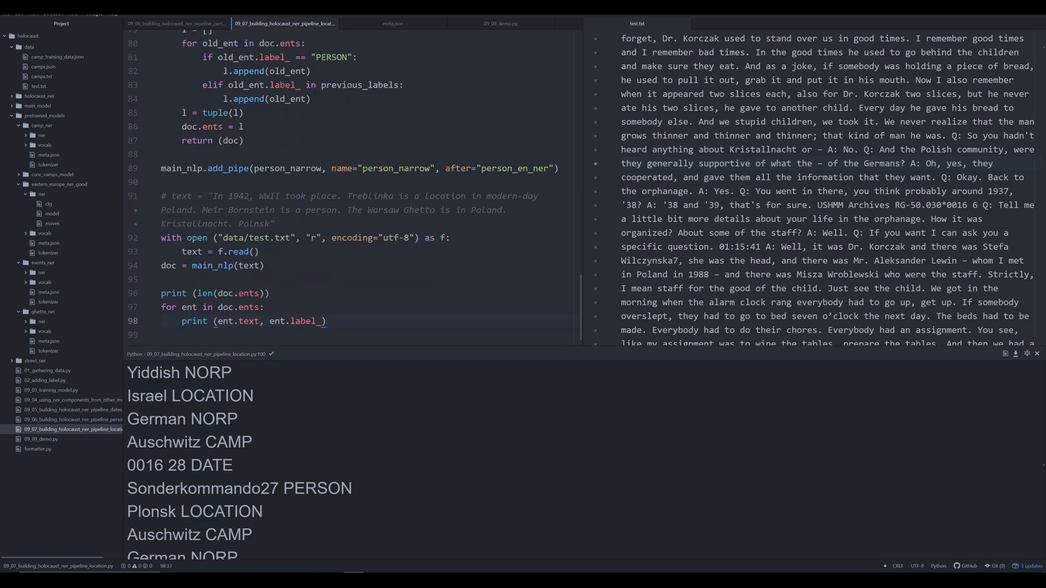
{"action": "left_click", "coordinate": [327, 320]}
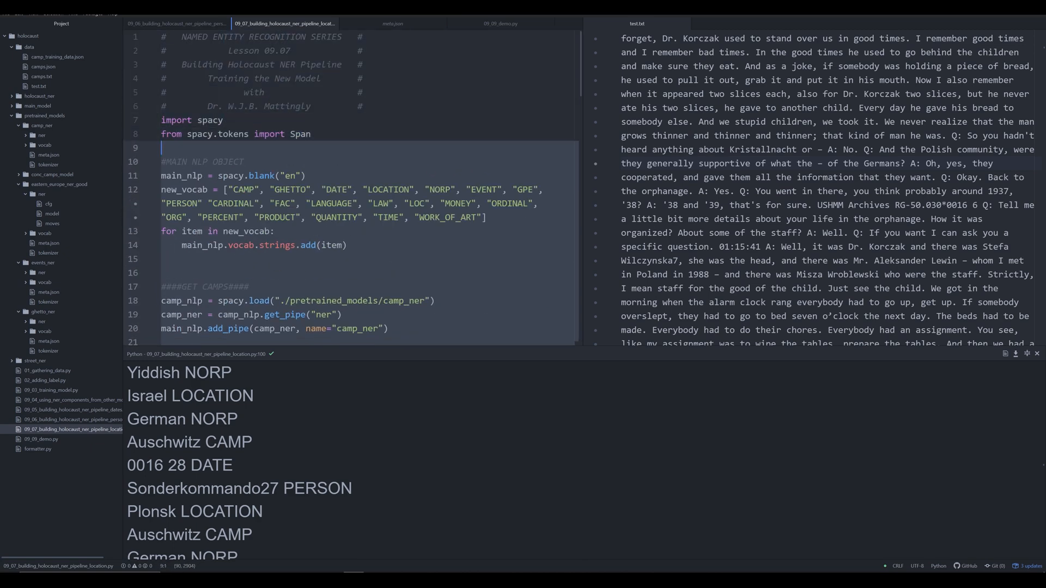
{"action": "scroll", "scroll_direction": "down", "scroll_amount": 3}
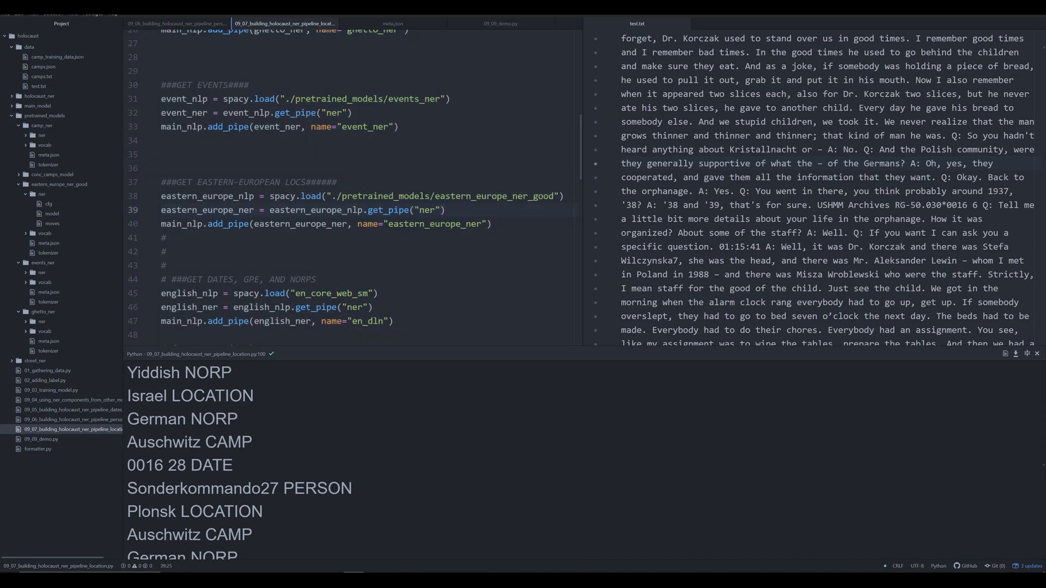
{"action": "left_click", "coordinate": [166, 251]}
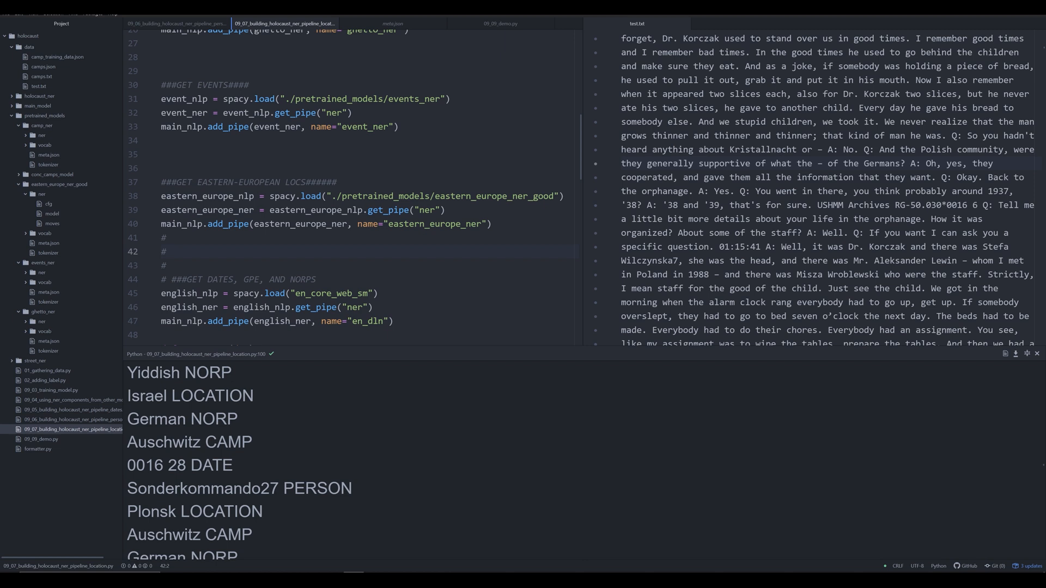
{"action": "left_click", "coordinate": [166, 251]}
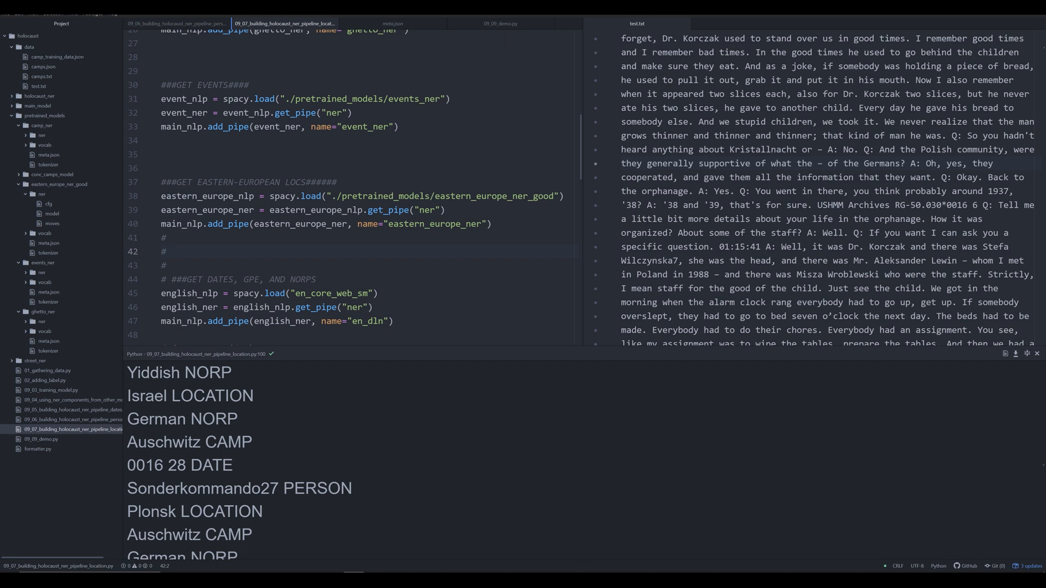
{"action": "left_click", "coordinate": [167, 252]}
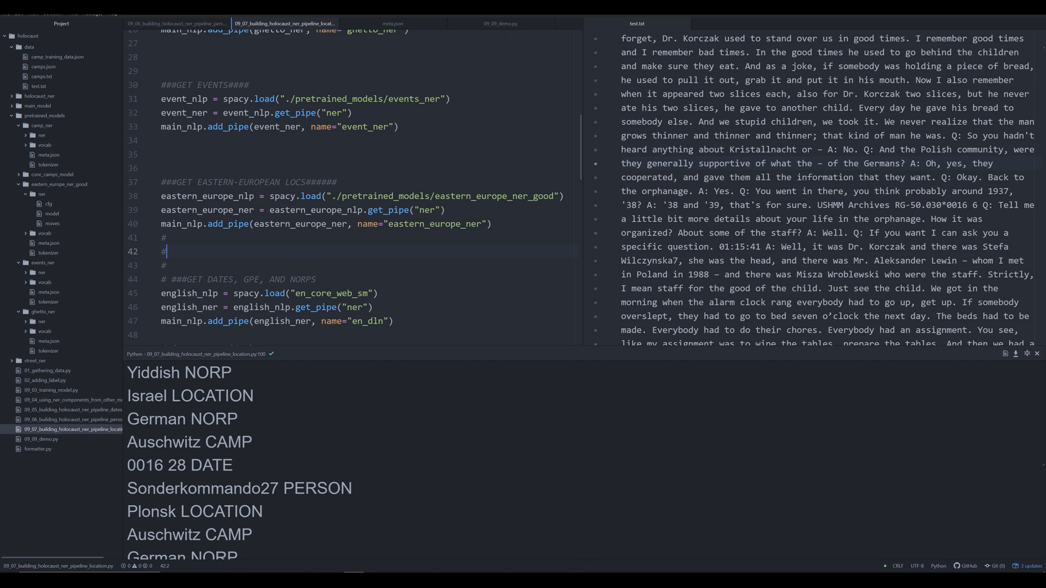